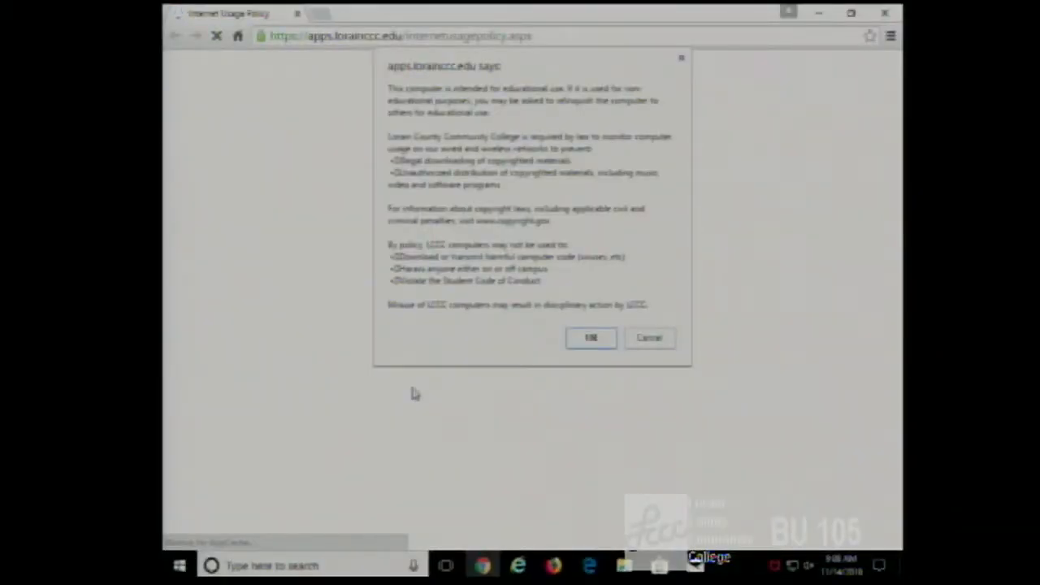
Dismiss the apps.lorainccc.edu usage policy notice so the college homepage loads
left_click(591, 337)
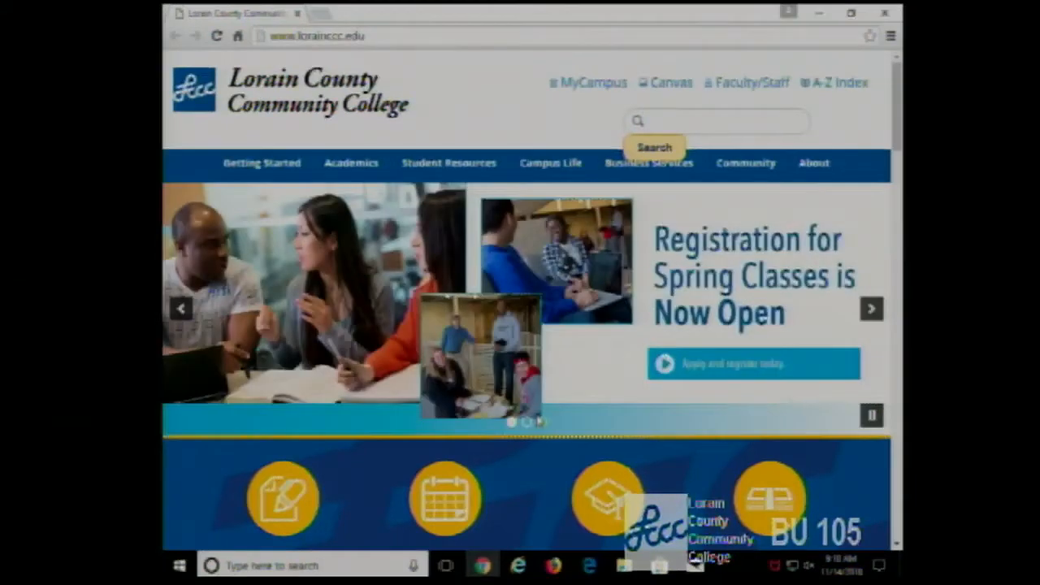
Search the web for 'html5 form tags' from the address bar
left_click(317, 35)
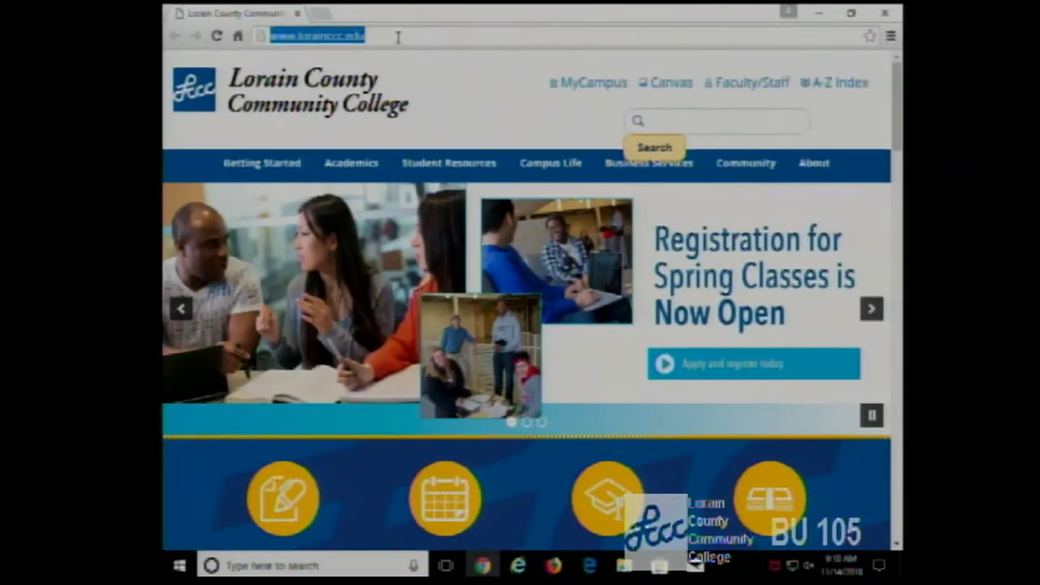
type("html5")
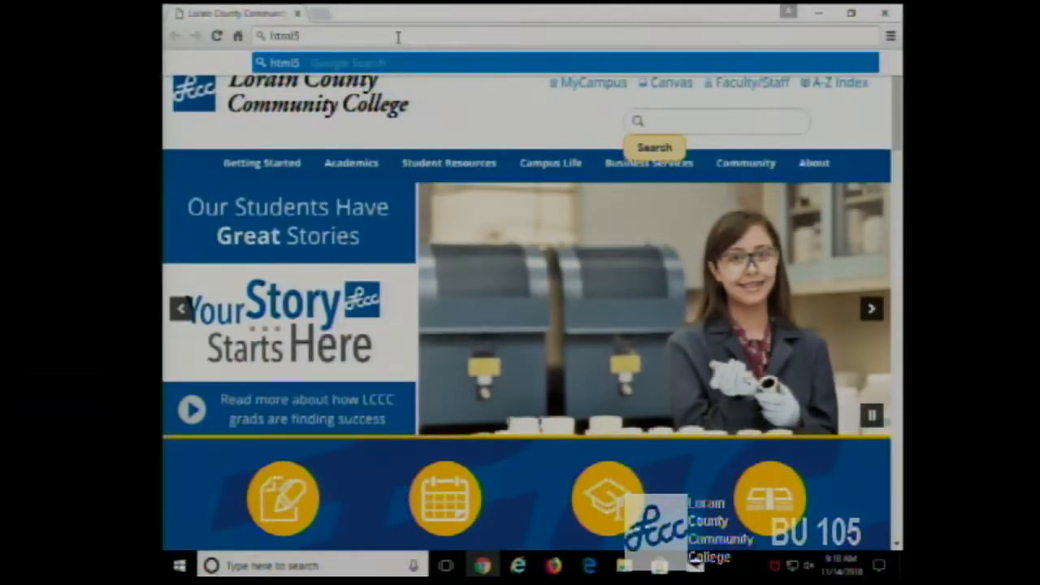
type("form")
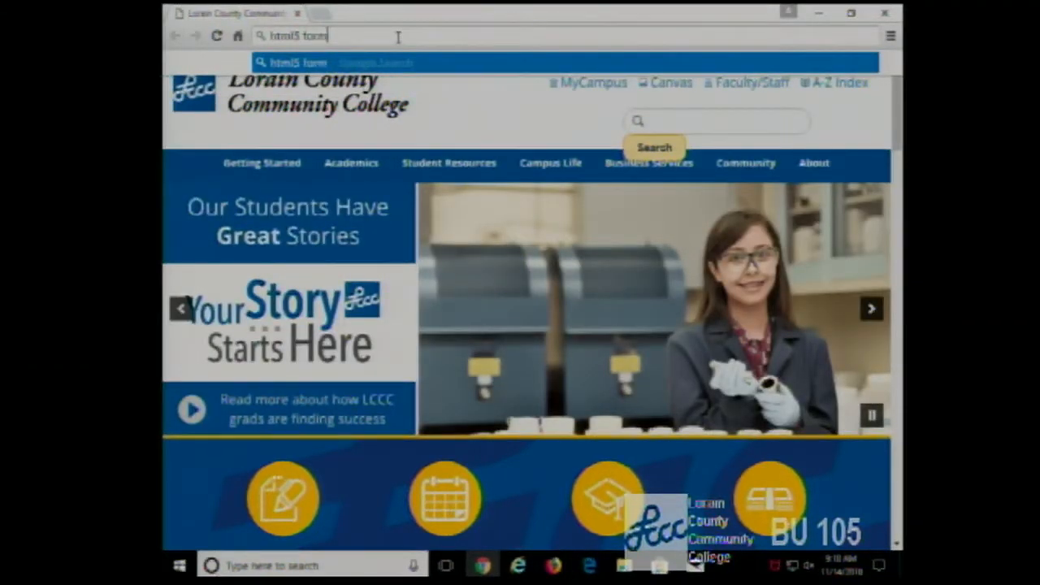
type("ta")
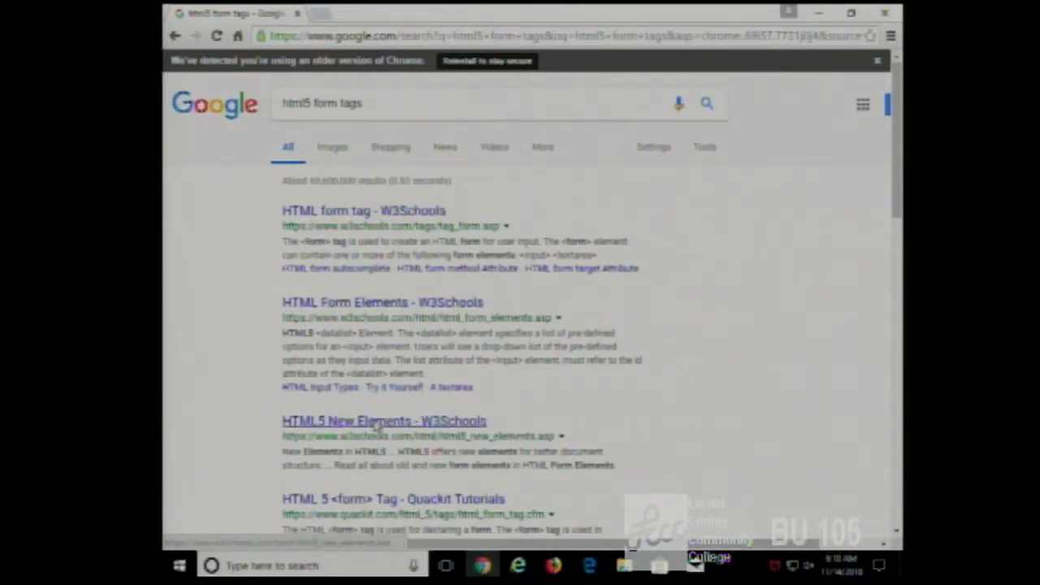
Open the W3Schools HTML5 New Elements result and scroll down to the new input types
left_click(384, 421)
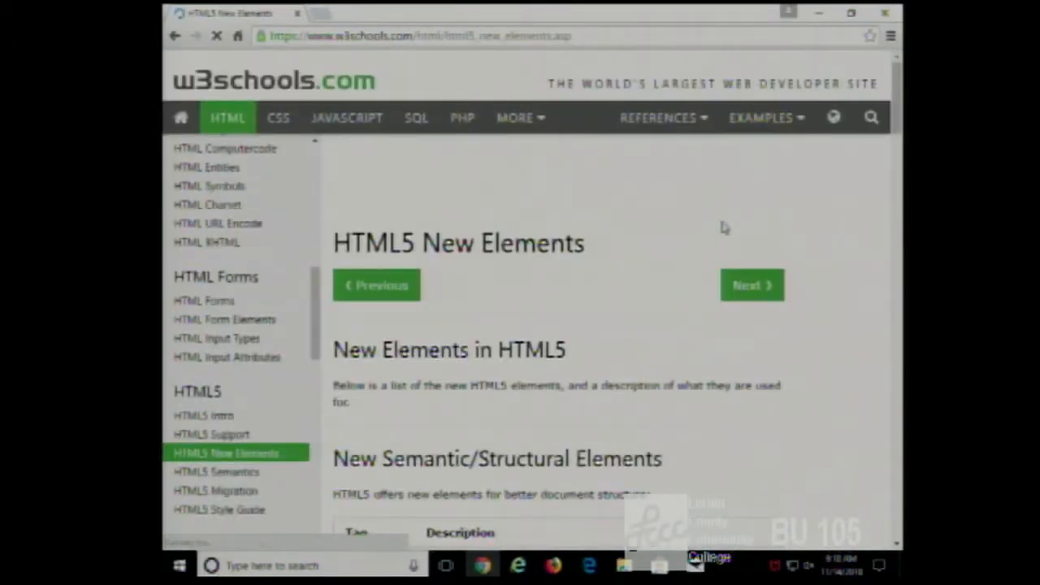
scroll("down", 3)
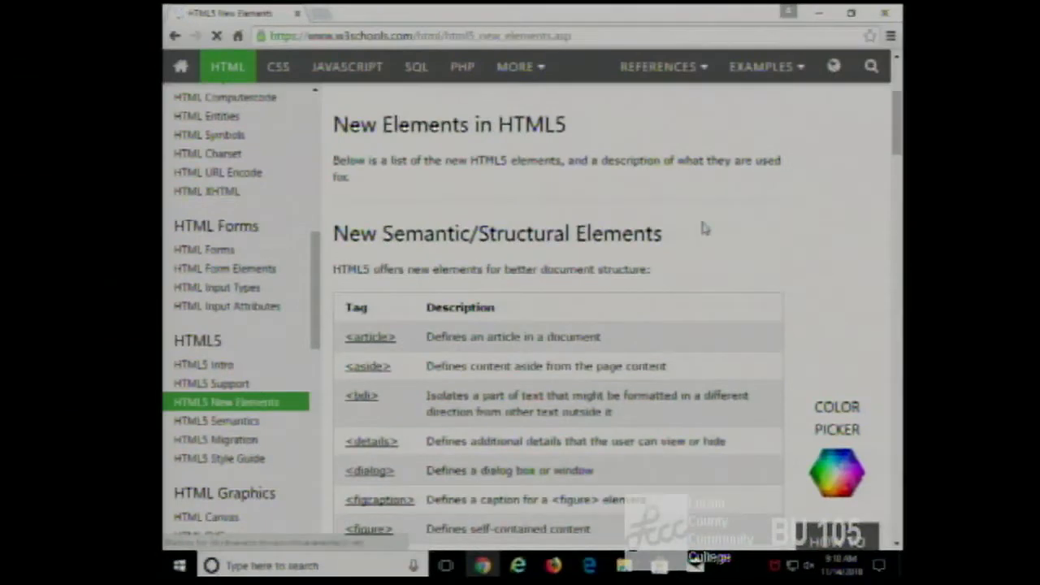
scroll("down", 3)
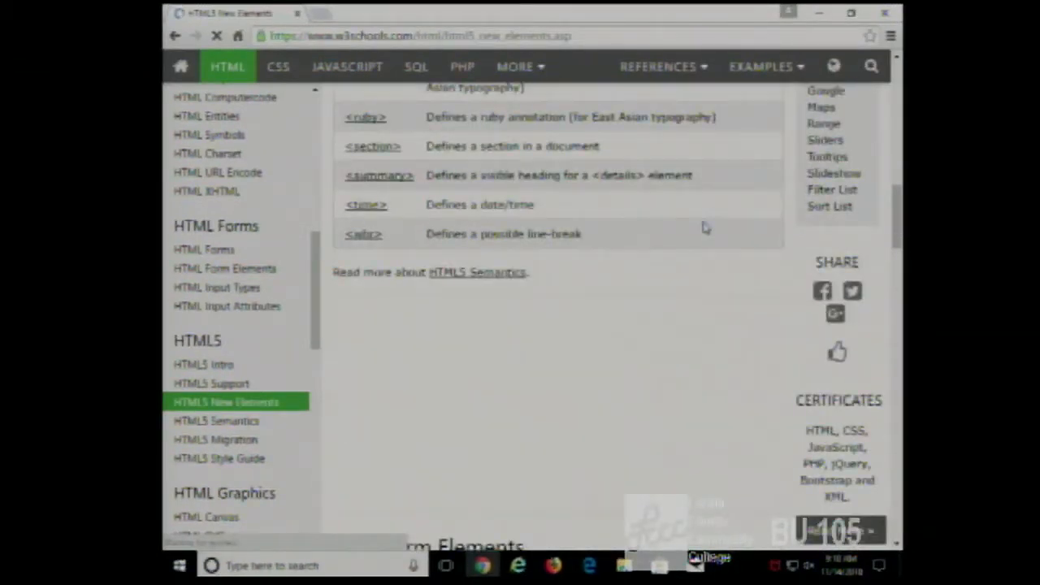
scroll("down", 3)
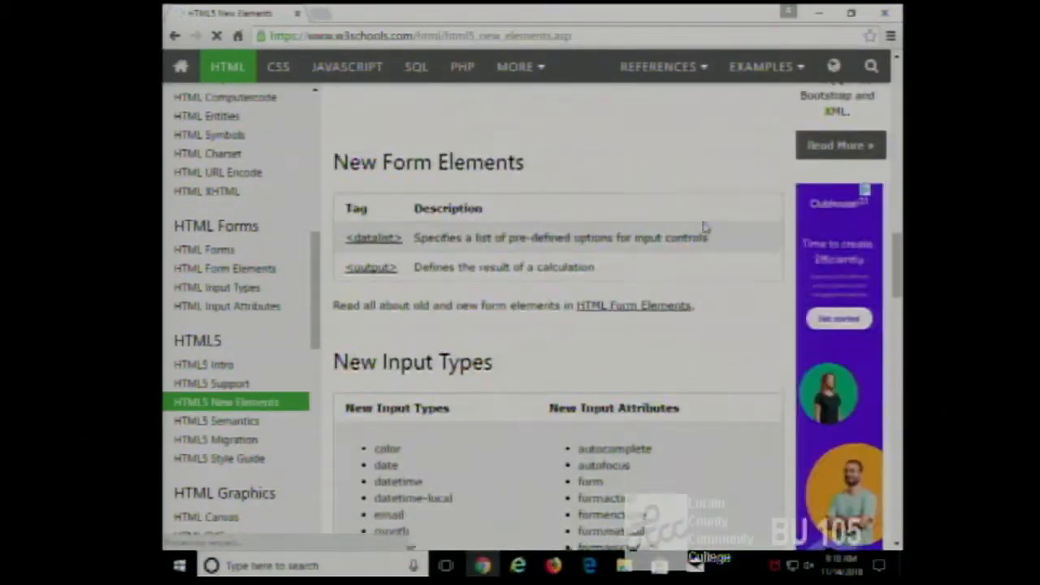
scroll("down", 3)
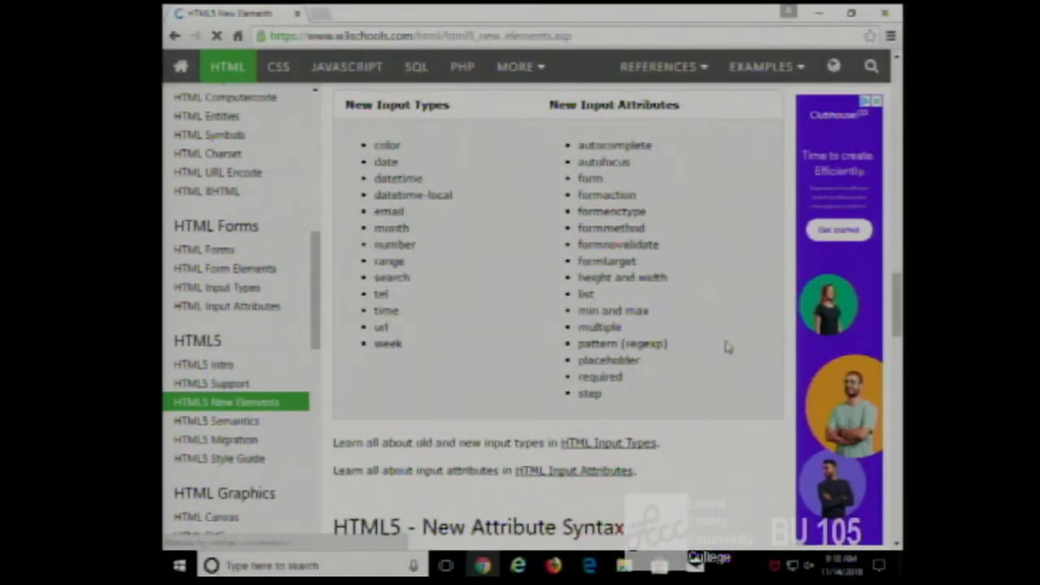
mouse_move(597, 453)
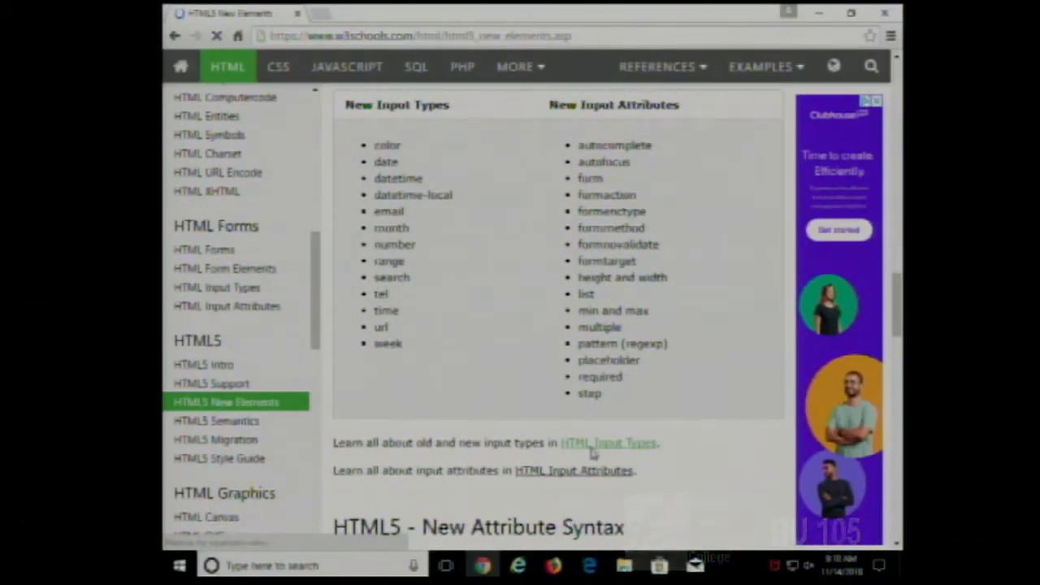
Open W3Schools HTML Input Types and scroll through its examples to the HTML5 input types
left_click(609, 443)
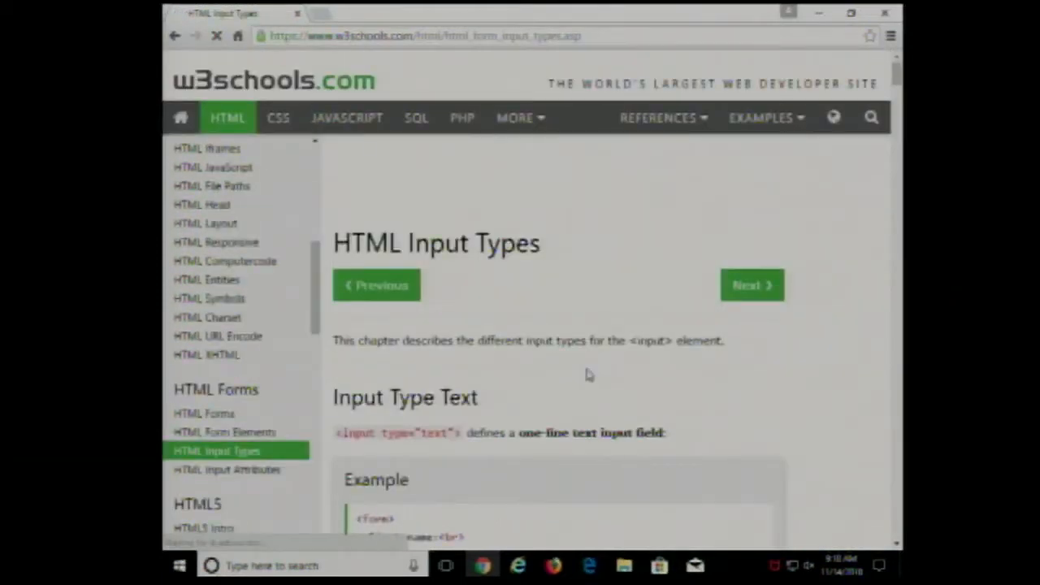
scroll("down", 3)
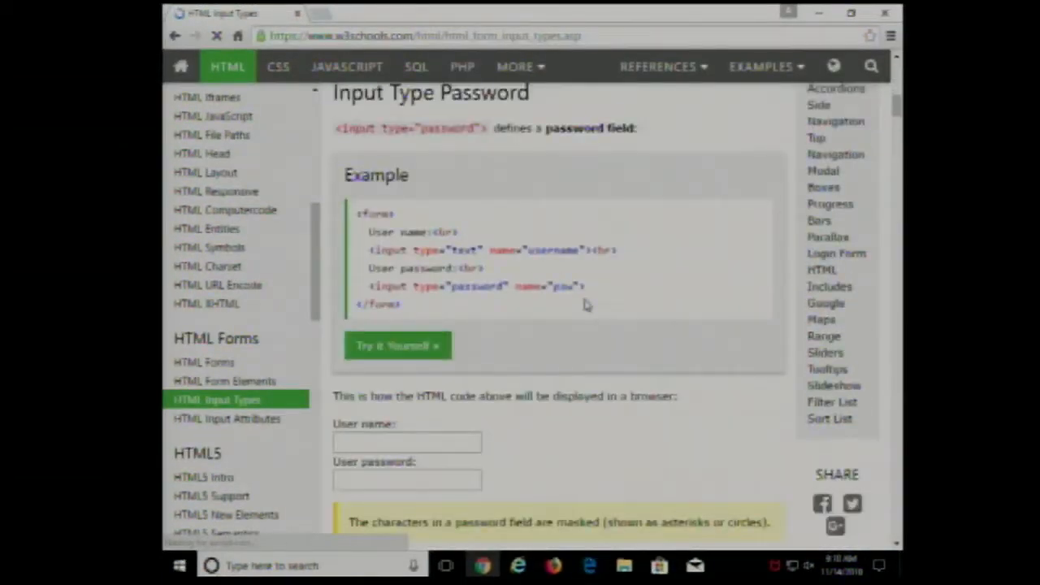
scroll("down", 3)
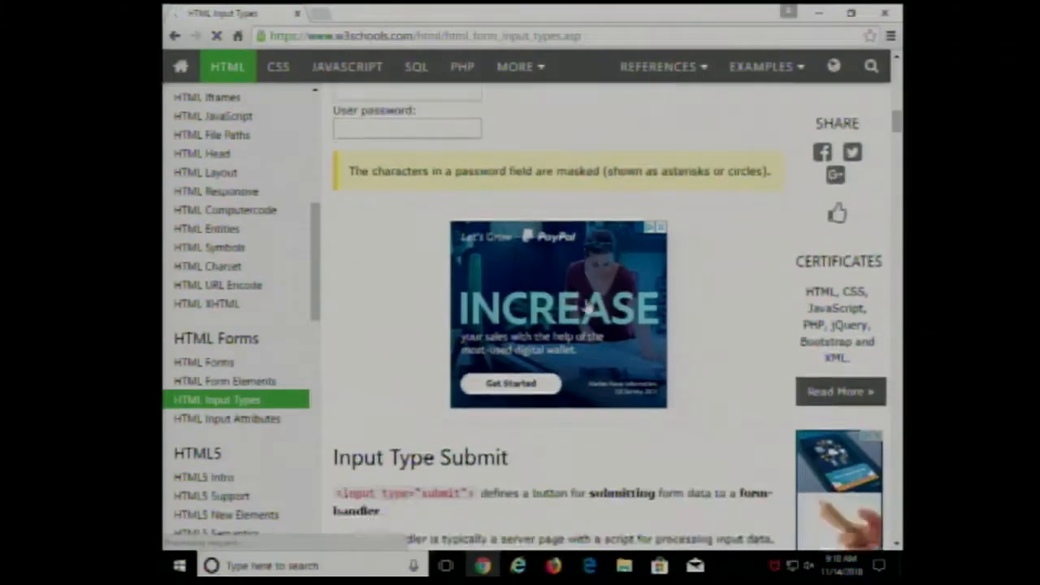
scroll("down", 3)
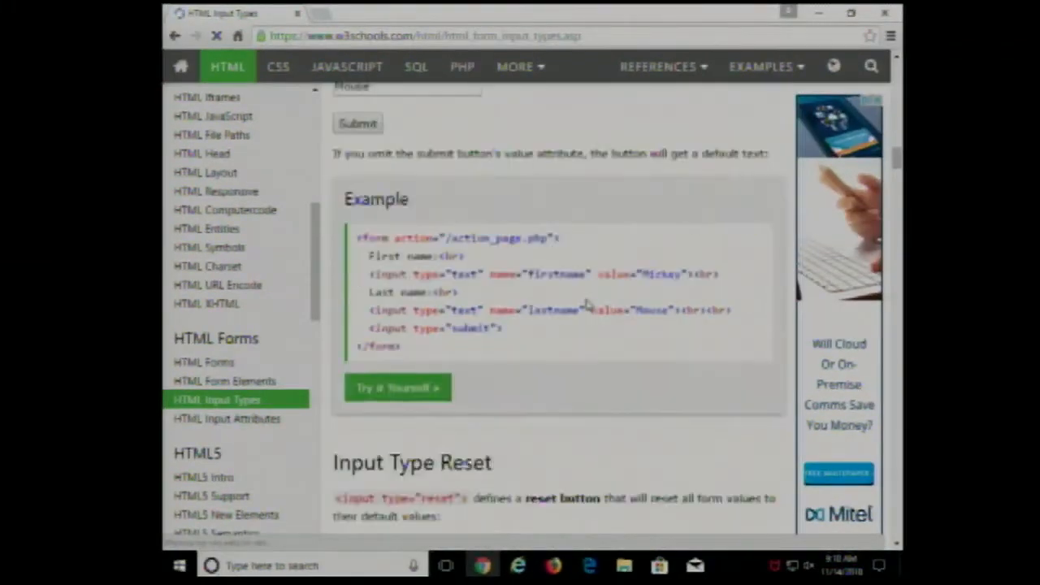
scroll("down", 3)
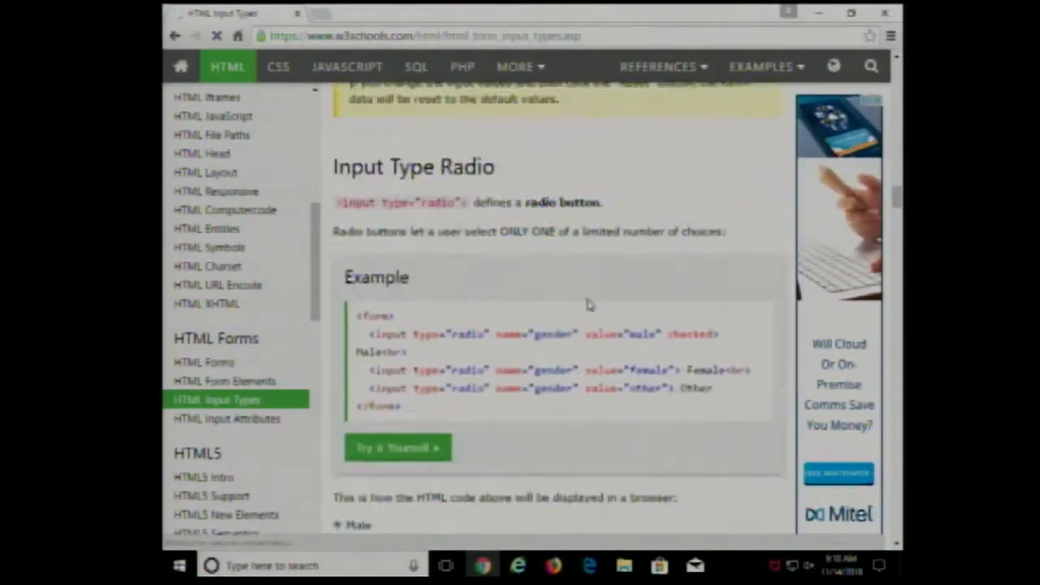
scroll("down", 3)
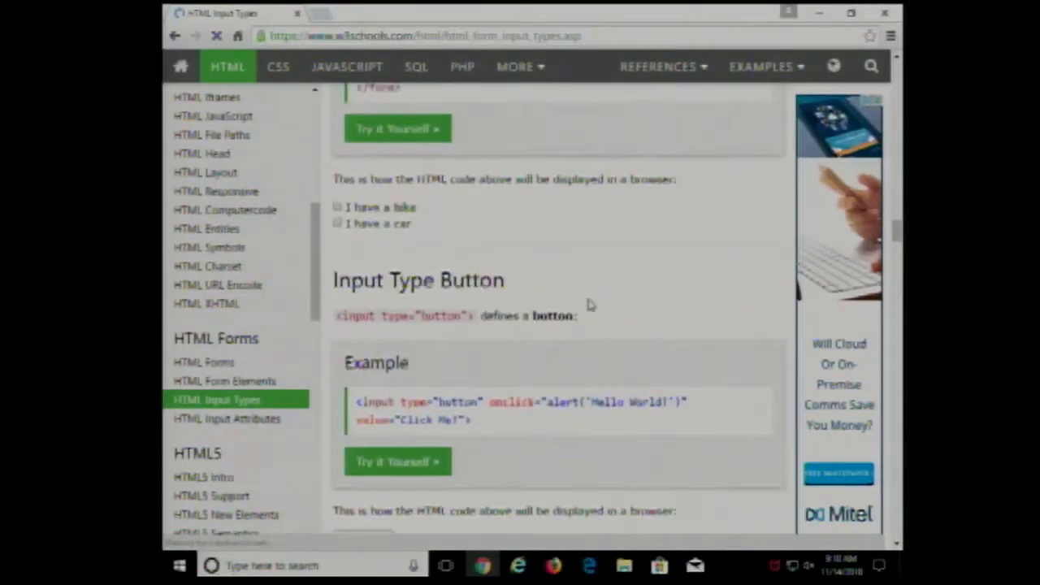
scroll("down", 3)
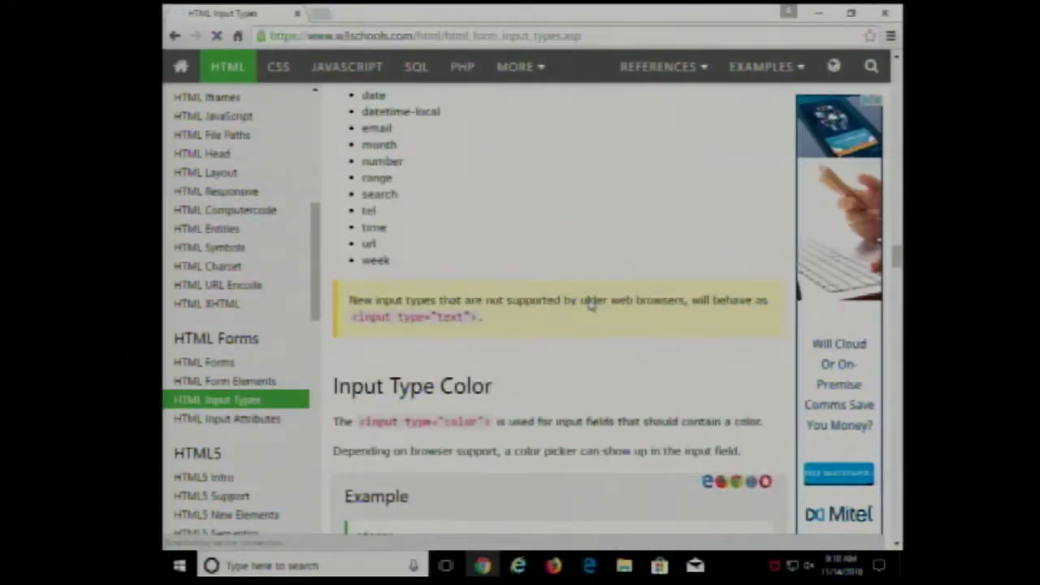
scroll("down", 3)
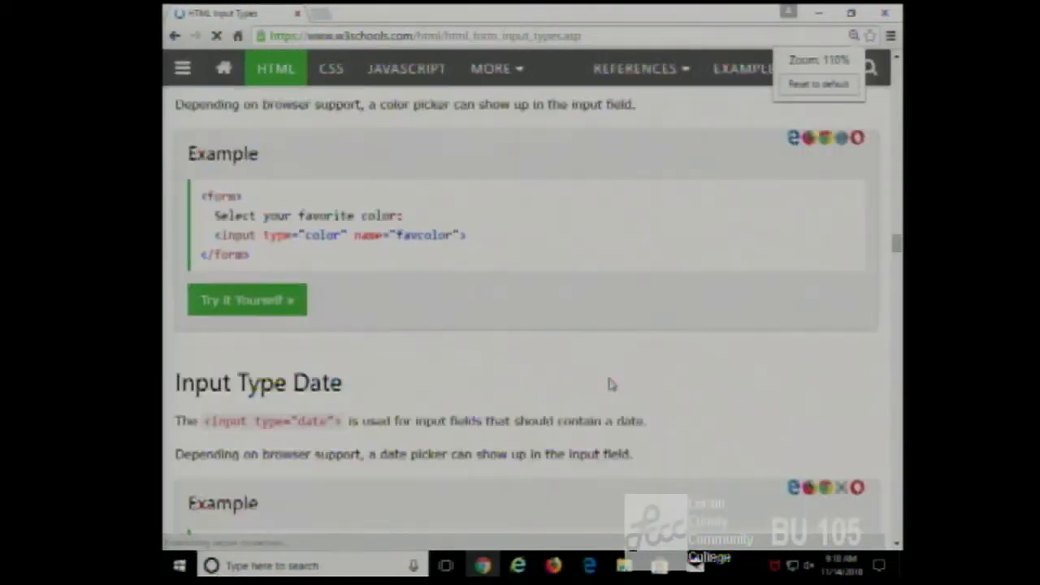
scroll("down", 3)
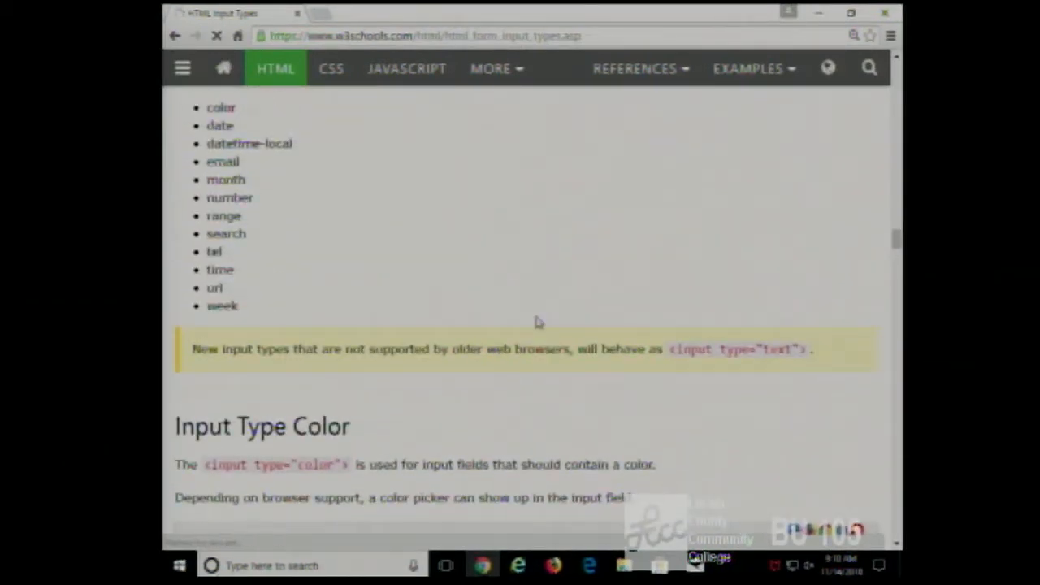
scroll("down", 3)
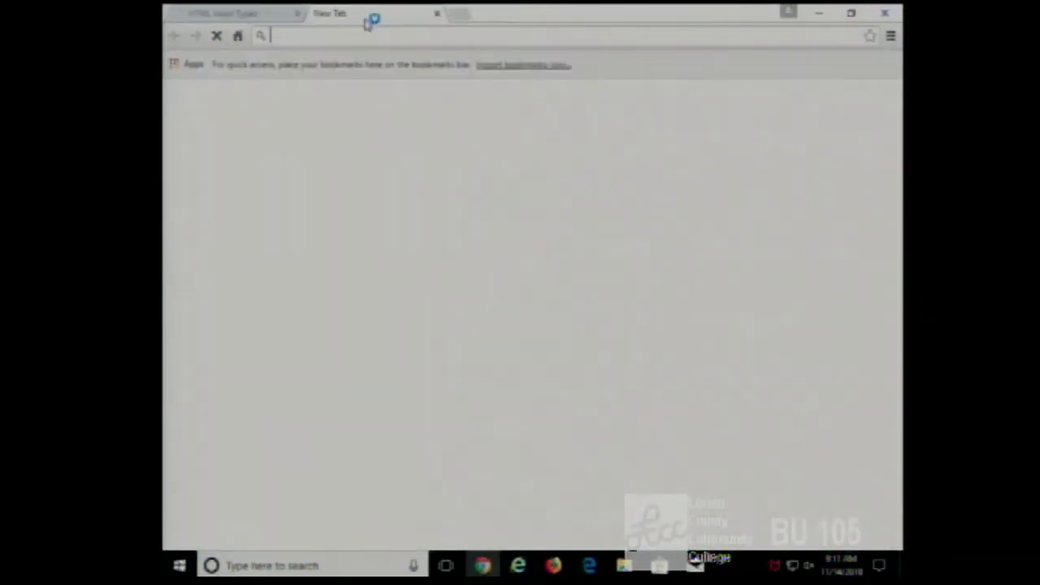
Search 'can i use html5', open caniuse.com and look up 'input types'
type("can i use")
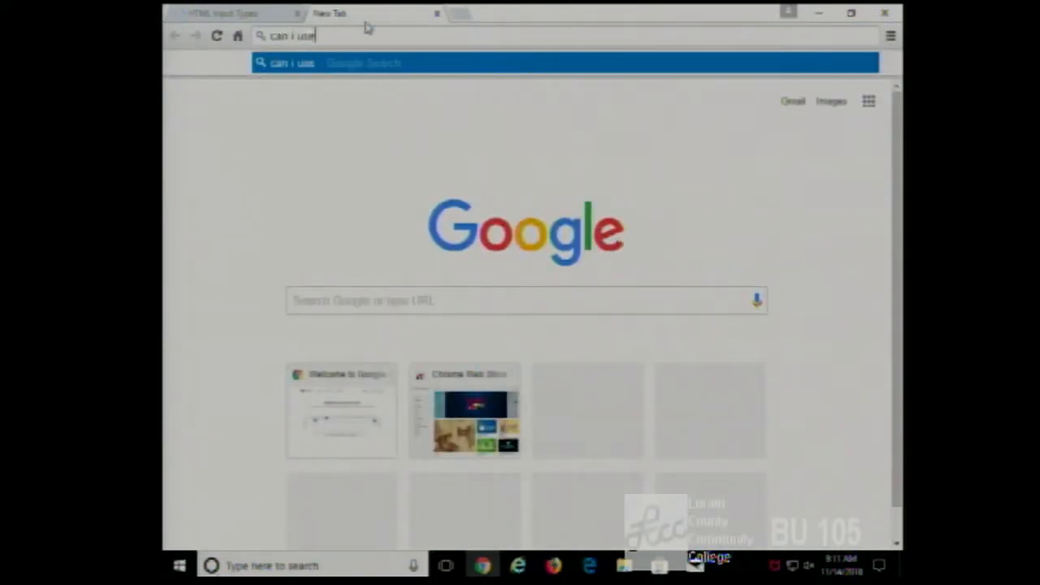
type("html5")
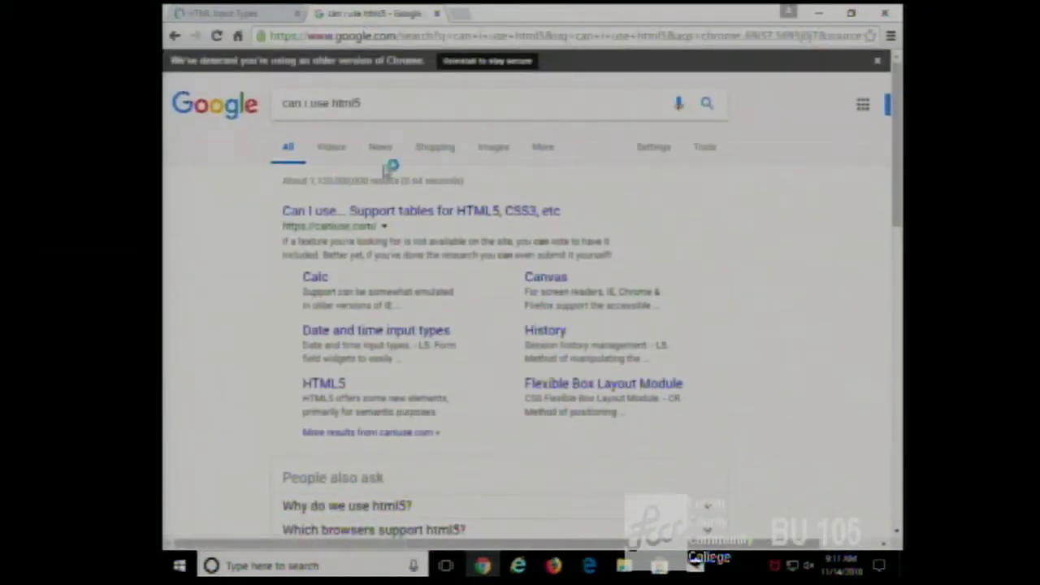
left_click(420, 211)
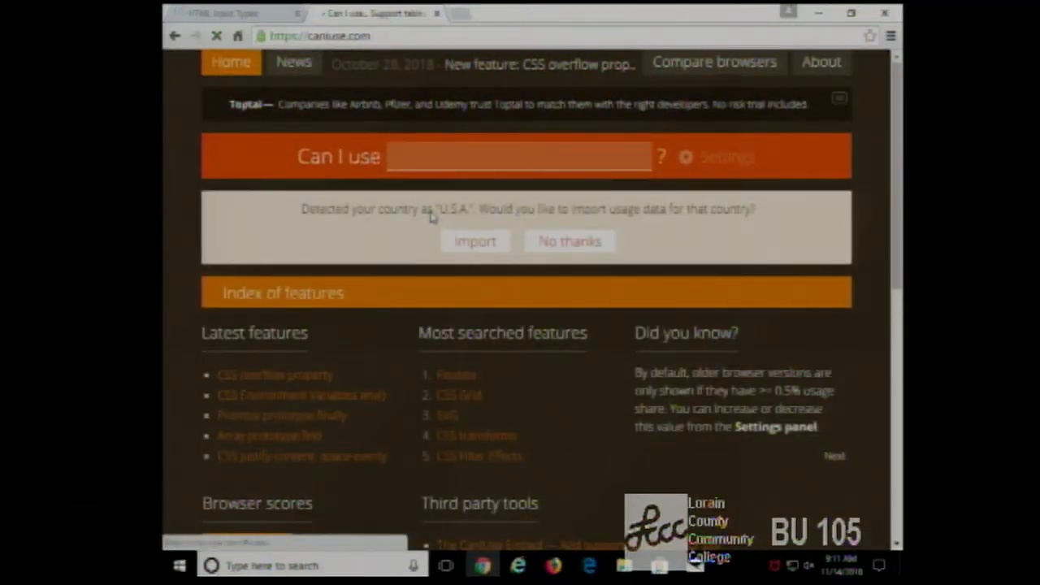
type("Input types")
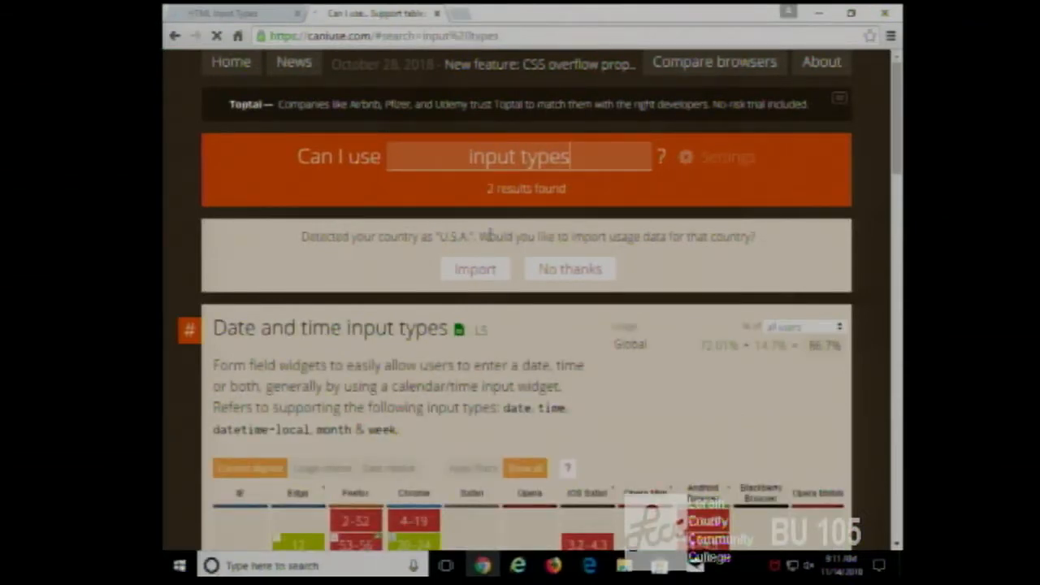
scroll("down", 3)
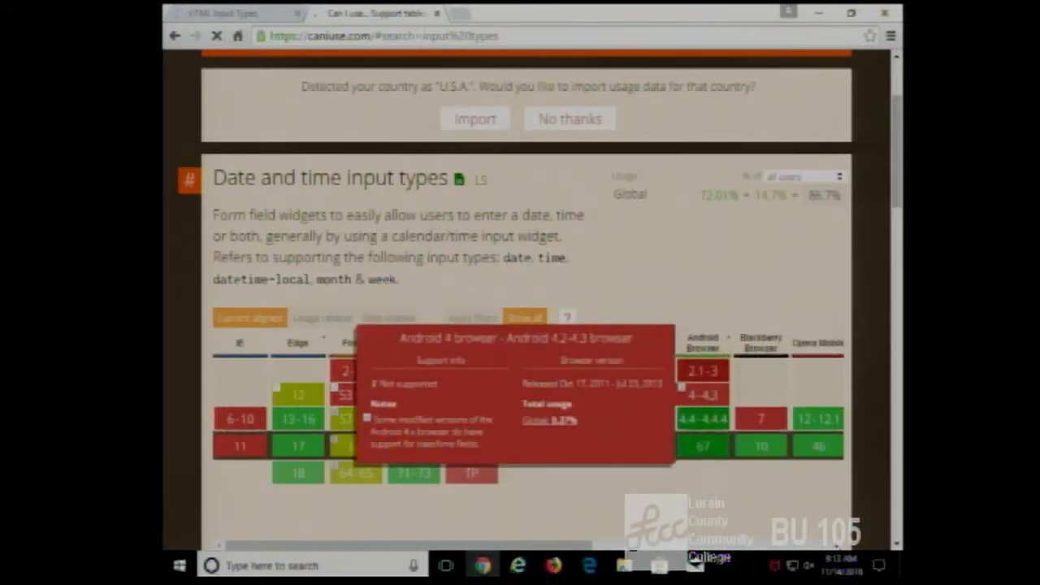
mouse_move(756, 418)
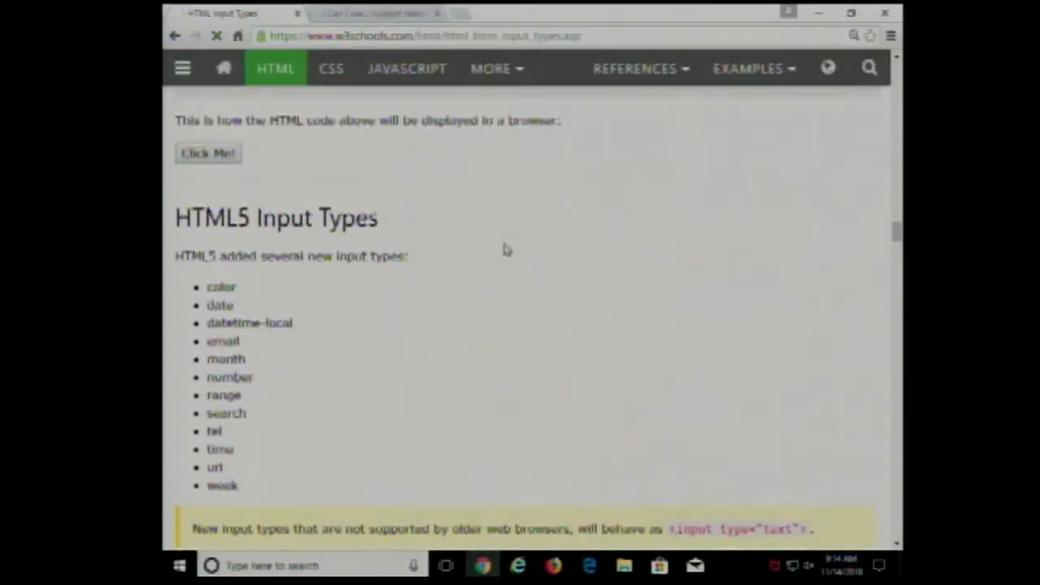
Scroll down to the Input Type Color section and its color picker example
scroll("down", 3)
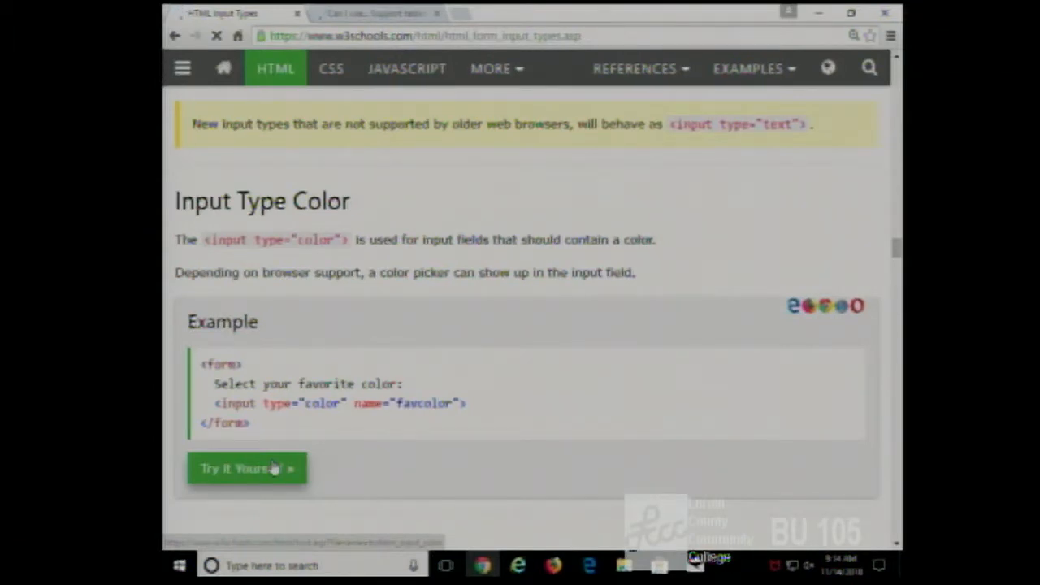
Open the Input Type Color 'Try it Yourself' example and bring up its color picker
left_click(243, 468)
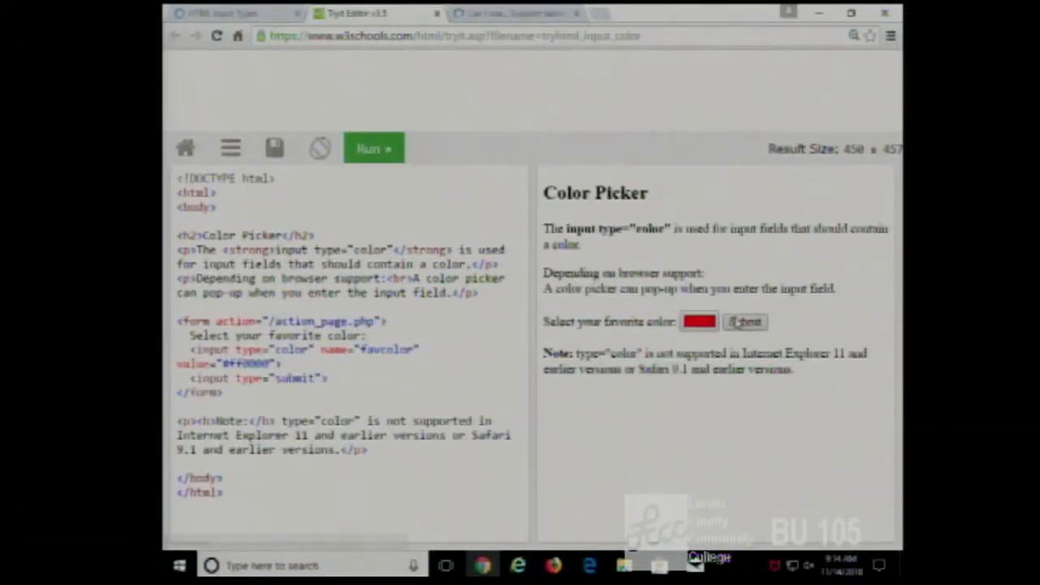
left_click(699, 321)
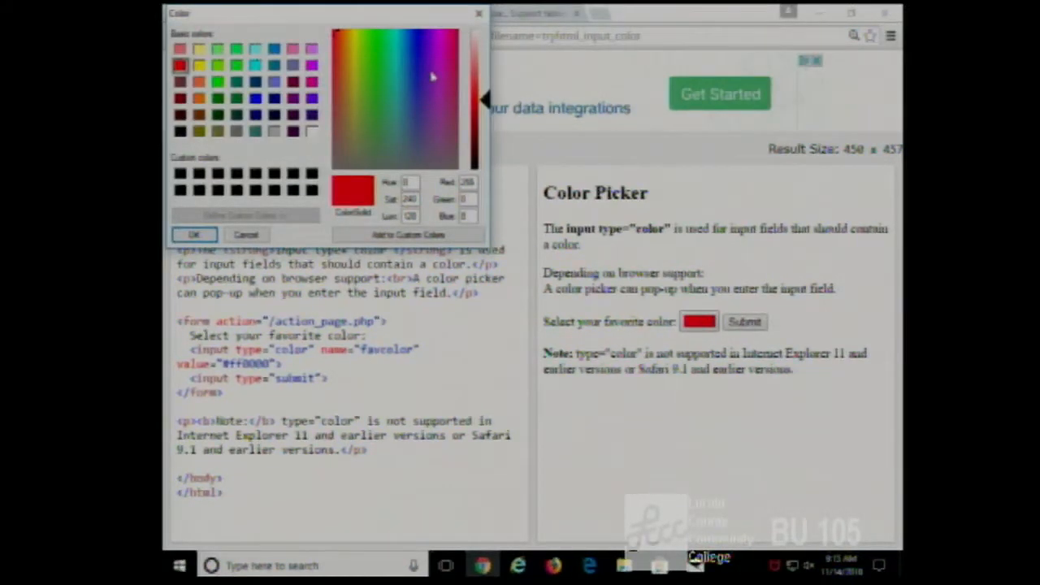
Preview purple, green, yellow and yellow-green shades in the Color dialog
left_click(423, 145)
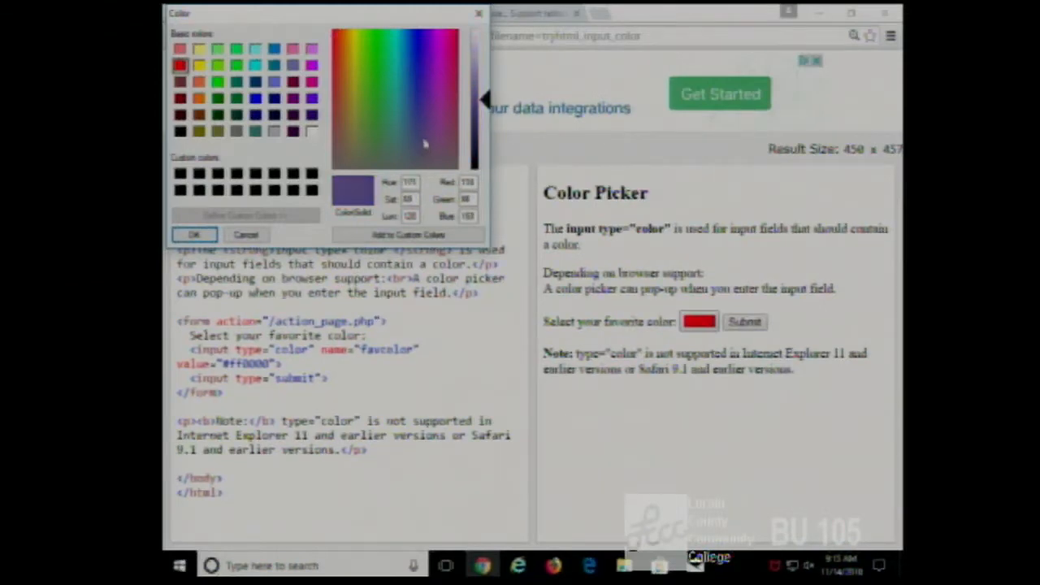
left_click(369, 52)
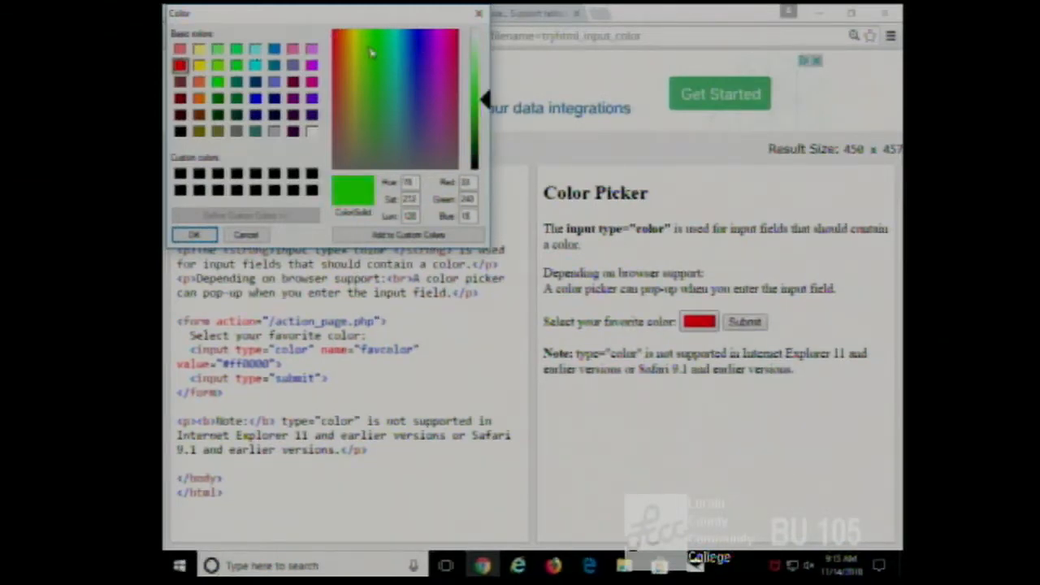
left_click(353, 55)
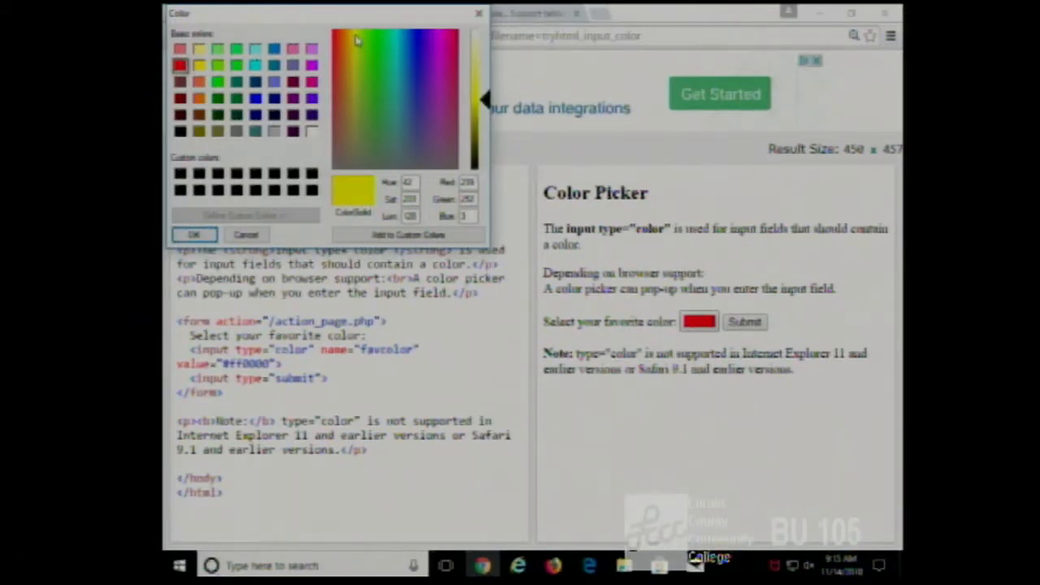
left_click(362, 41)
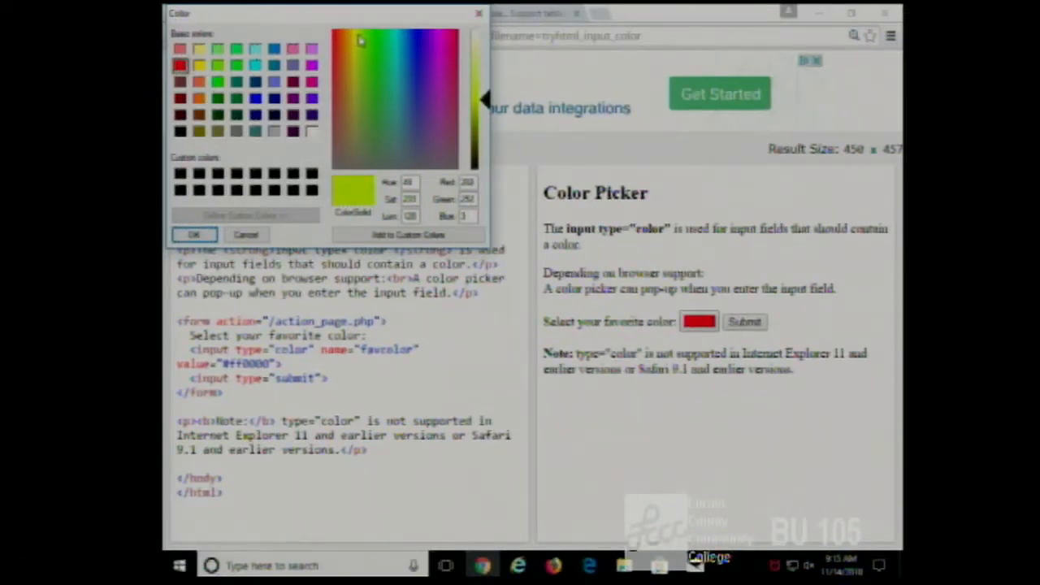
left_click(357, 41)
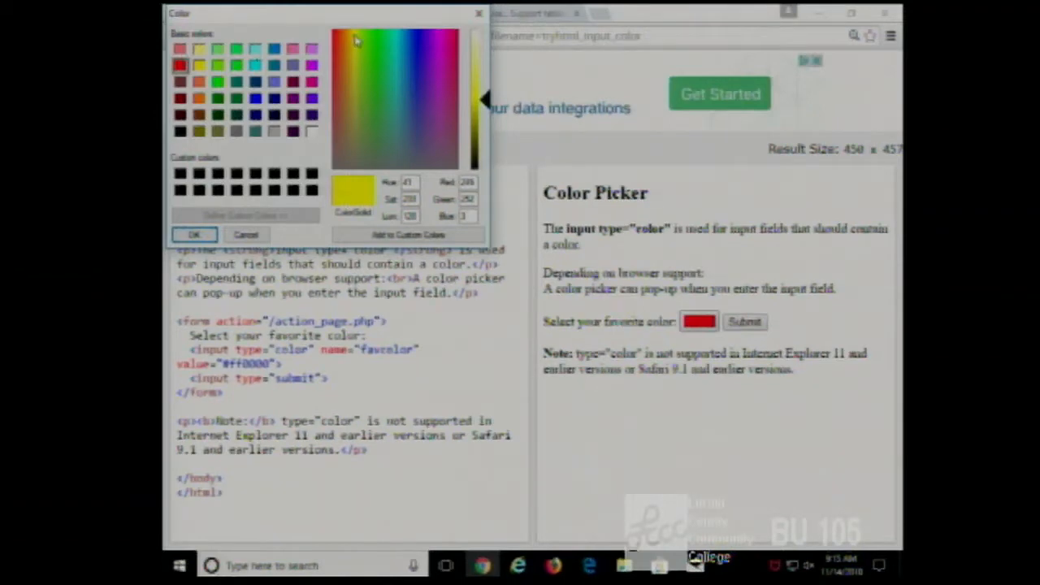
left_click(194, 234)
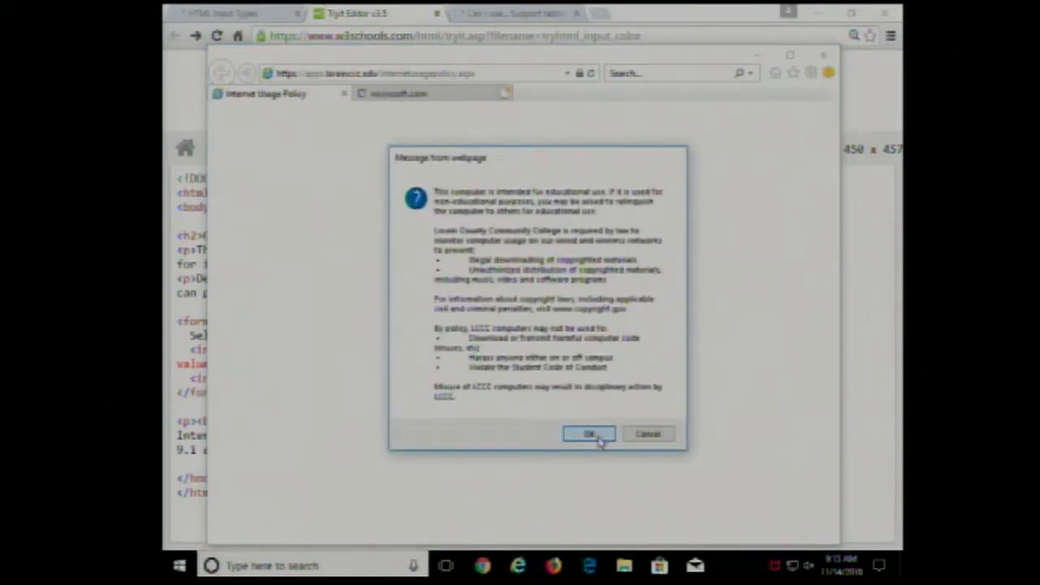
Accept the college usage policy message in Internet Explorer
left_click(589, 433)
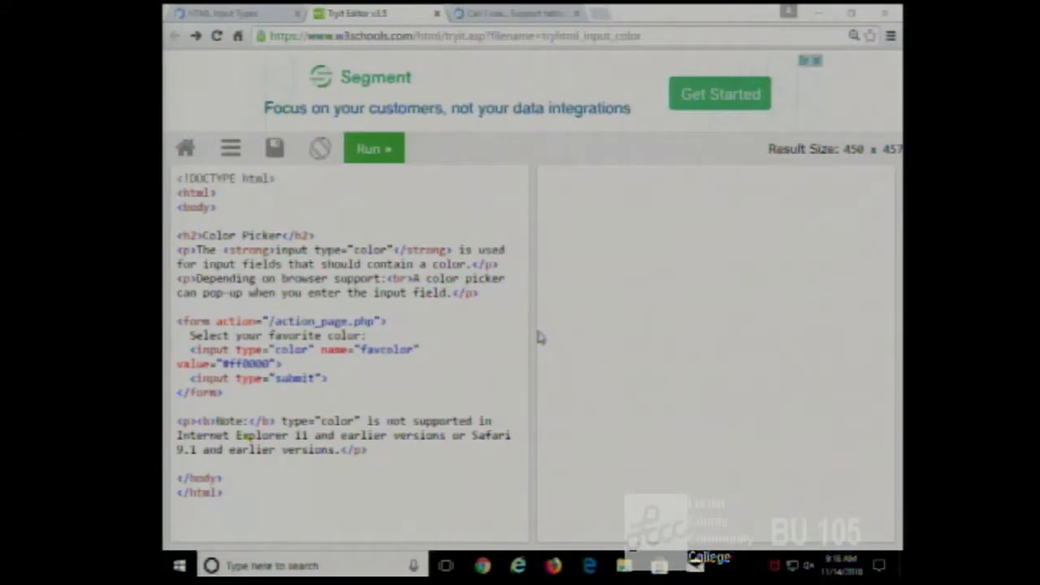
Load the W3Schools color input example in Internet Explorer and try its #ff0000 text field
left_click(373, 149)
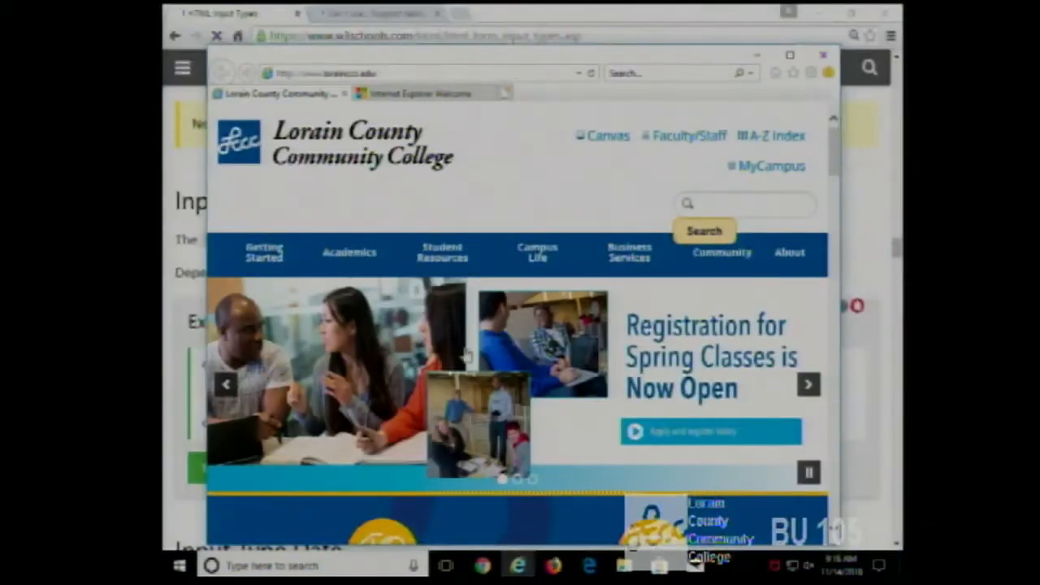
left_click(325, 73)
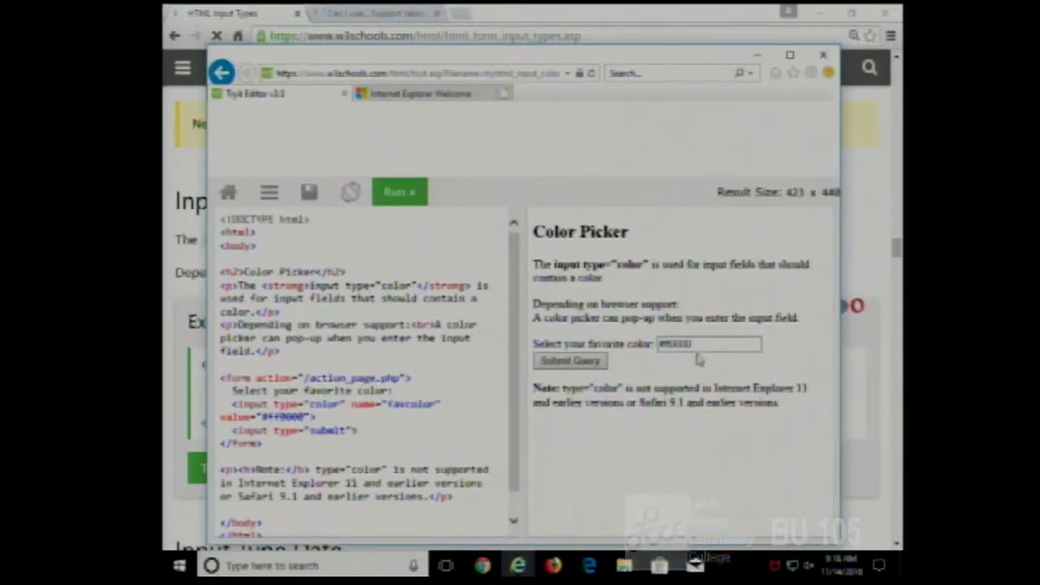
left_click(709, 344)
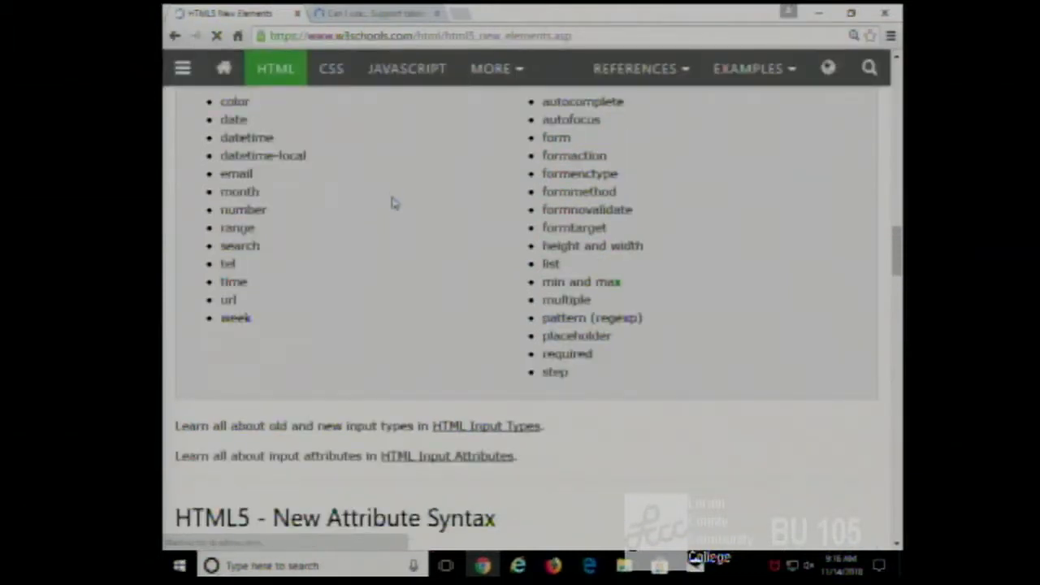
Reopen HTML Input Types in Chrome and scroll to the Input Type Date section
left_click(486, 425)
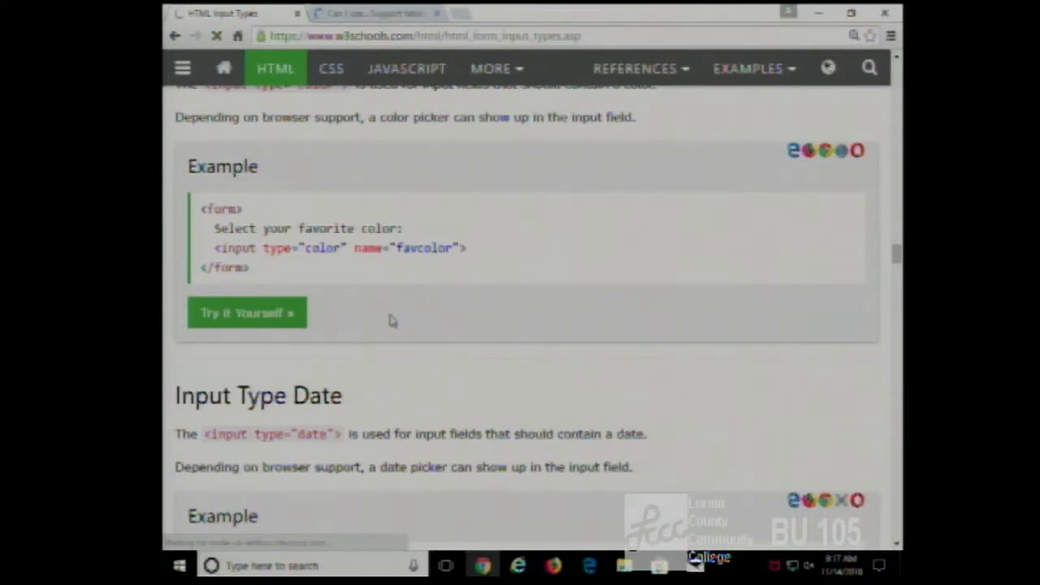
scroll("down", 3)
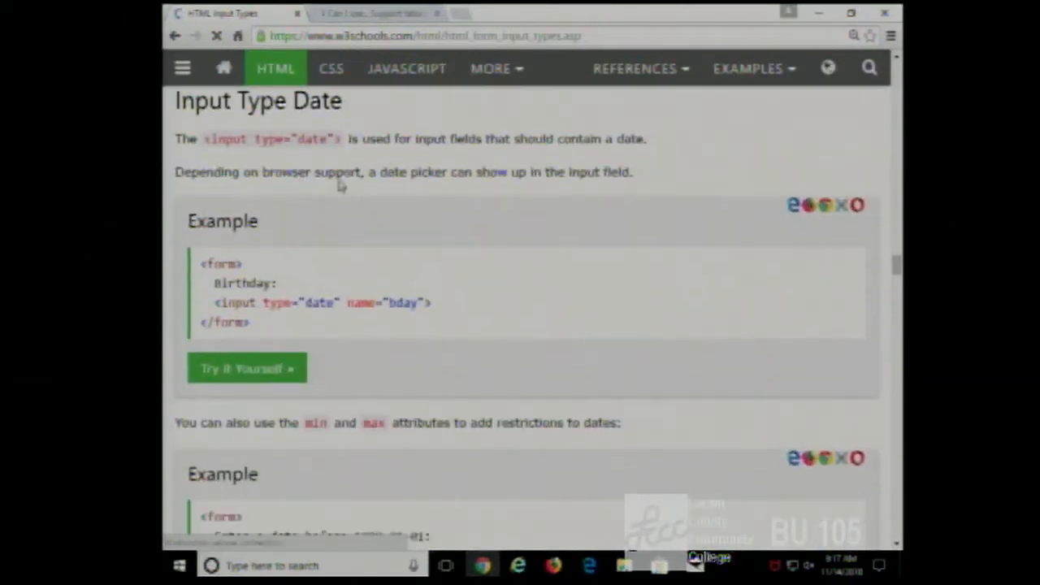
Open the date input Try it example and enter the birthday 11/02/2018
left_click(245, 367)
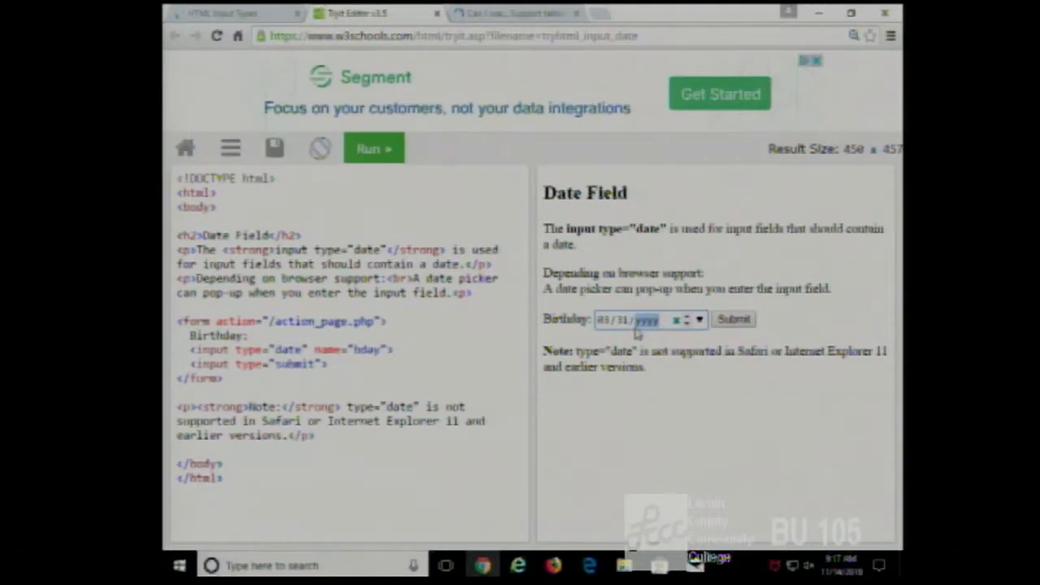
type("1111")
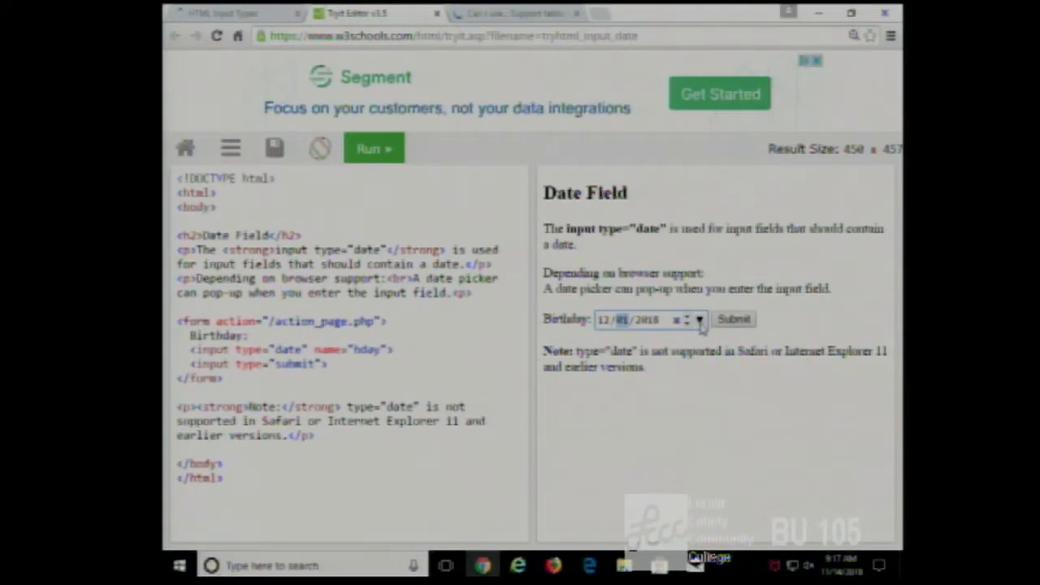
left_click(698, 320)
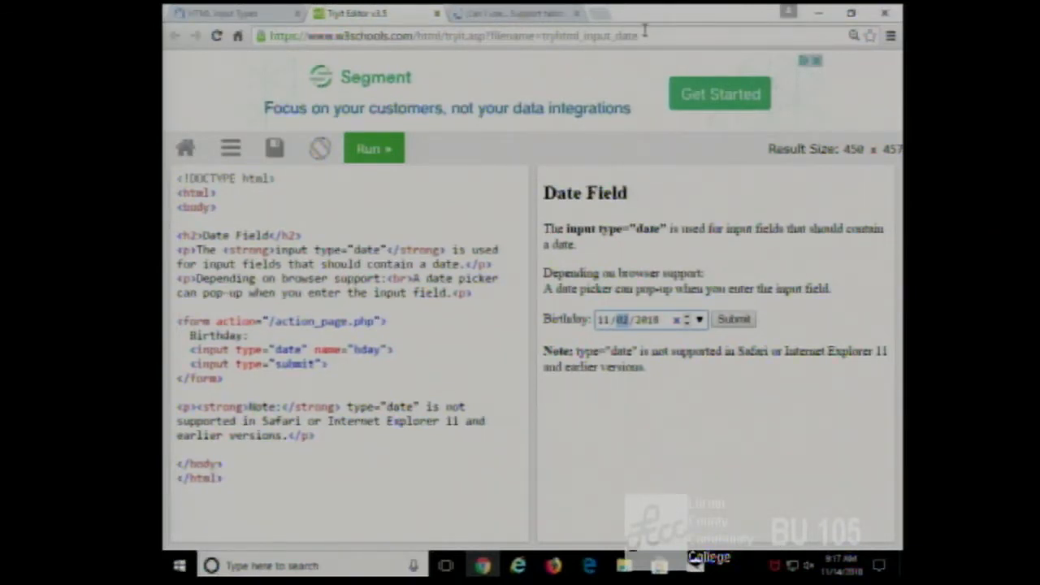
Submit 'ewrwerwerwer' as the birthday in Internet Explorer's date example, then return to Chrome
left_click(453, 35)
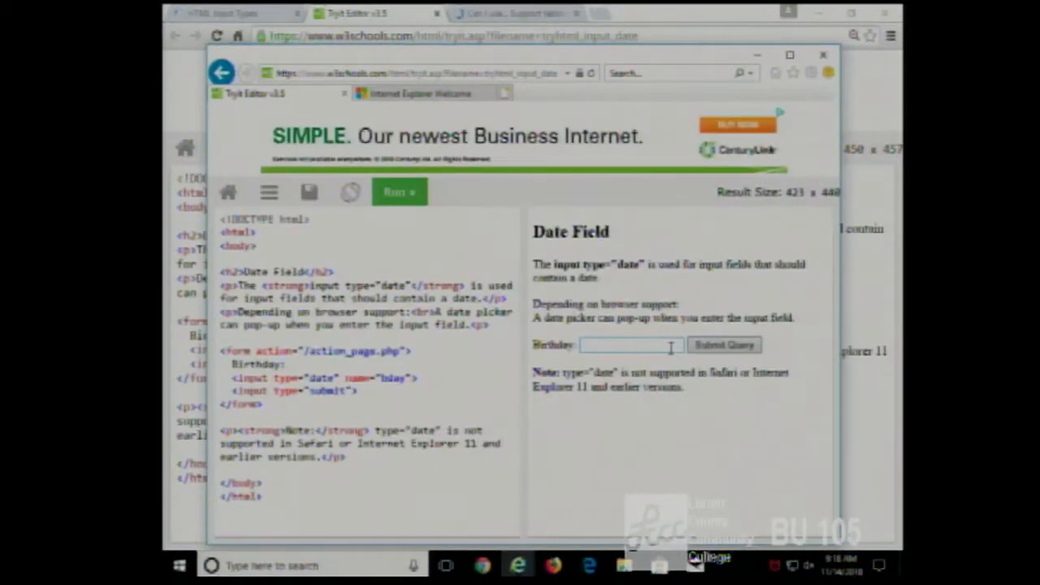
left_click(629, 344)
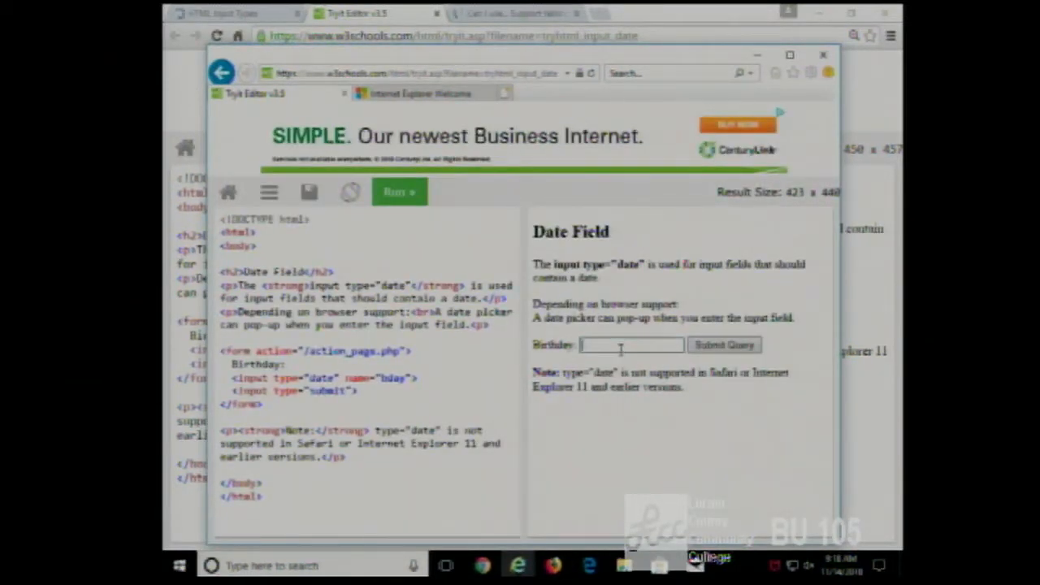
left_click(723, 345)
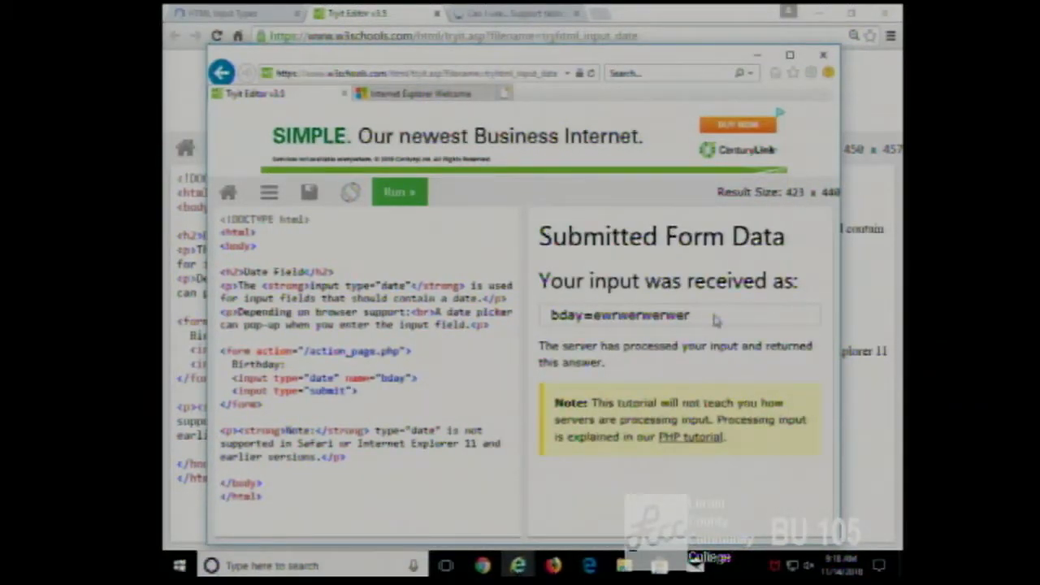
left_click(223, 73)
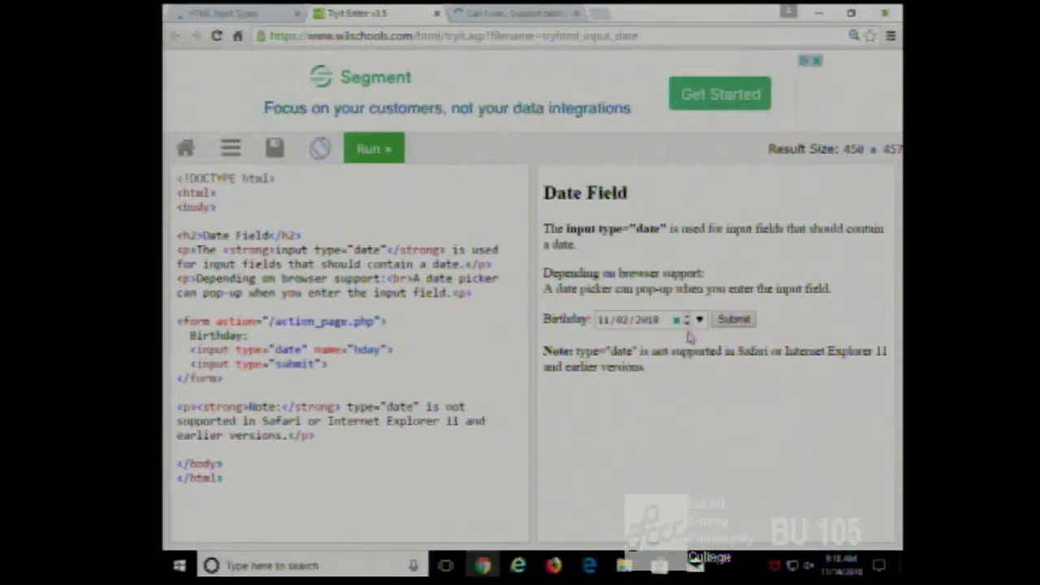
Go back to the HTML Input Types tab at the Input Type Date section
left_click(732, 319)
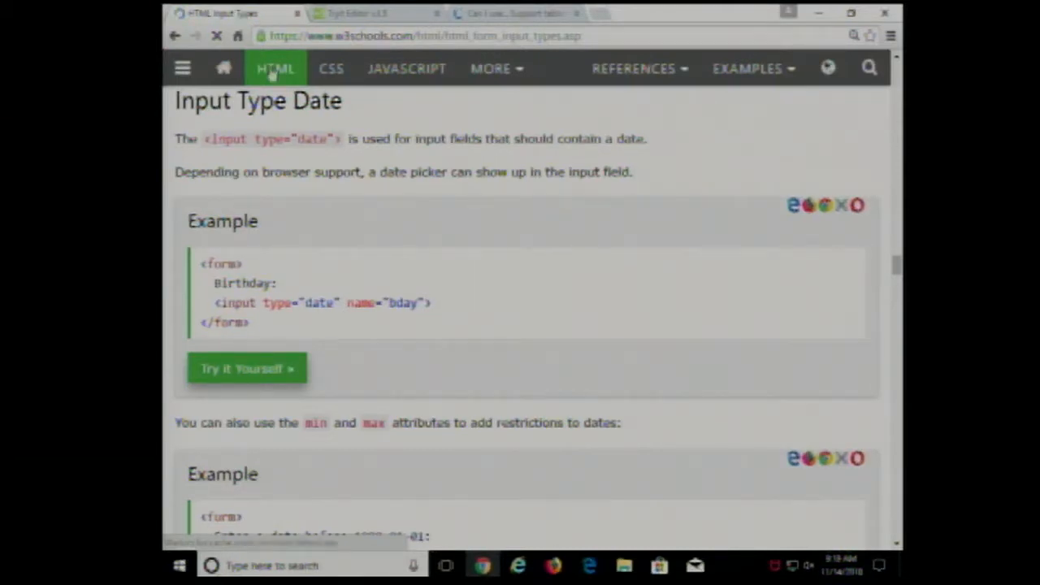
Scroll past the min/max date and Datetime-local examples to Input Type Email
scroll("down", 3)
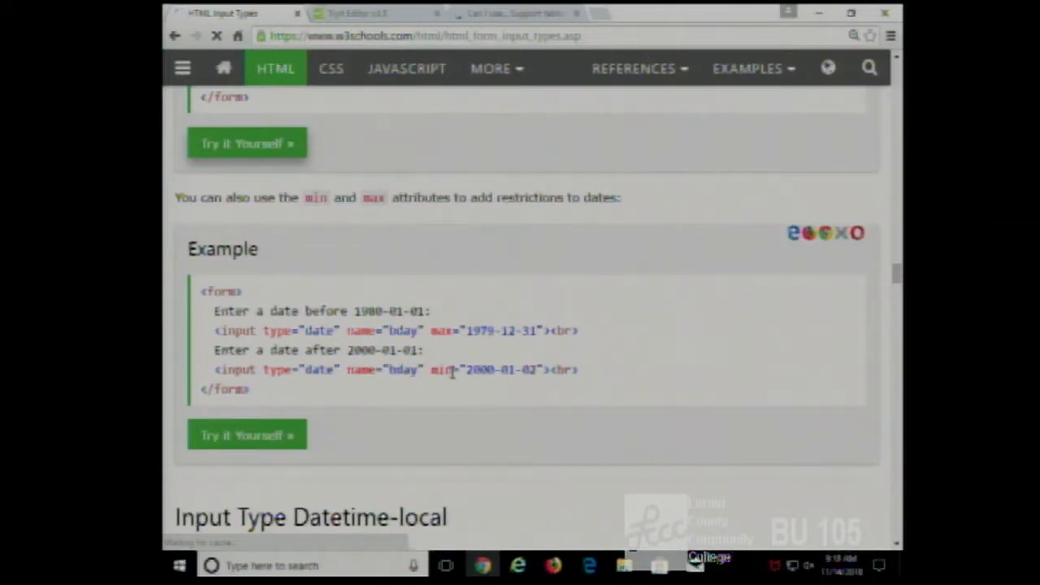
scroll("down", 3)
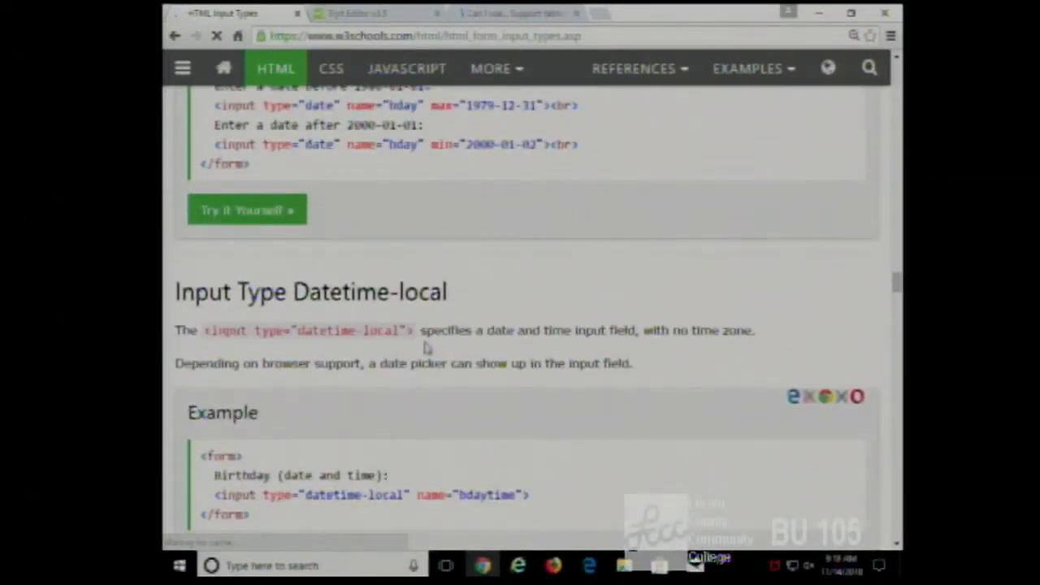
scroll("down", 3)
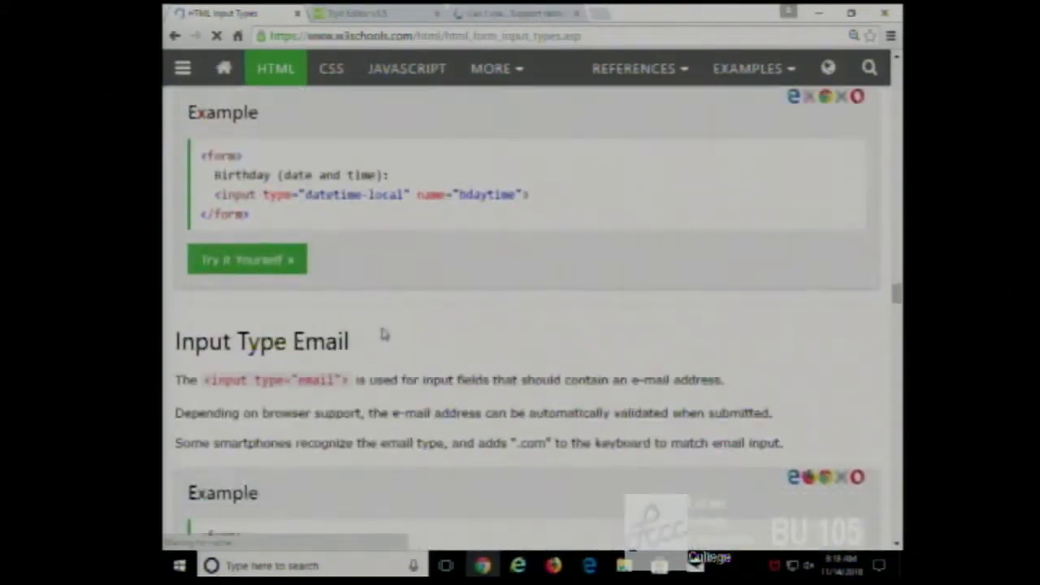
scroll("down", 3)
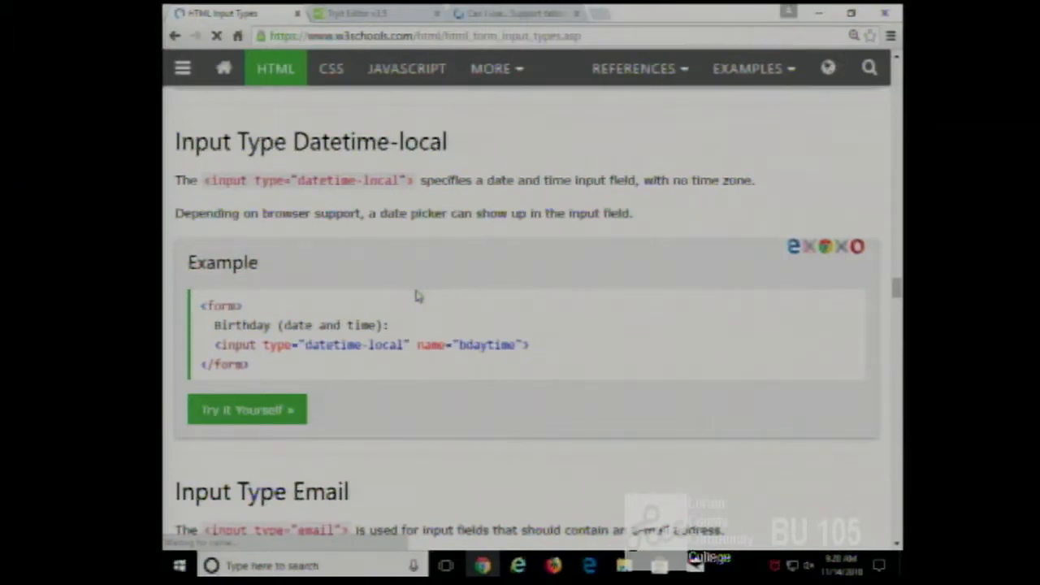
scroll("down", 3)
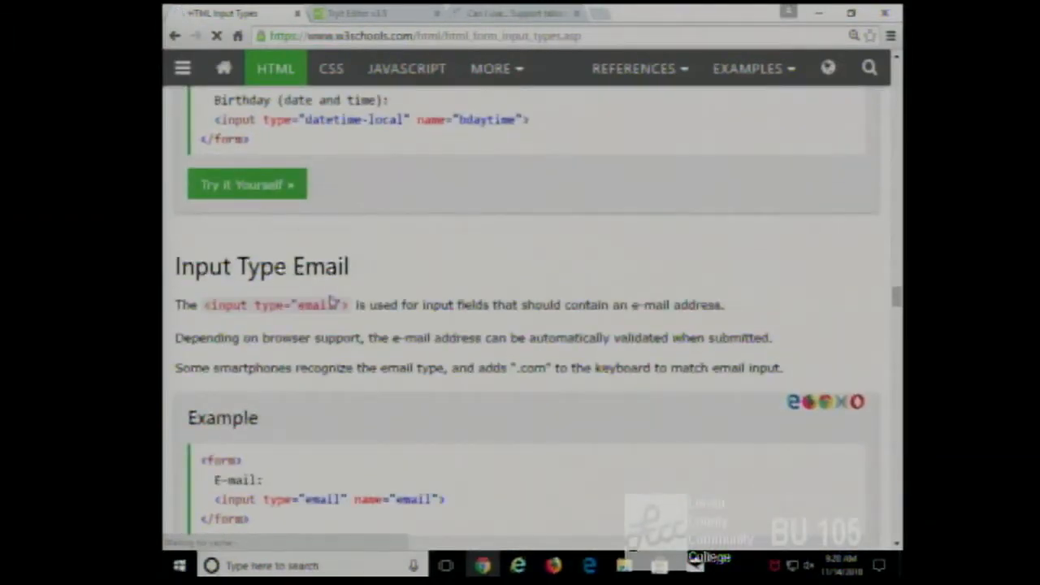
Submit a college email address in the email example, then rerun and submit invalid text
left_click(246, 185)
type("nda")
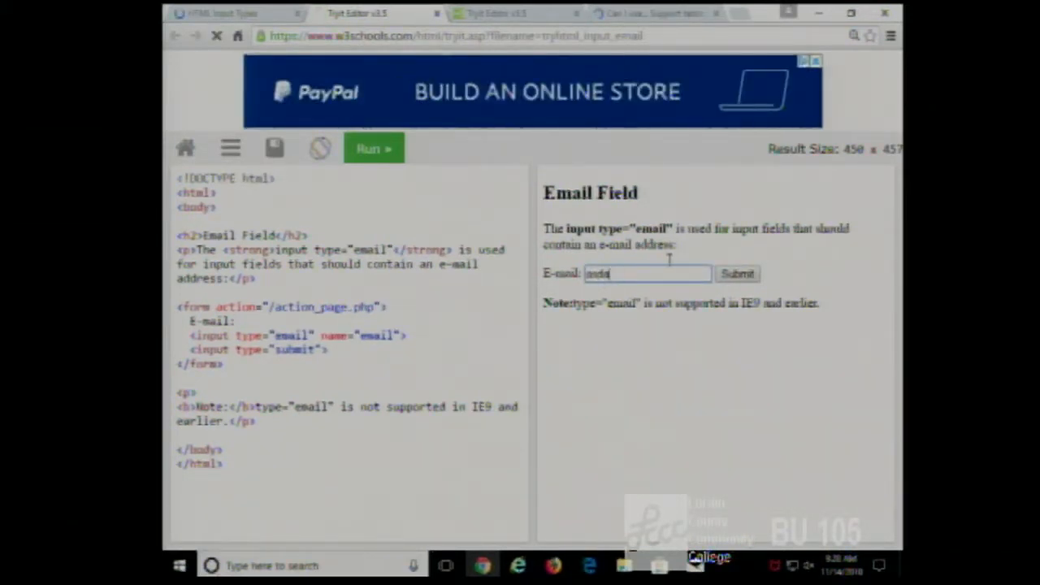
left_click(736, 273)
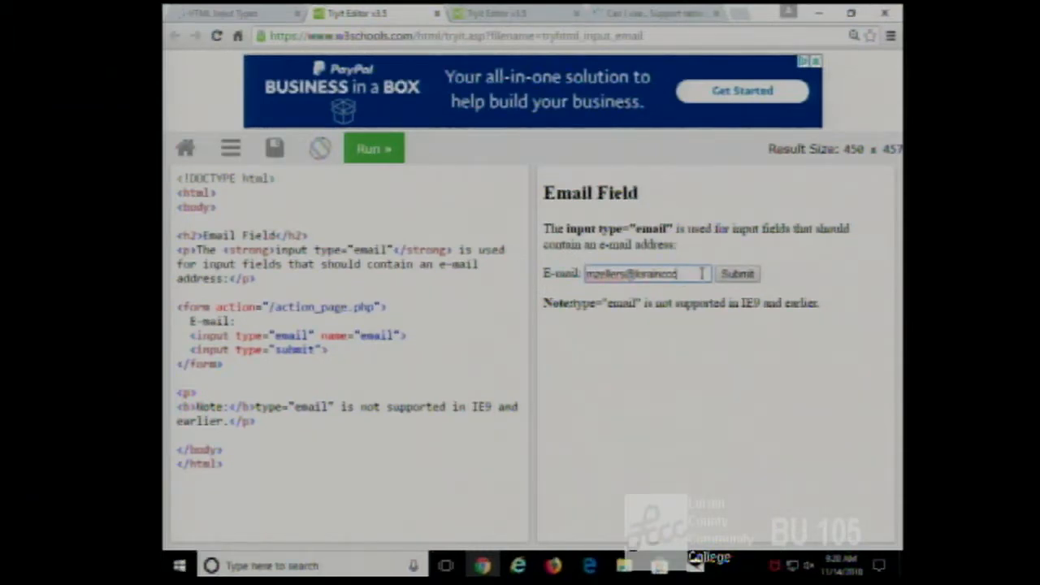
left_click(736, 274)
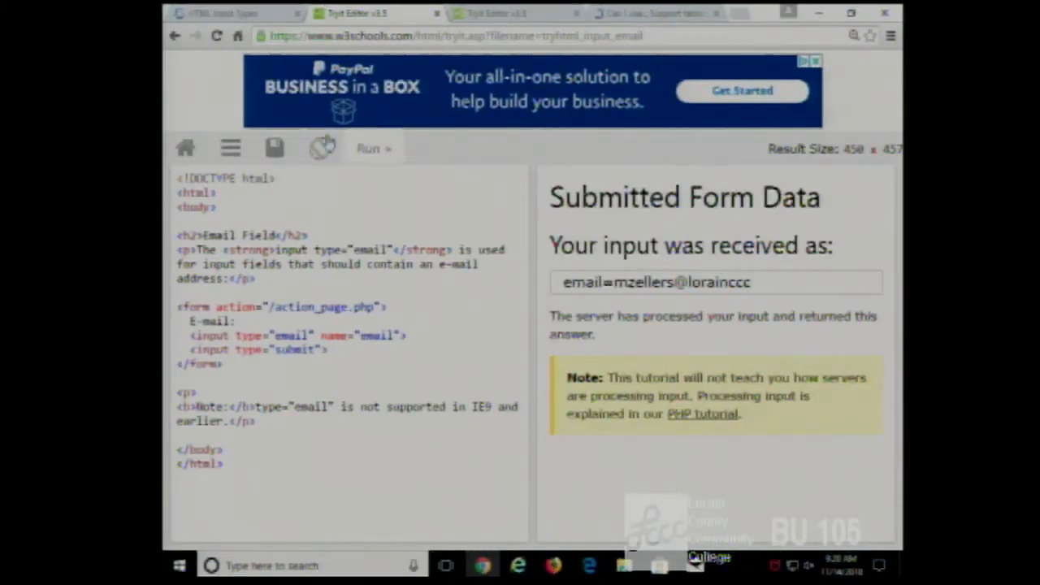
left_click(373, 148)
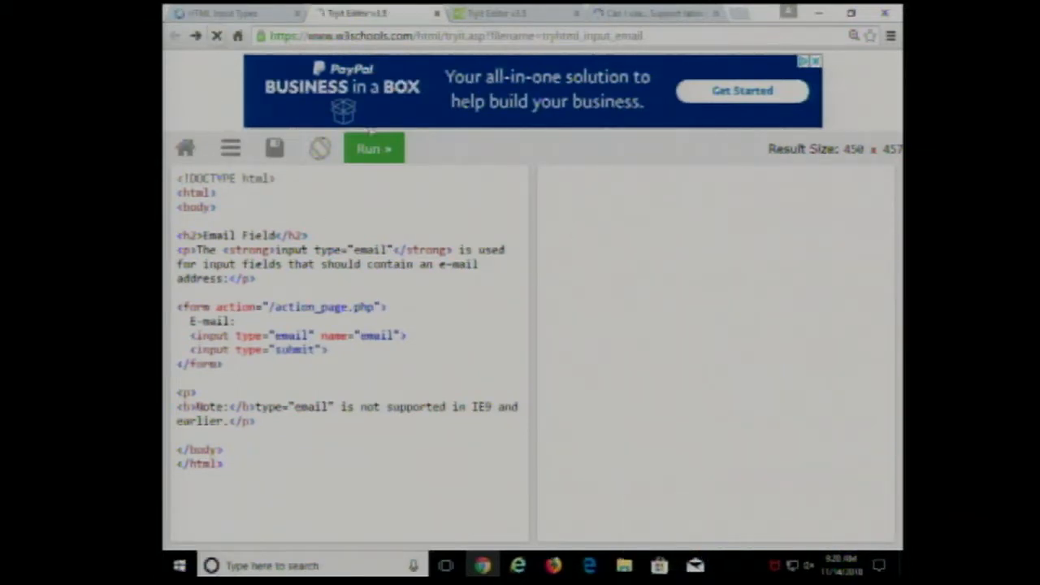
left_click(373, 149)
type("asdasdasd")
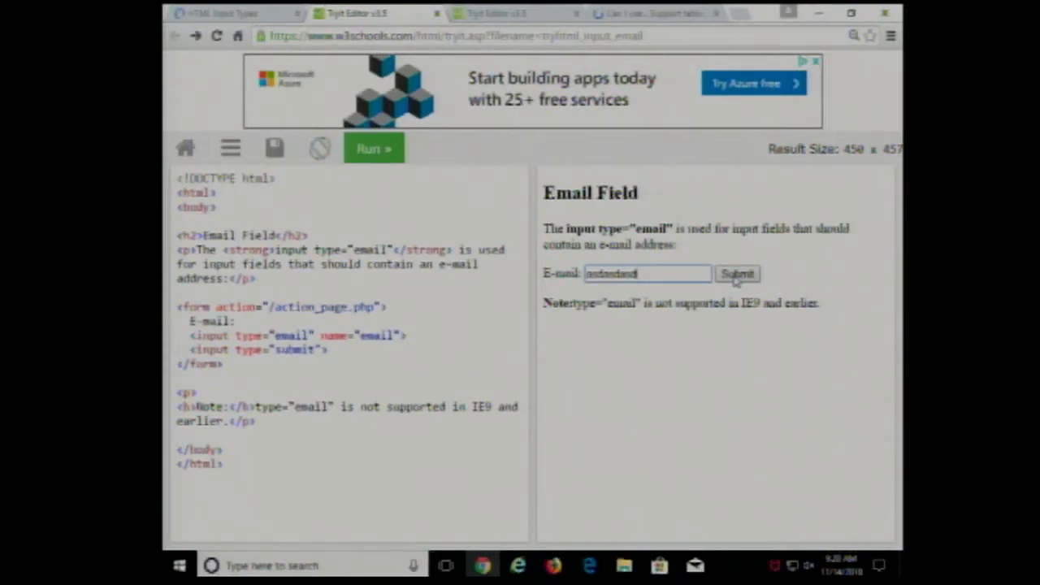
left_click(736, 274)
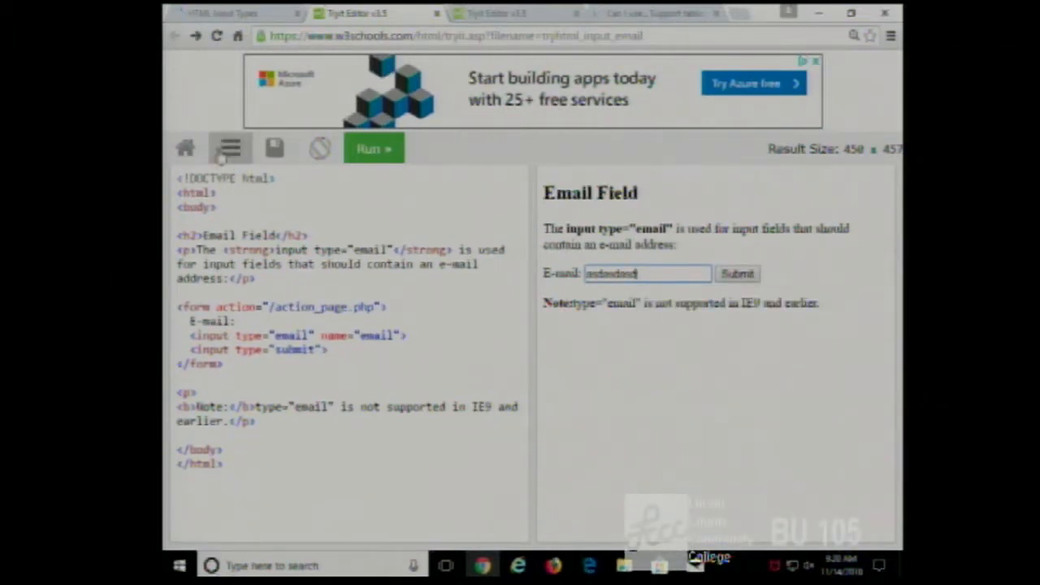
mouse_move(320, 285)
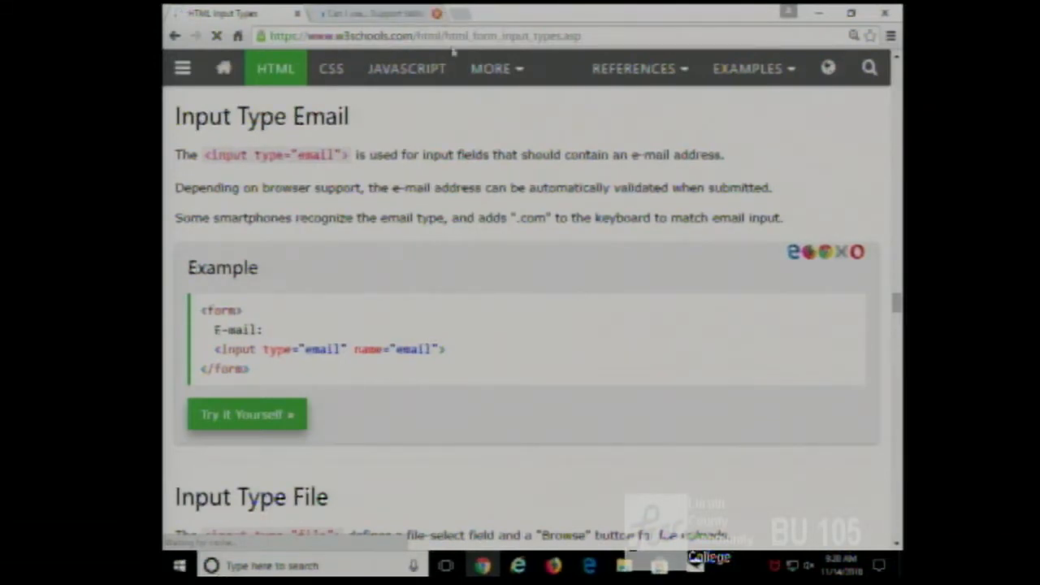
Run the file upload example and browse its file chooser to the Documents folder
scroll("down", 3)
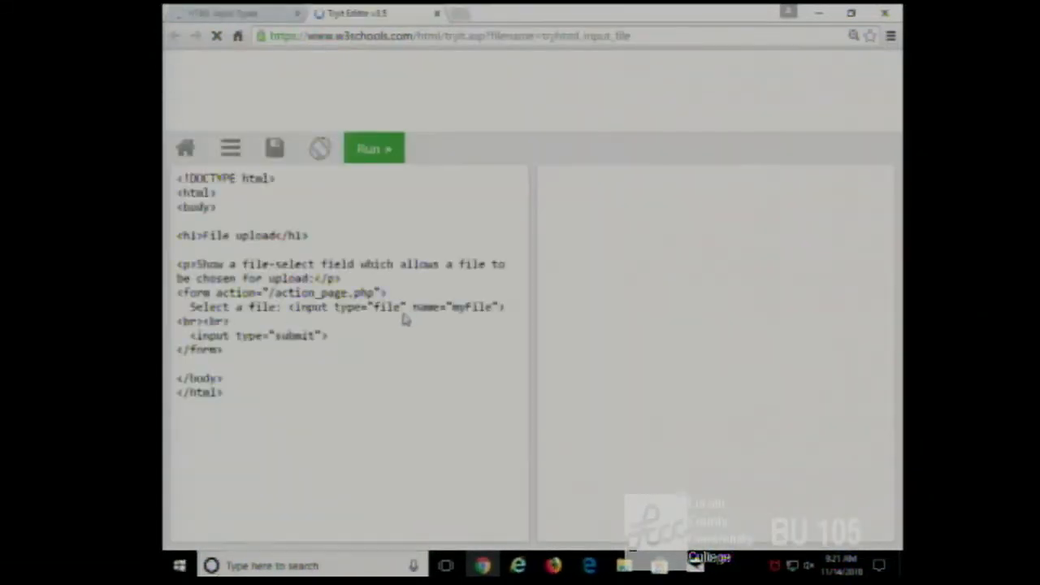
left_click(373, 148)
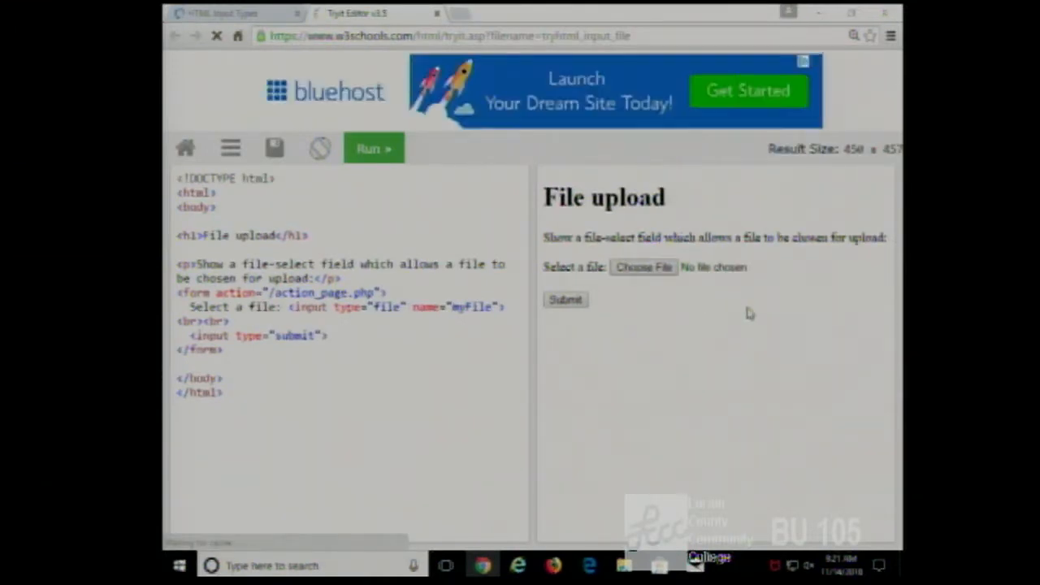
left_click(644, 267)
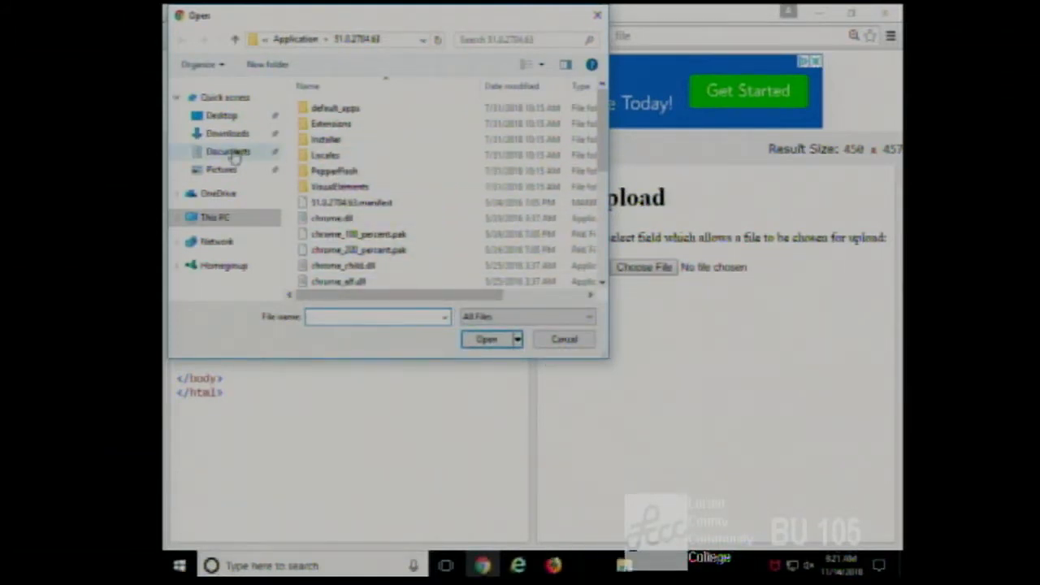
left_click(221, 115)
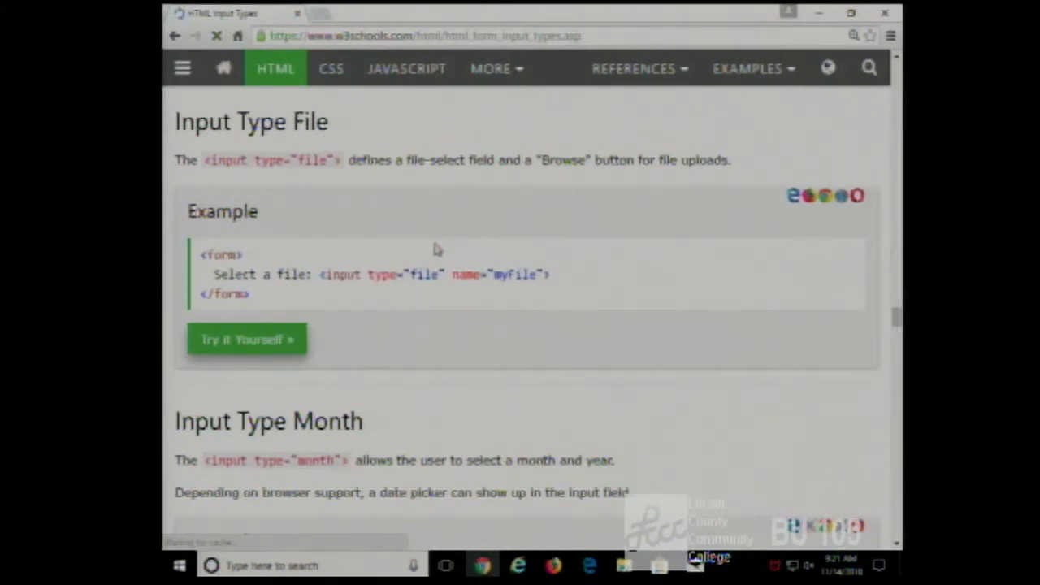
Open the Input Type Number Try it example, then close its tab
scroll("down", 3)
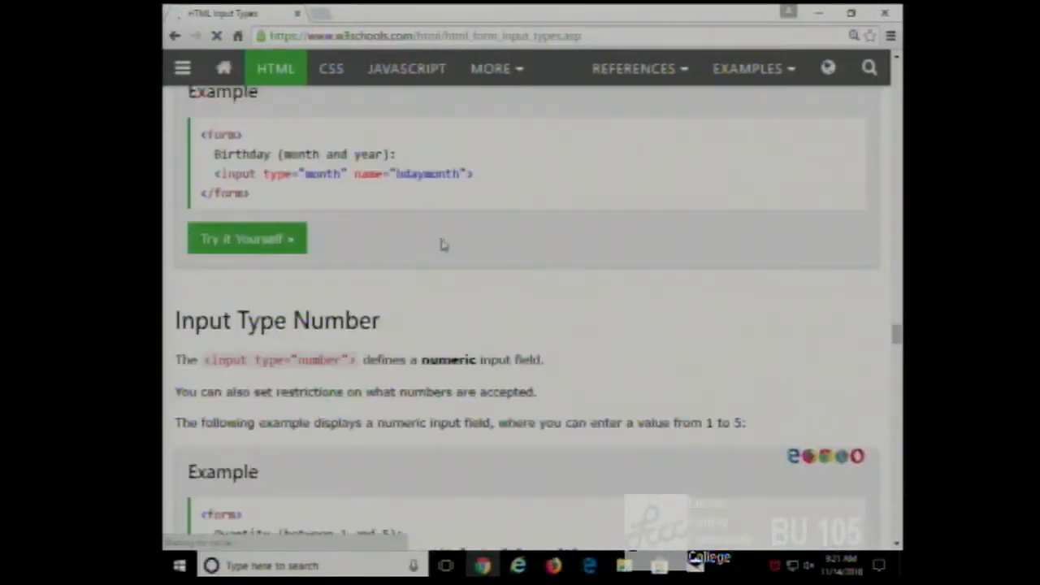
scroll("down", 3)
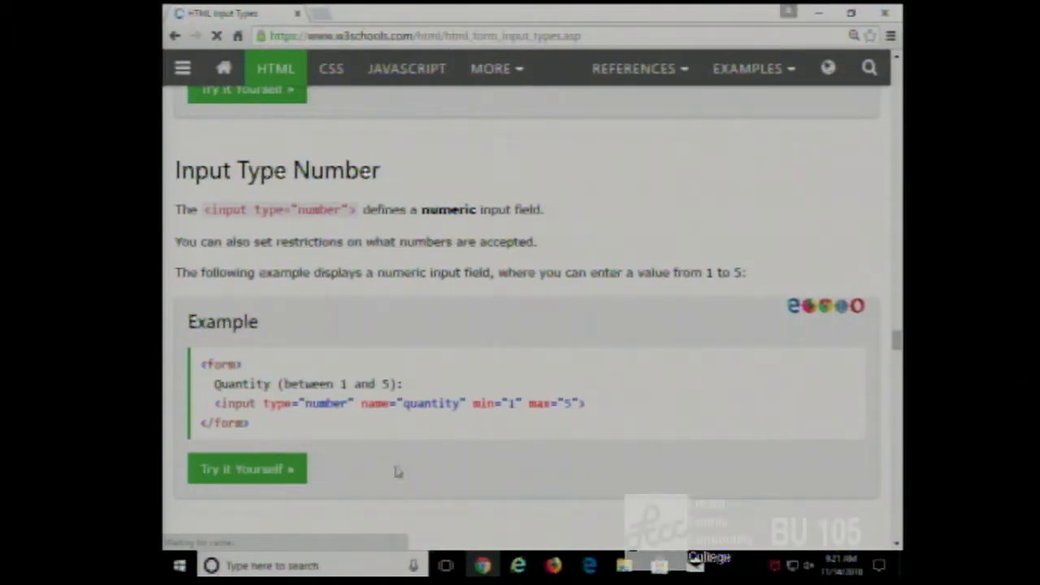
left_click(247, 469)
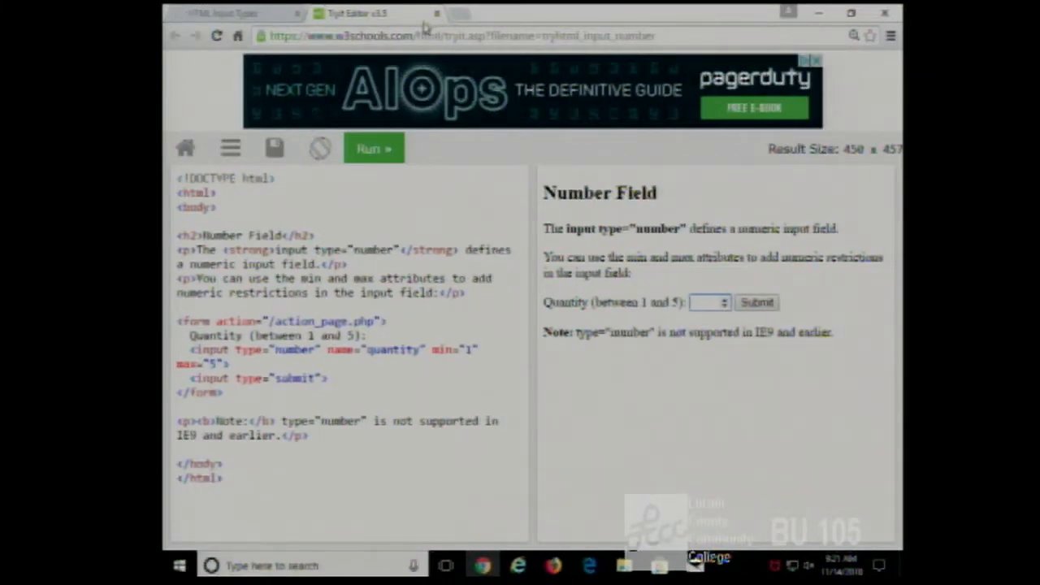
left_click(219, 13)
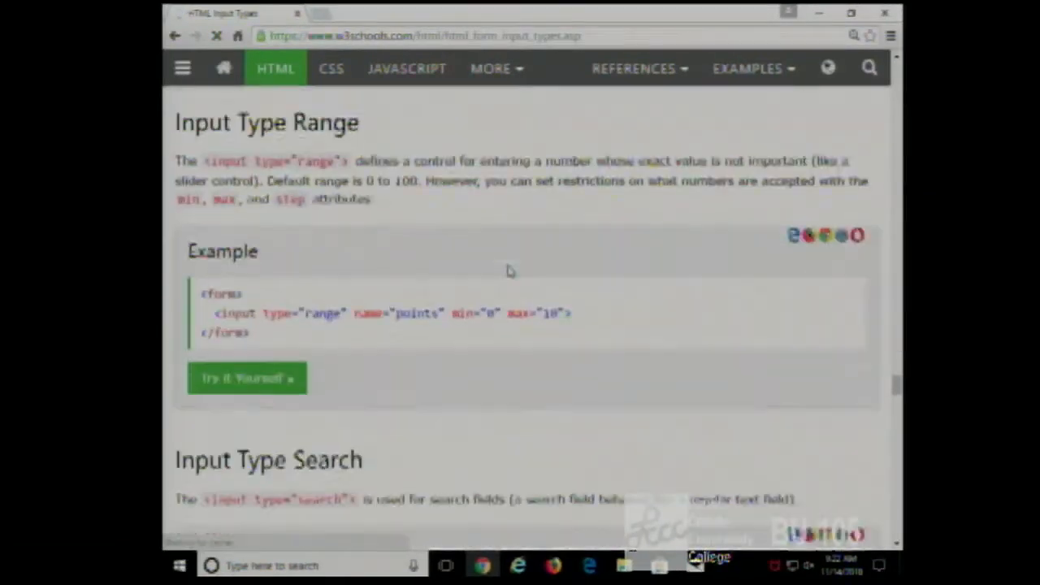
Scroll down through the remaining input types to the Input Type Attribute table
scroll("down", 3)
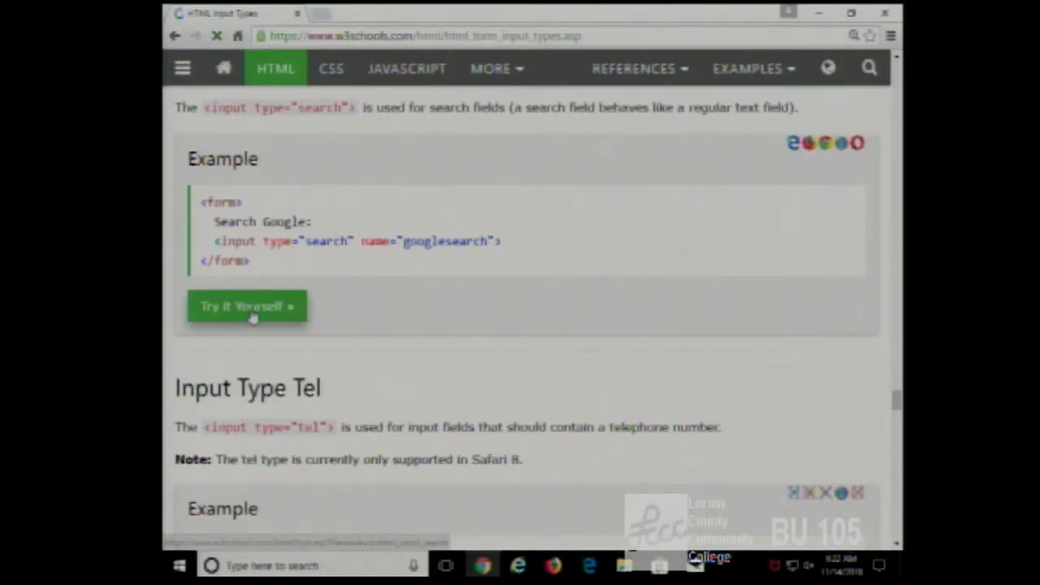
scroll("down", 3)
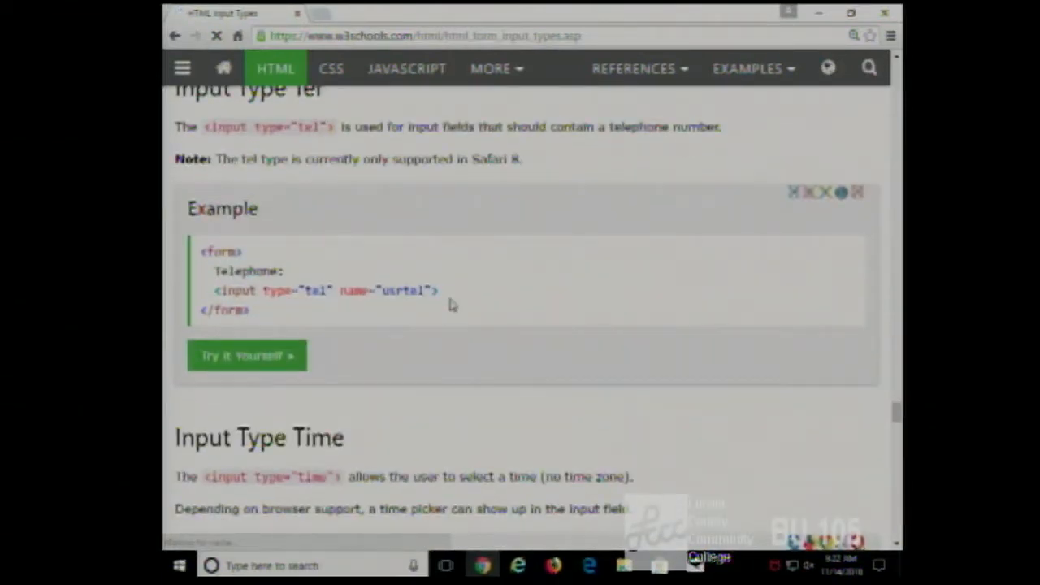
scroll("down", 3)
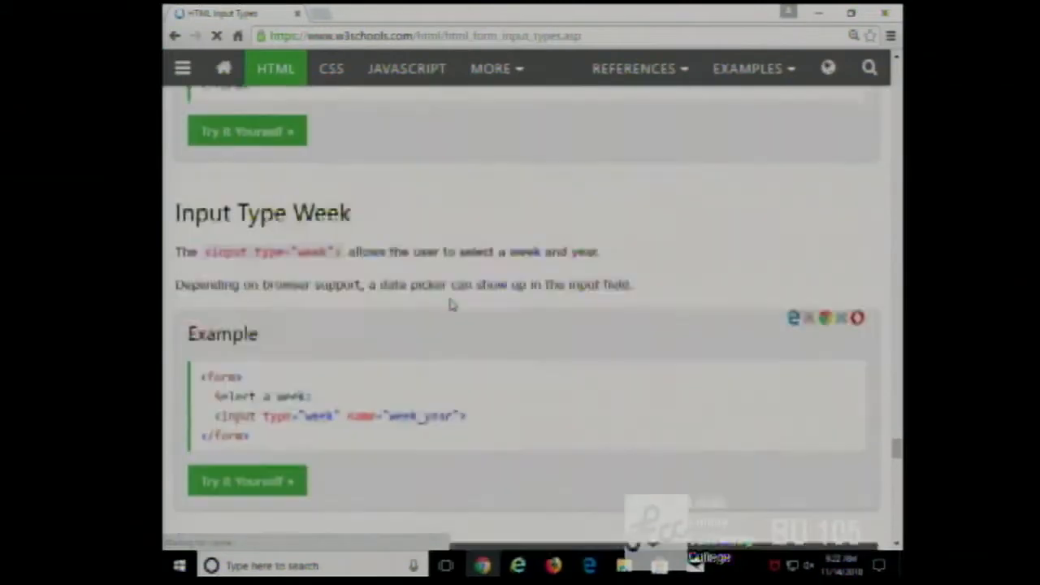
scroll("down", 3)
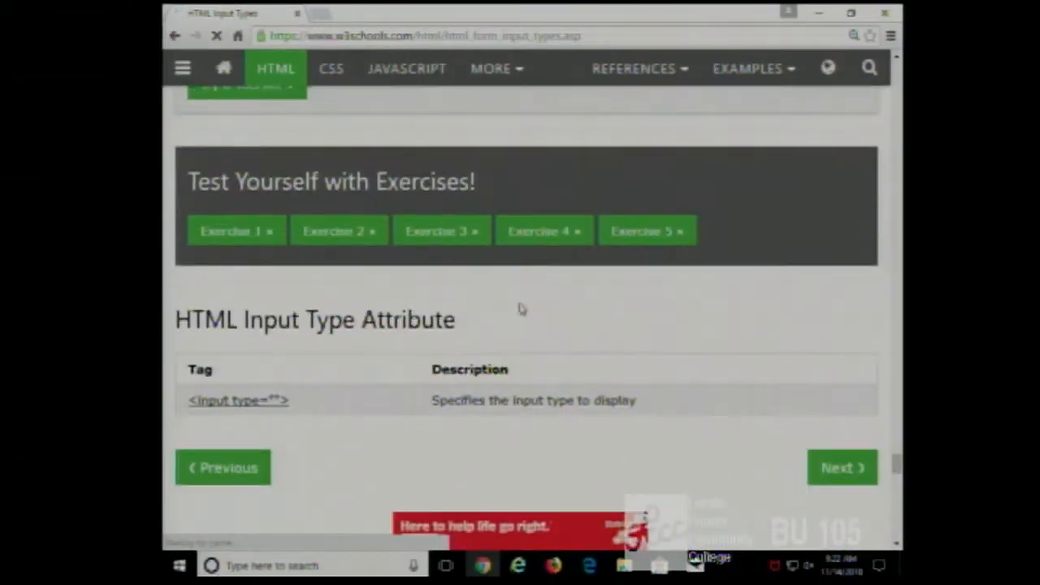
Close Internet Explorer's window, cancel the first prompt, and bring the close-tabs prompt back
scroll("down", 3)
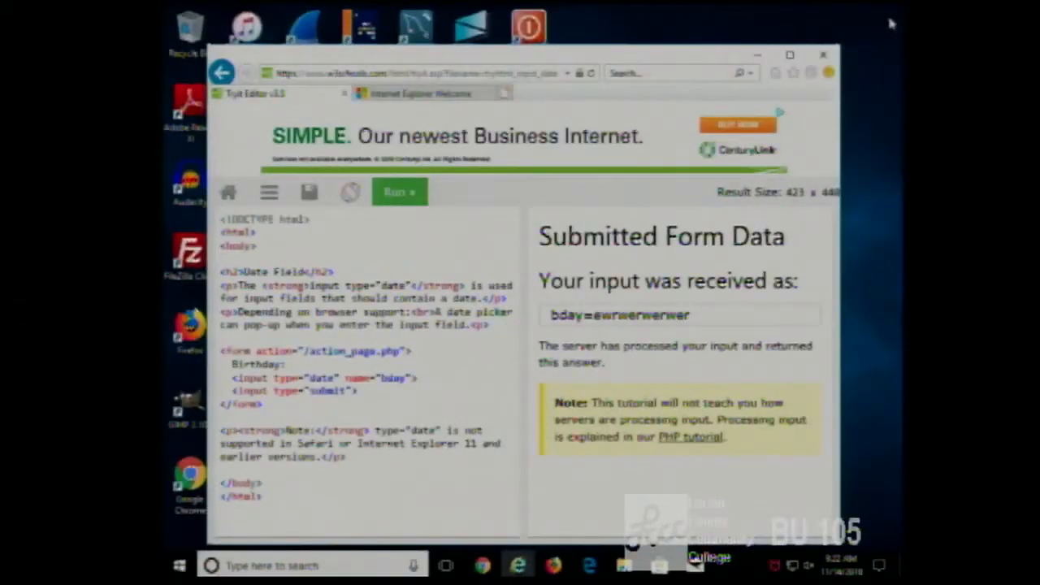
left_click(823, 55)
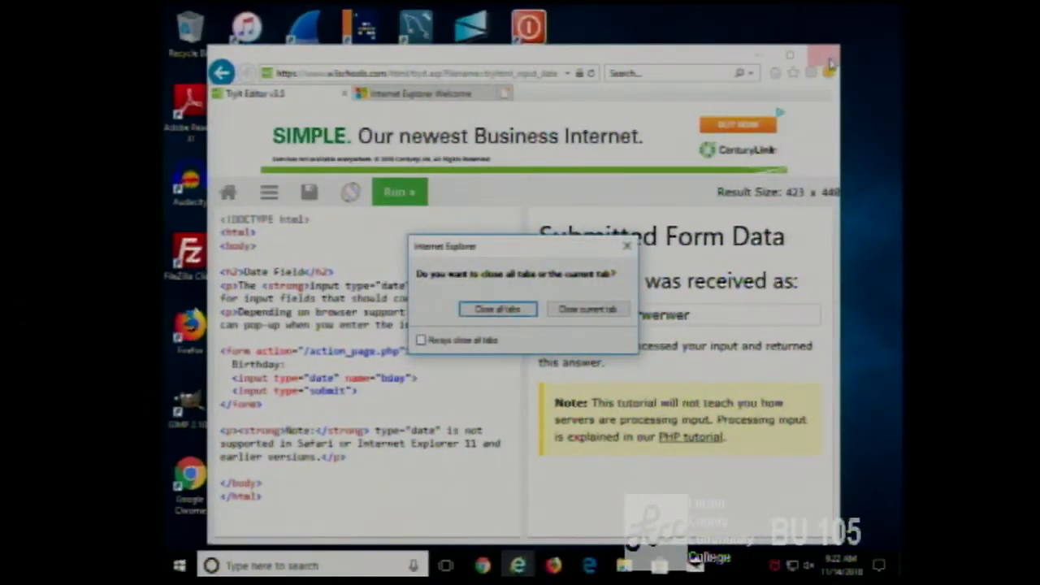
mouse_move(650, 250)
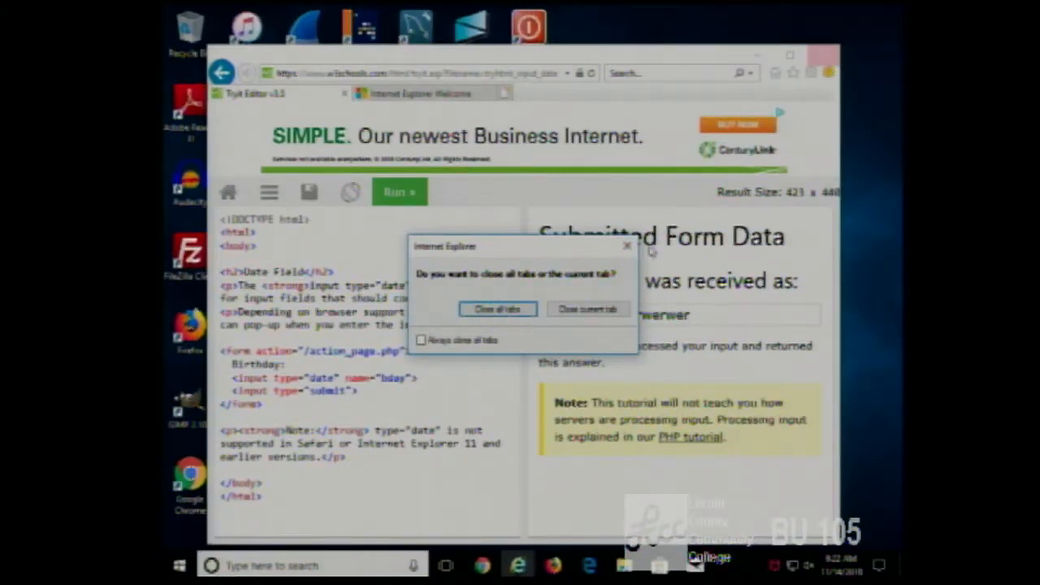
left_click(587, 310)
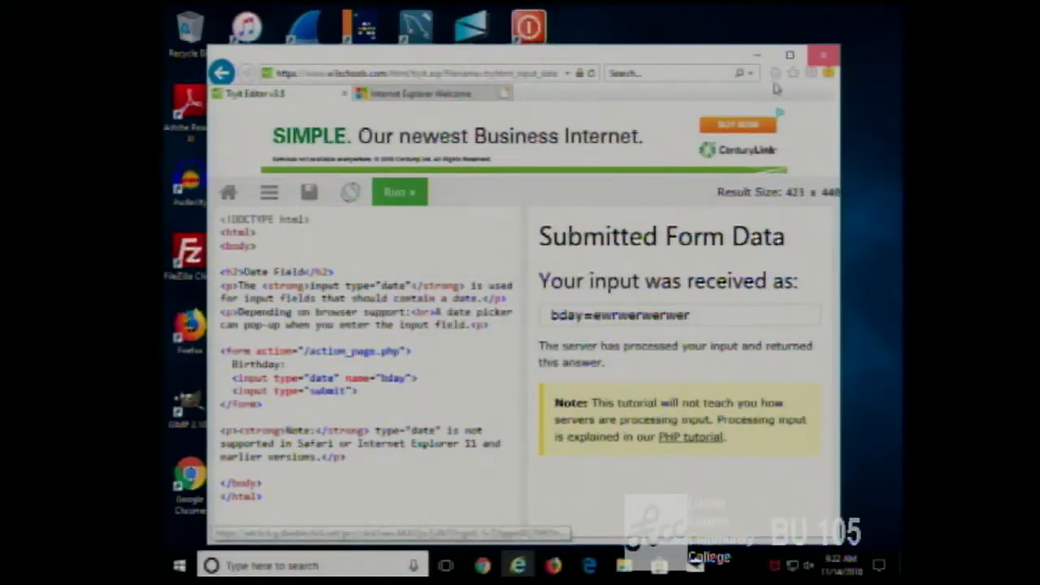
left_click(822, 54)
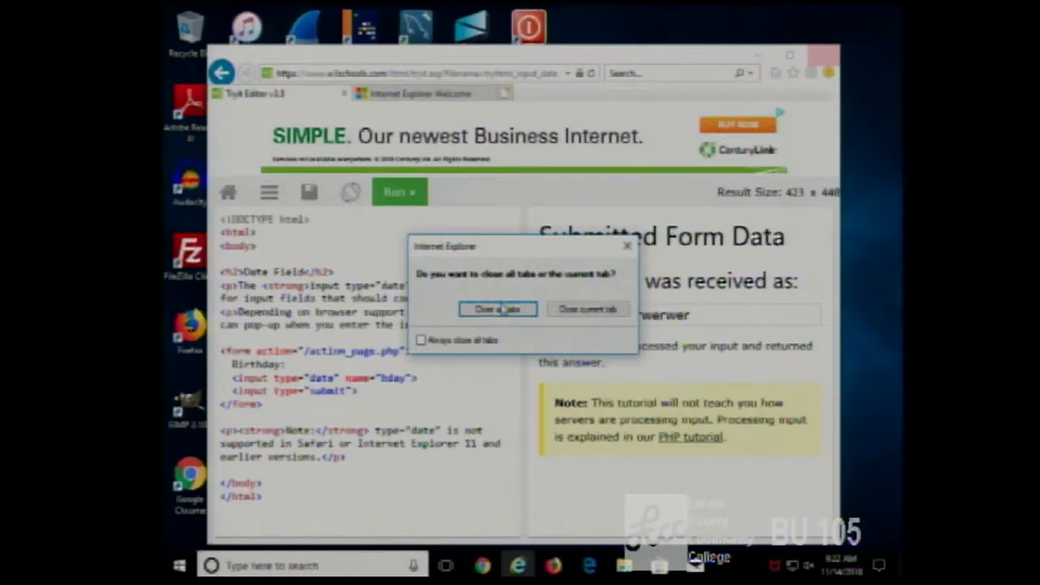
Choose 'Close all tabs' to shut Internet Explorer down
left_click(496, 309)
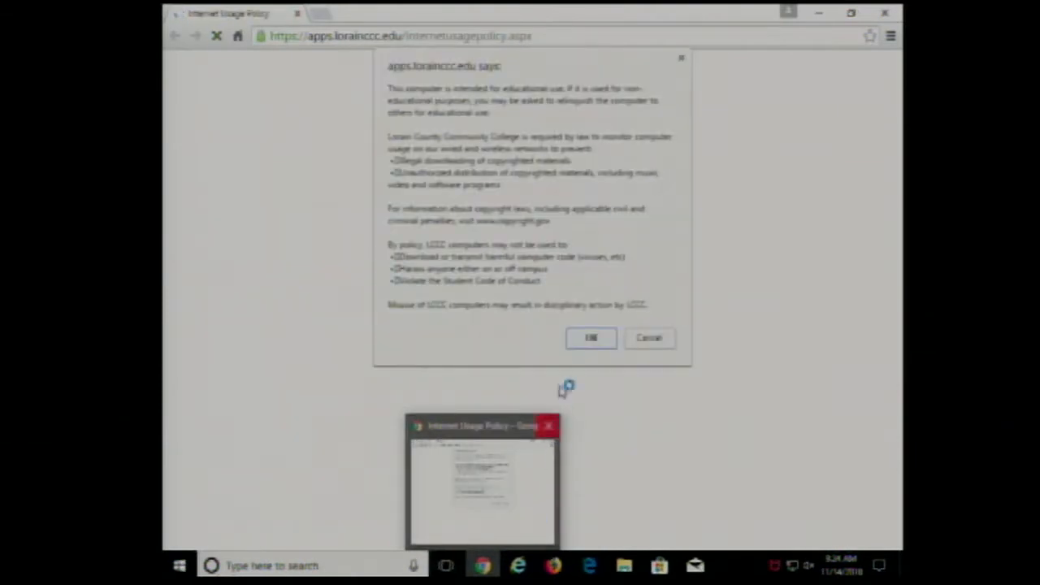
Load csszengarden.com and scroll through the Zen Garden introduction text
left_click(590, 337)
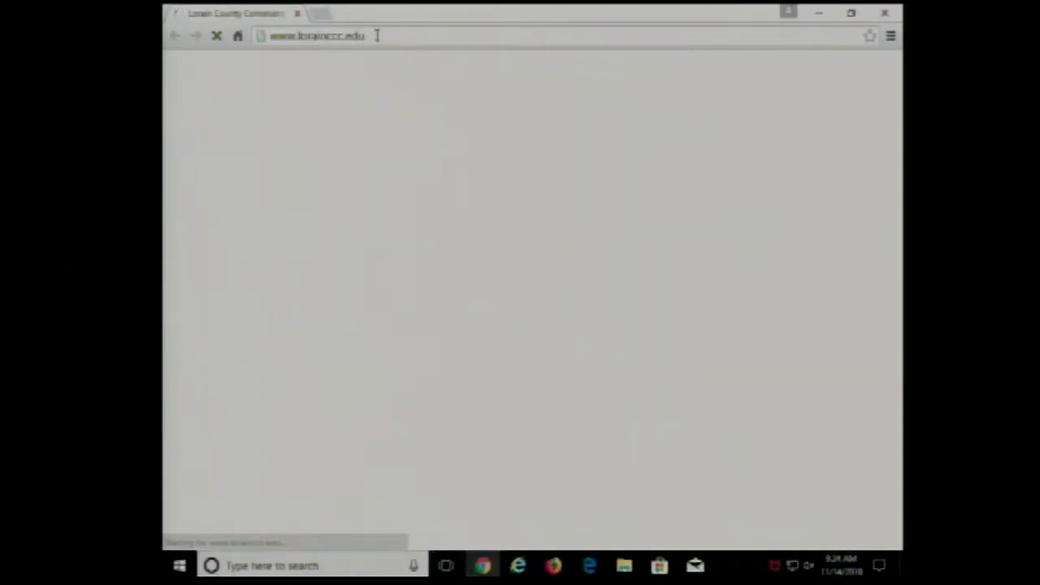
type("csszengarden.com")
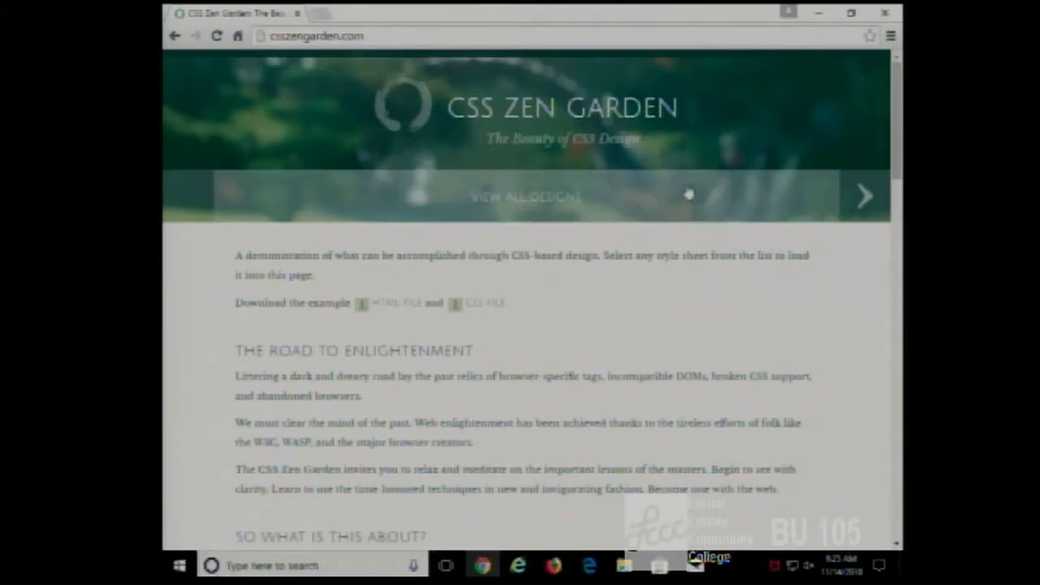
mouse_move(693, 192)
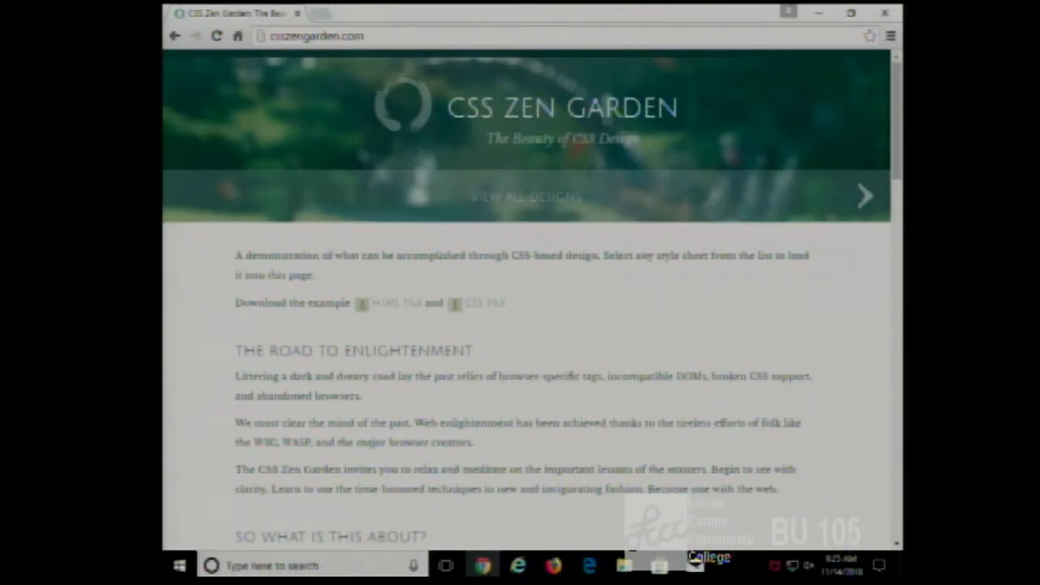
mouse_move(393, 303)
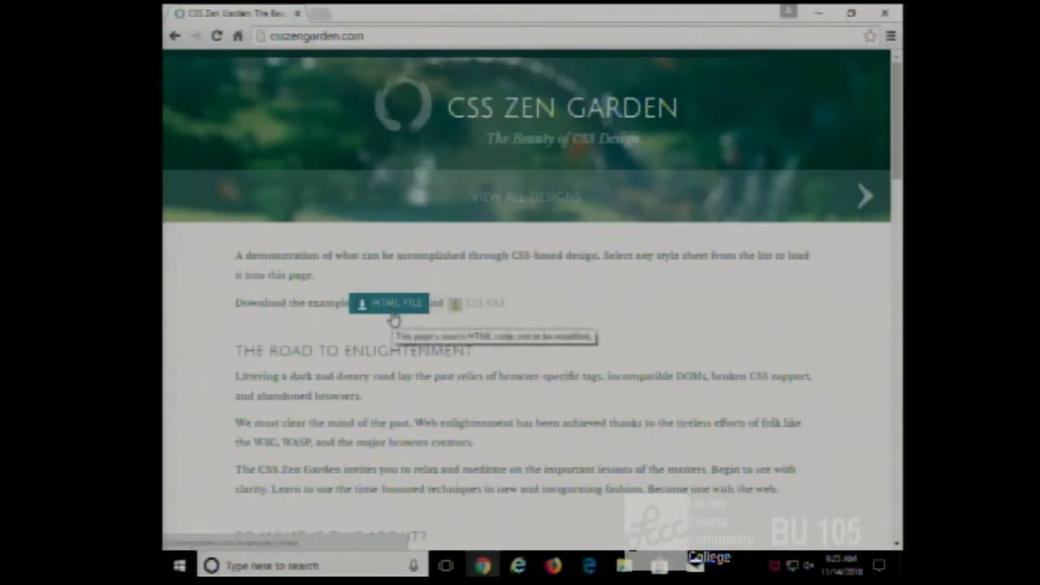
mouse_move(617, 296)
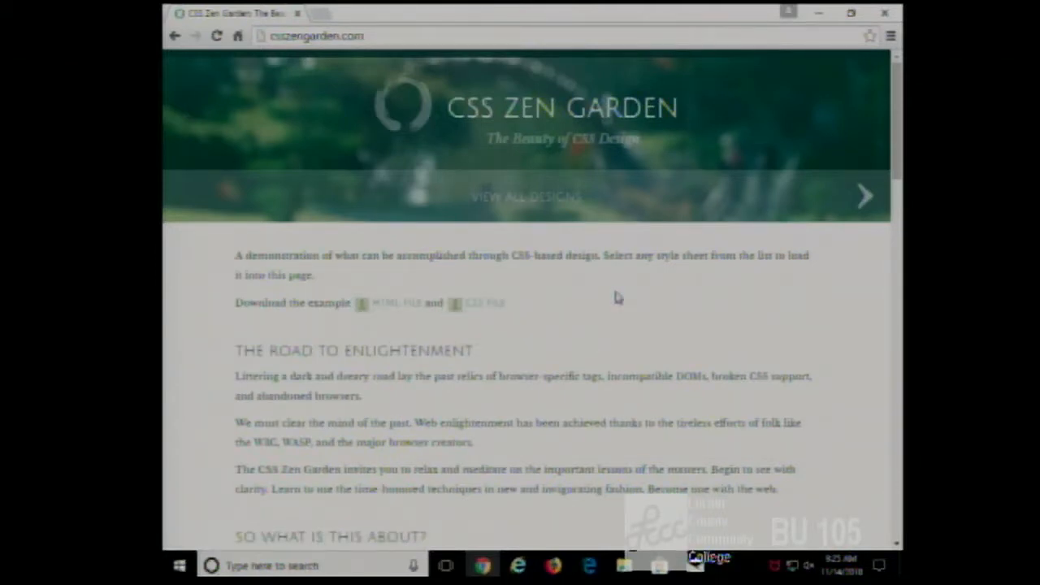
scroll("down", 3)
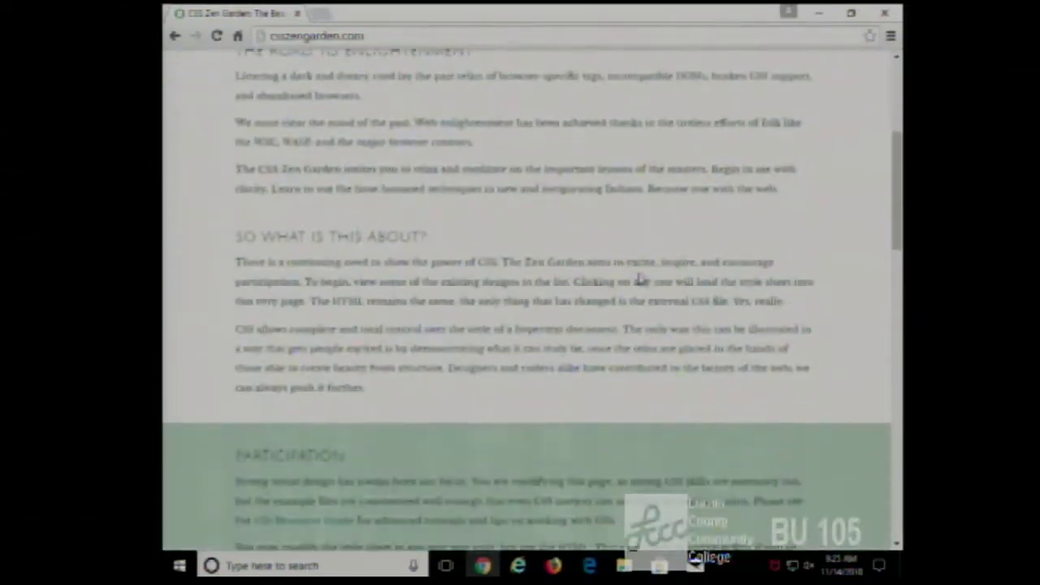
scroll("down", 3)
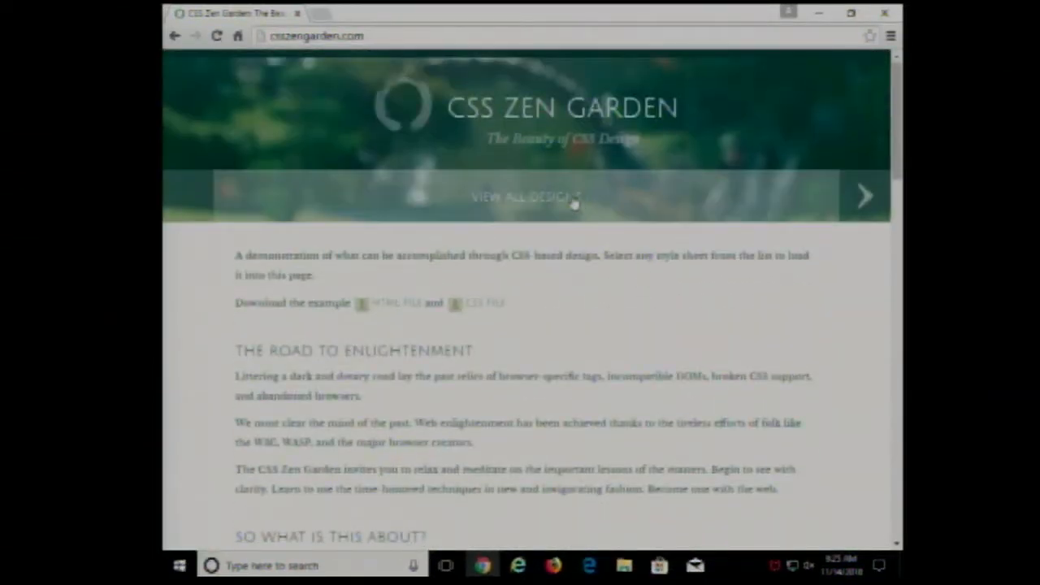
Preview Mid Century Modern, select its title text, then navigate to Design List 1/19
left_click(525, 197)
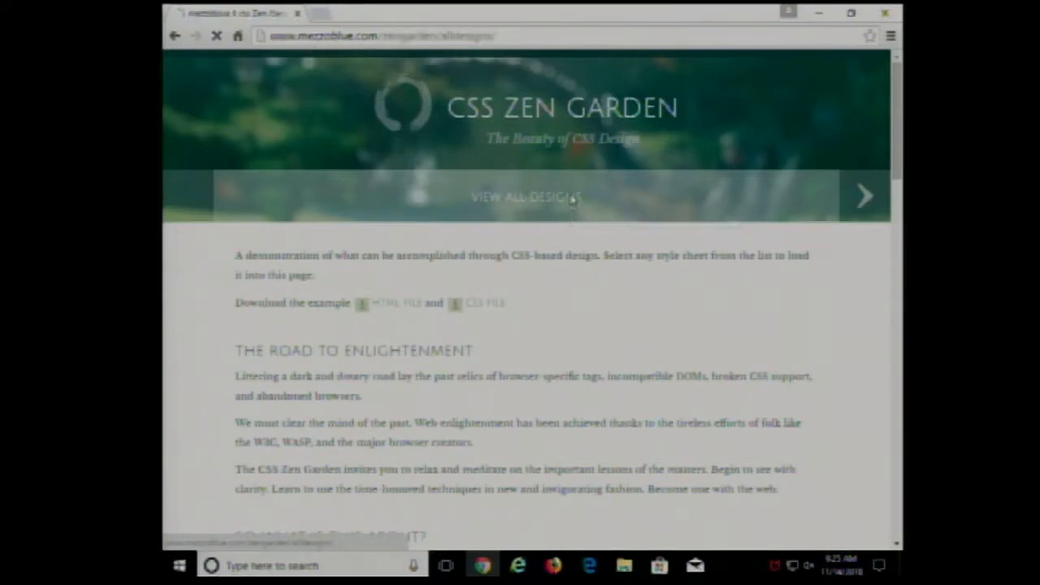
left_click(526, 196)
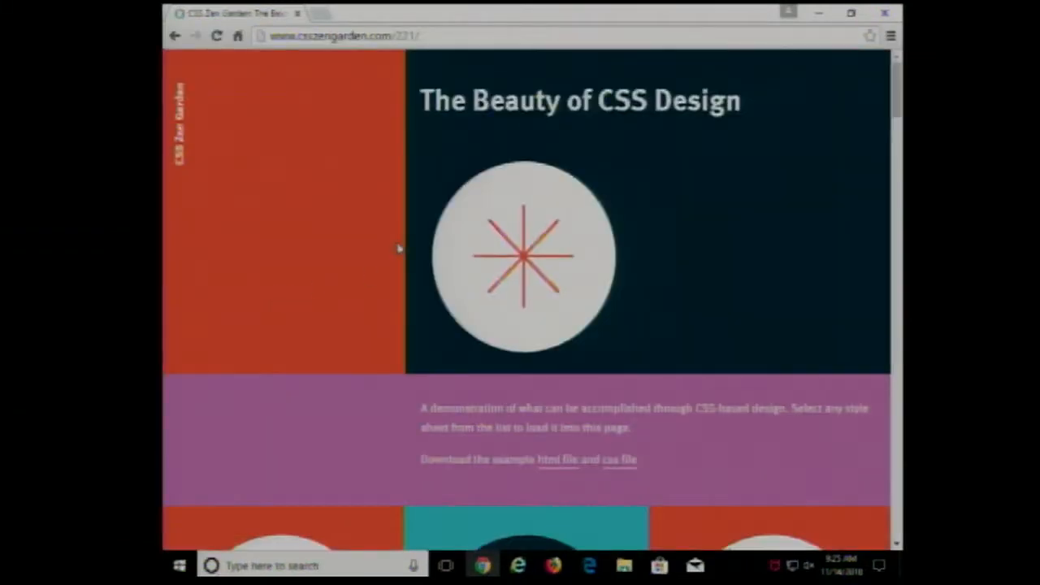
mouse_move(463, 165)
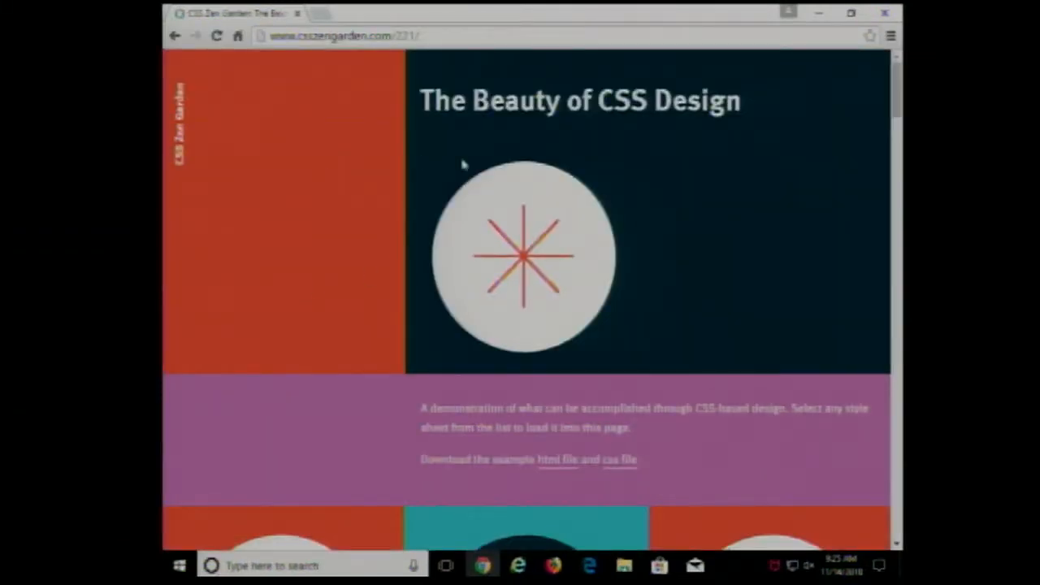
left_click(174, 36)
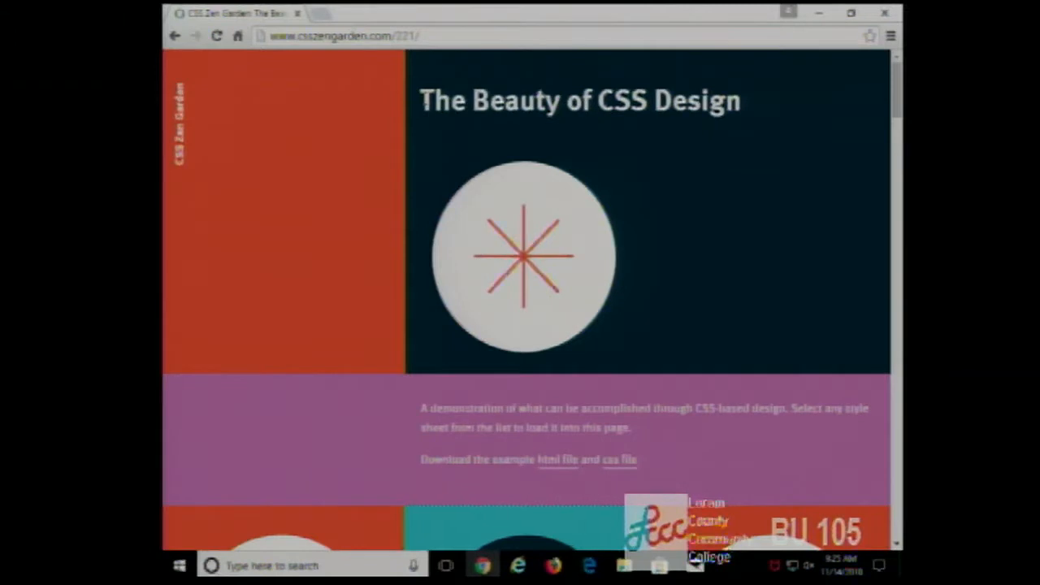
triple_click(577, 100)
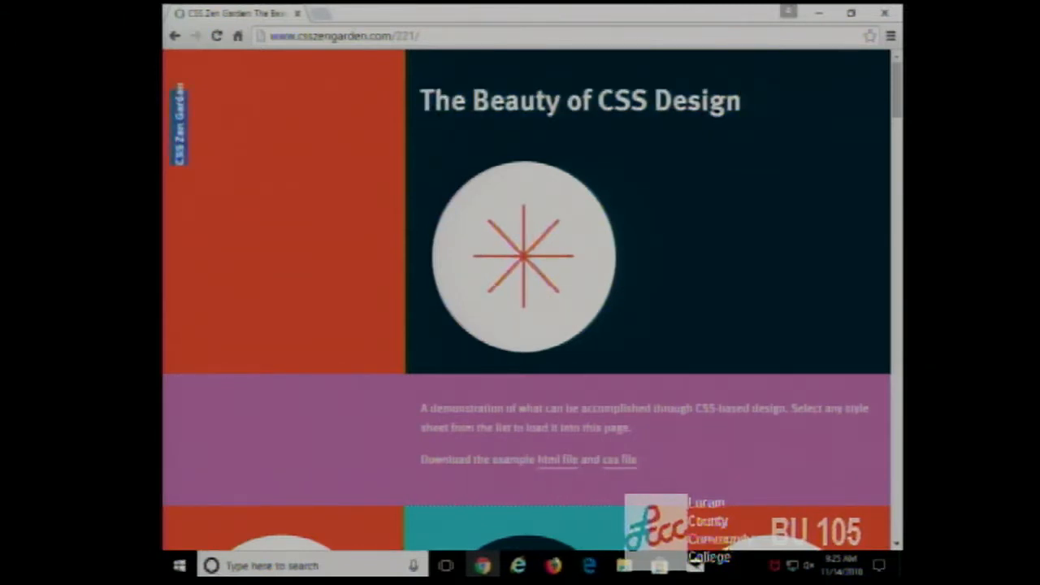
left_click_drag(421, 408, 868, 427)
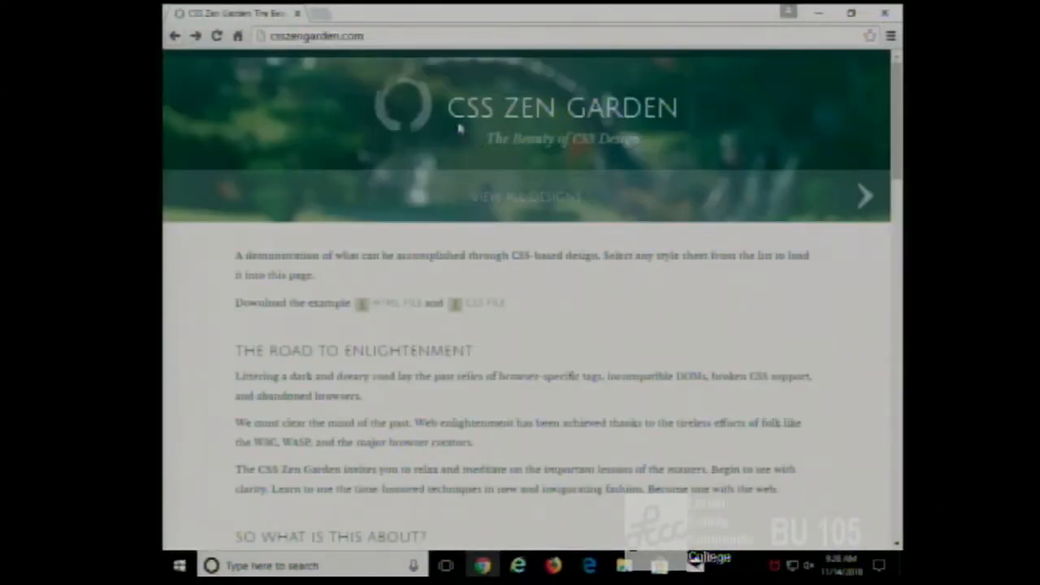
mouse_move(508, 165)
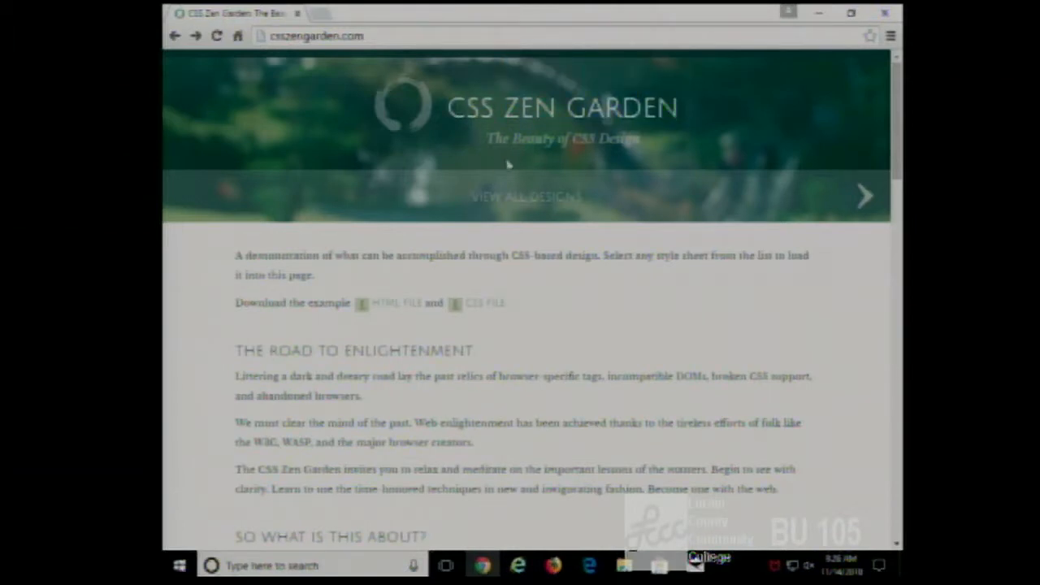
mouse_move(235, 263)
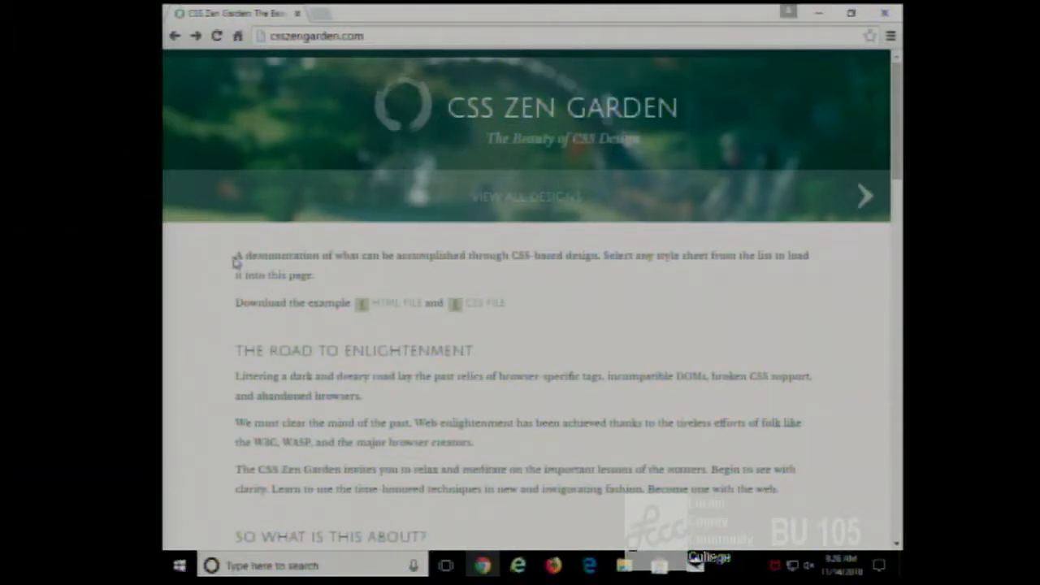
left_click_drag(235, 255, 317, 275)
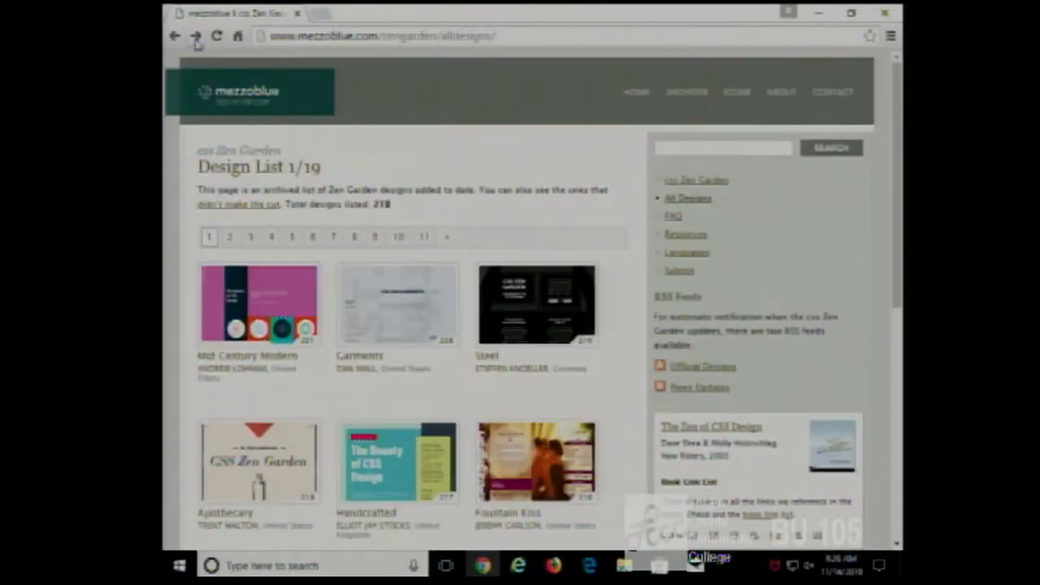
Scroll the design list, open A Robot Named Jimmy, and scroll down its page
scroll("down", 3)
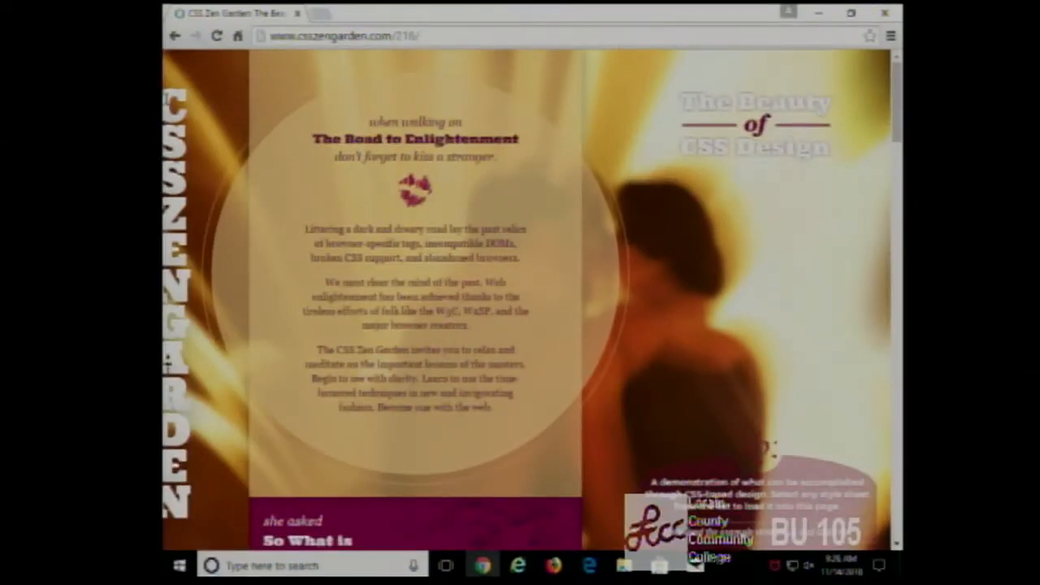
mouse_move(268, 163)
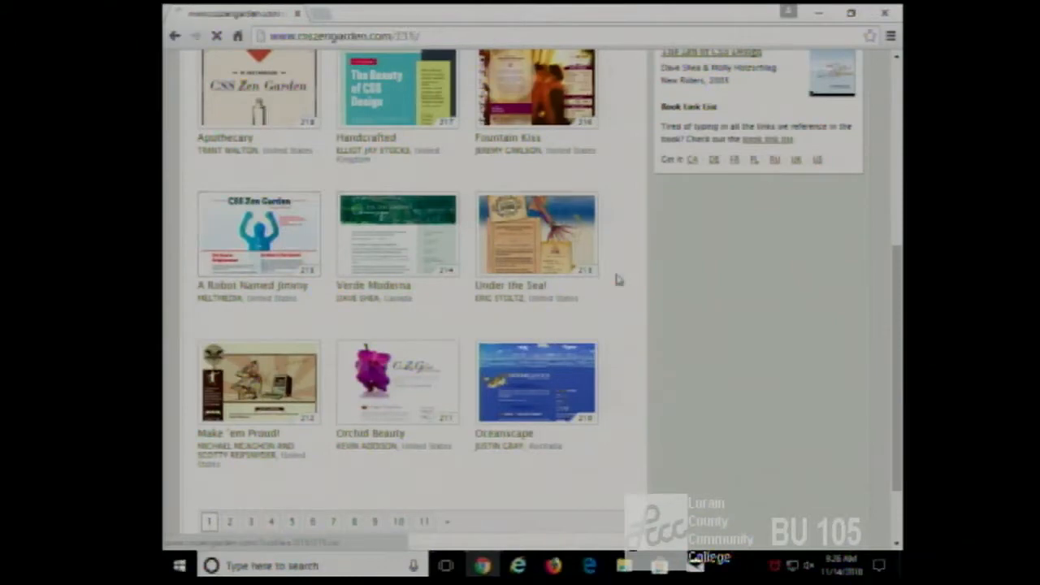
left_click(258, 234)
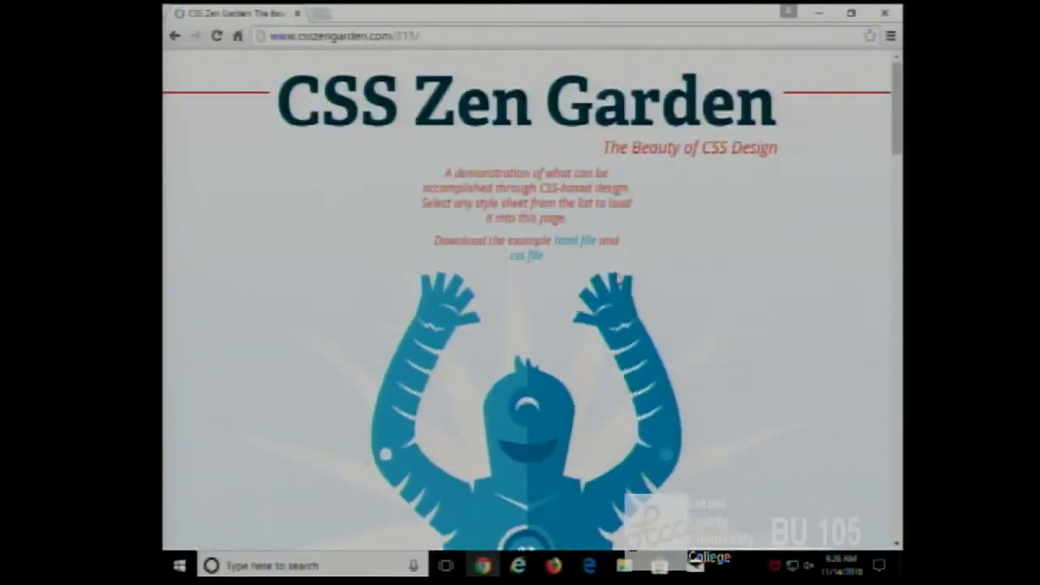
scroll("down", 3)
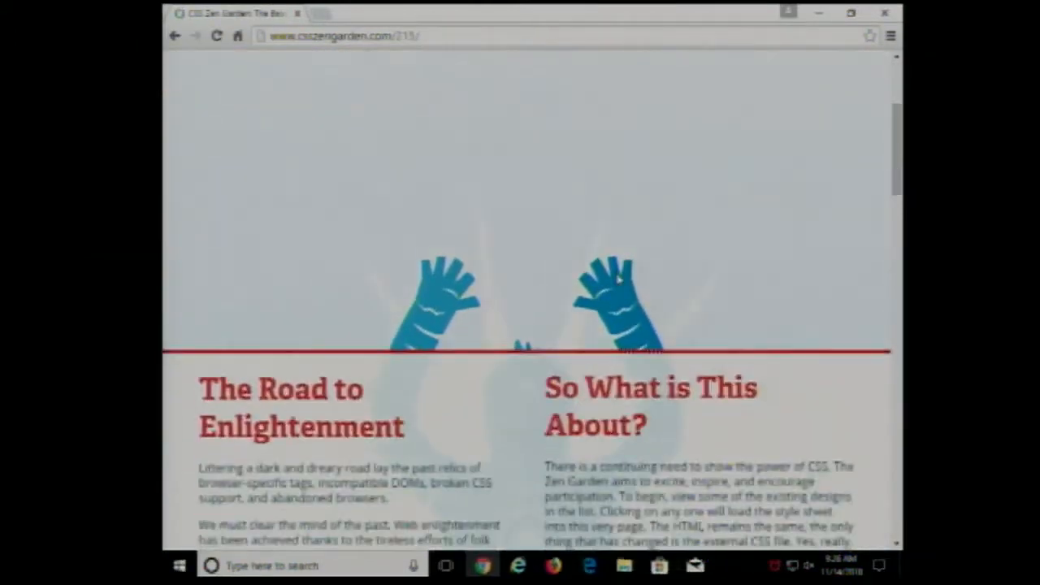
Scroll back up on the A Robot Named Jimmy page
scroll("up", 3)
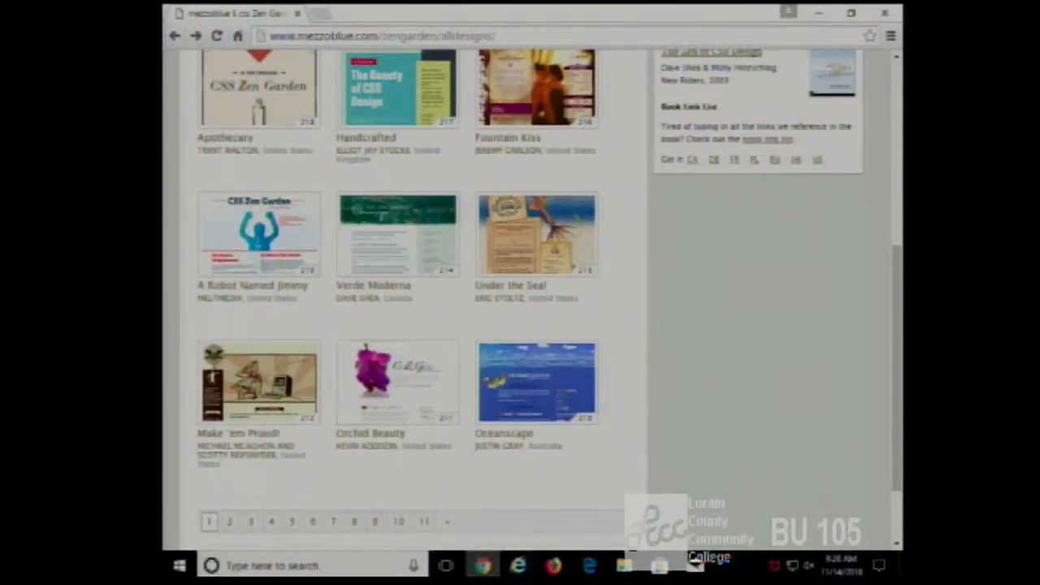
Search for 'population trend by country' from the taskbar search box
left_click(181, 565)
type("population trend bn")
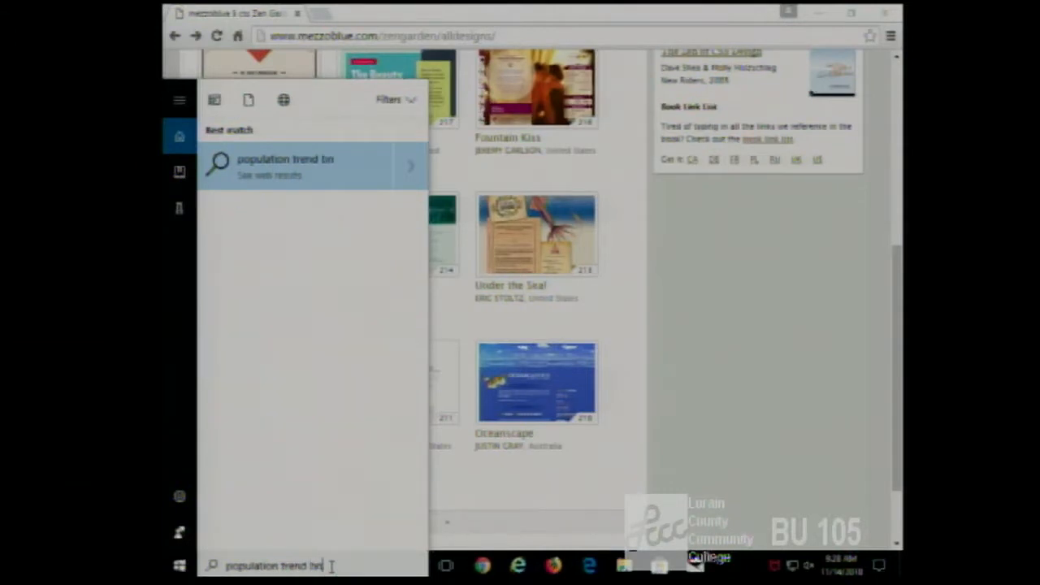
type("by country")
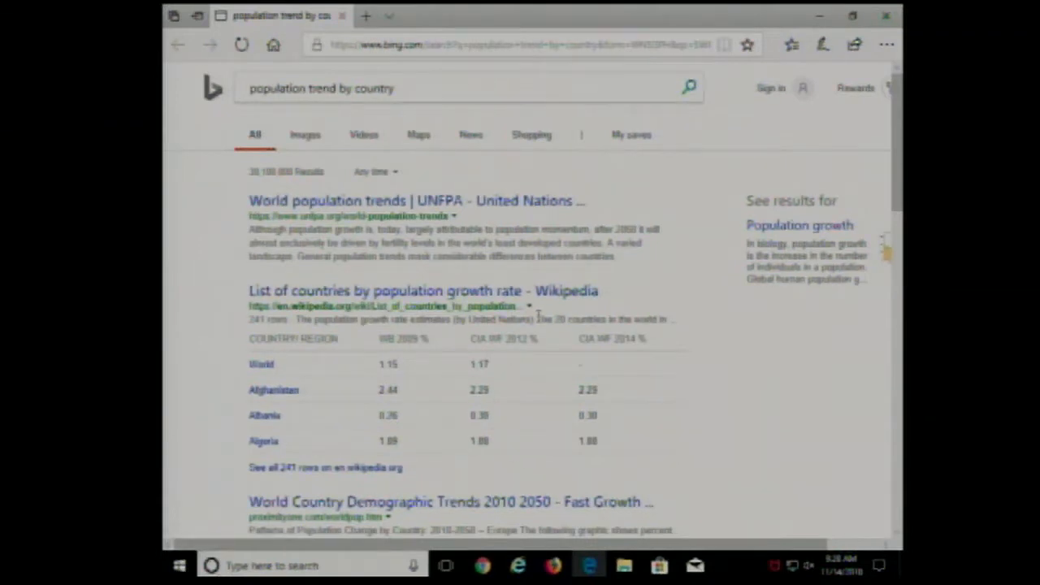
mouse_move(445, 305)
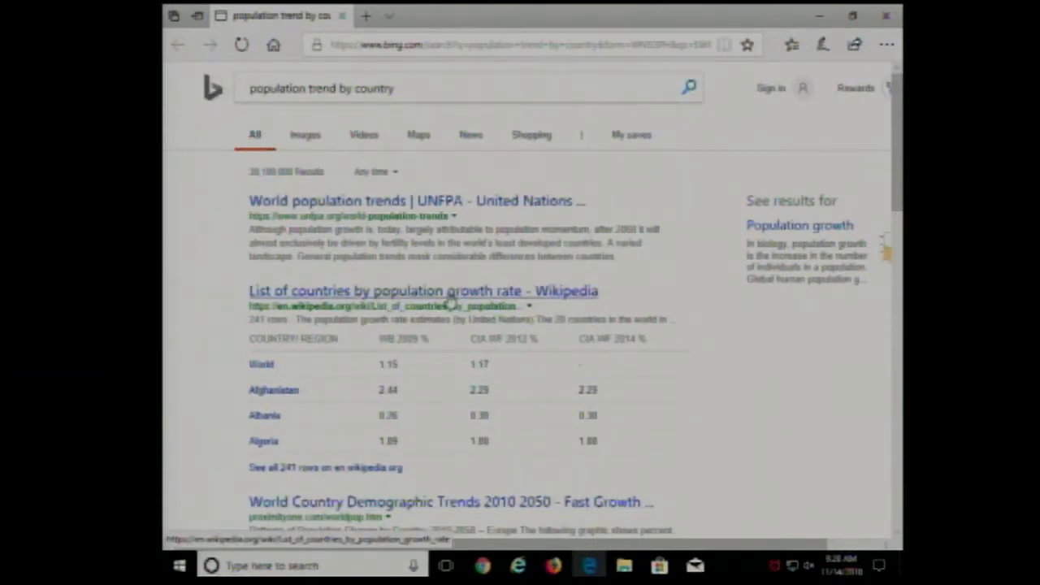
Browse Wikipedia's countries by population growth rate table and select Angola's 2.78 value
left_click(422, 290)
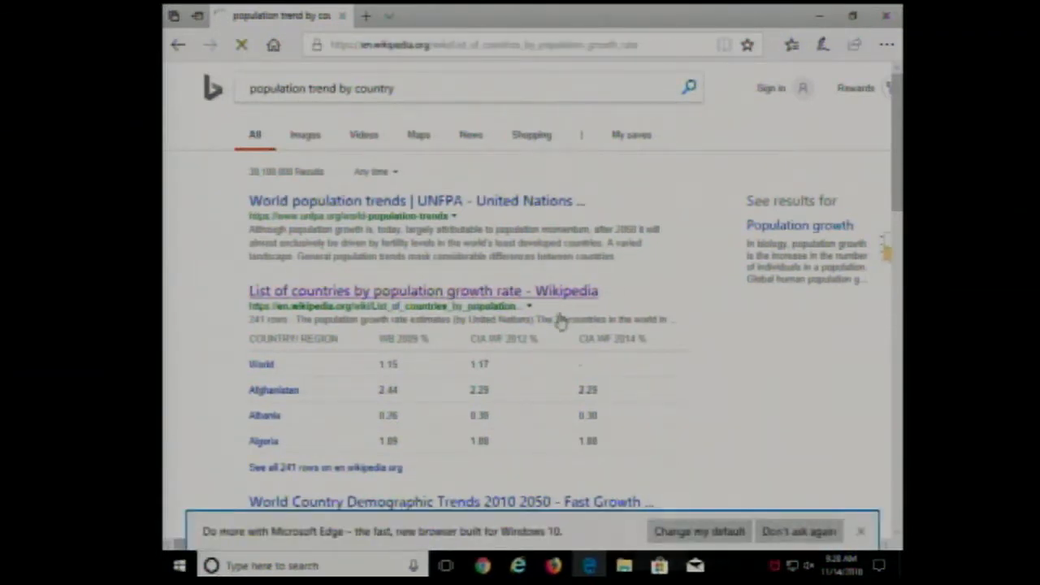
left_click(423, 290)
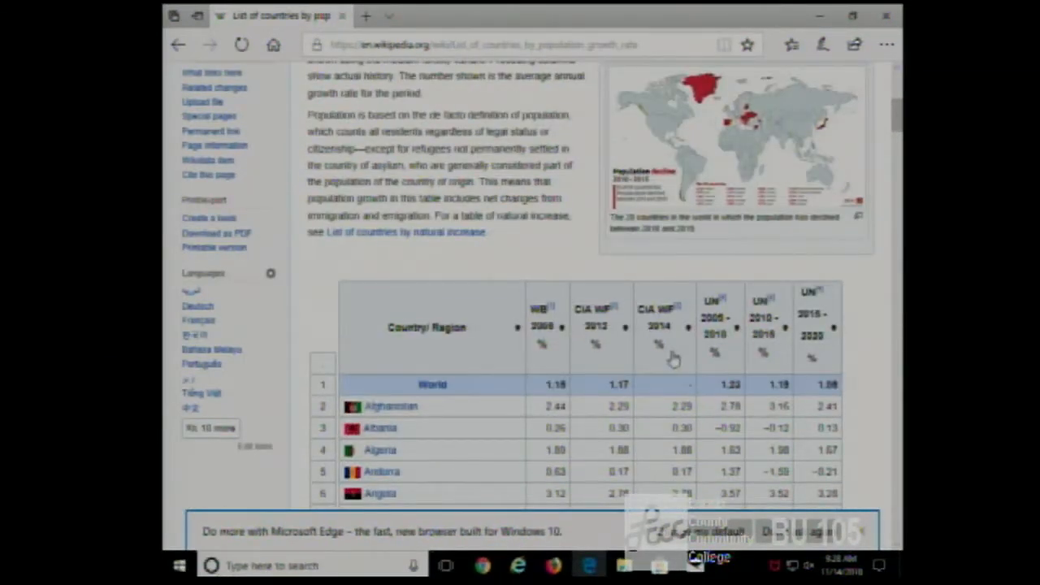
scroll("down", 3)
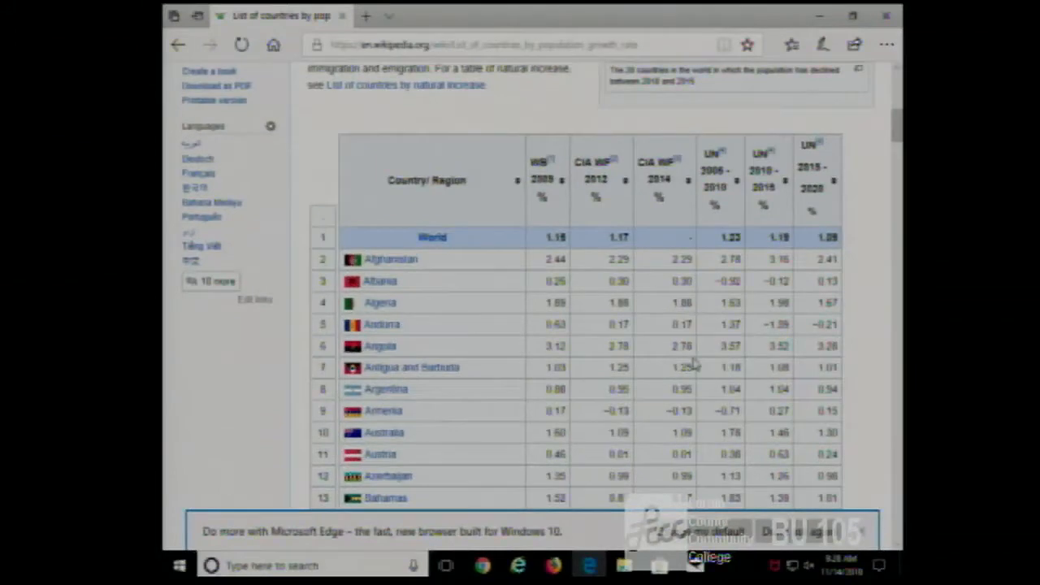
mouse_move(532, 367)
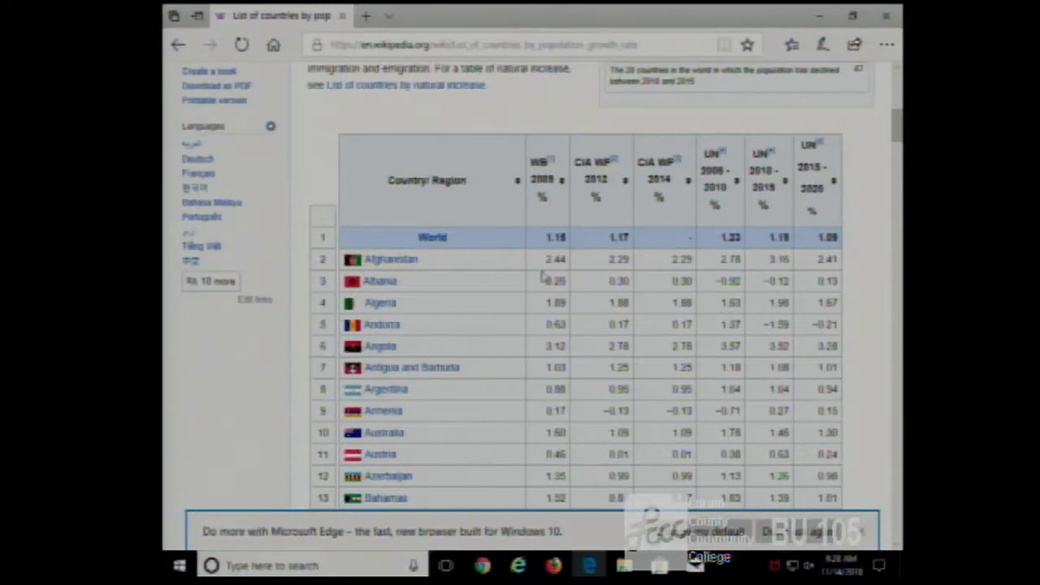
scroll("up", 3)
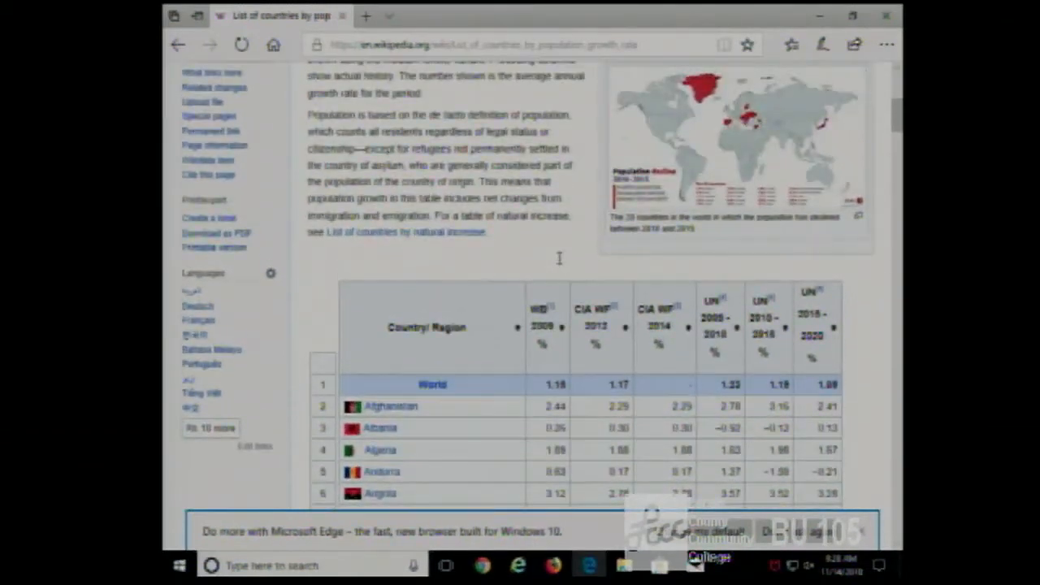
scroll("down", 3)
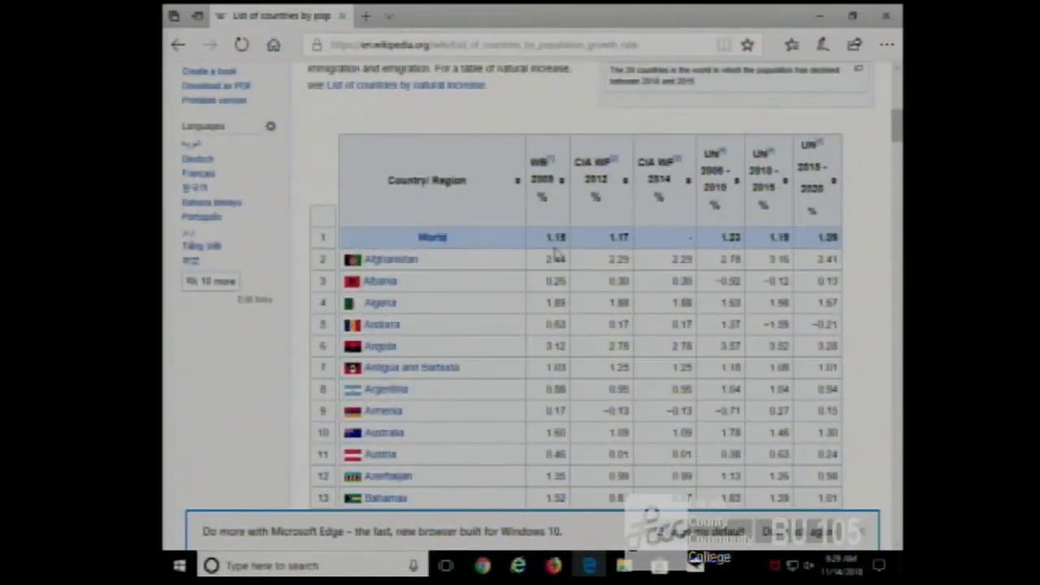
mouse_move(597, 266)
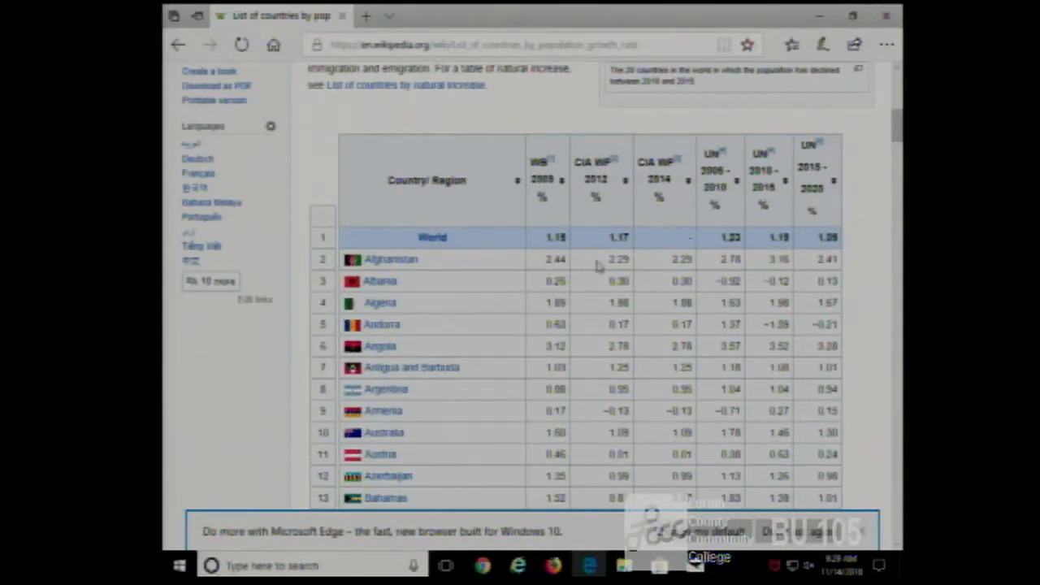
mouse_move(546, 213)
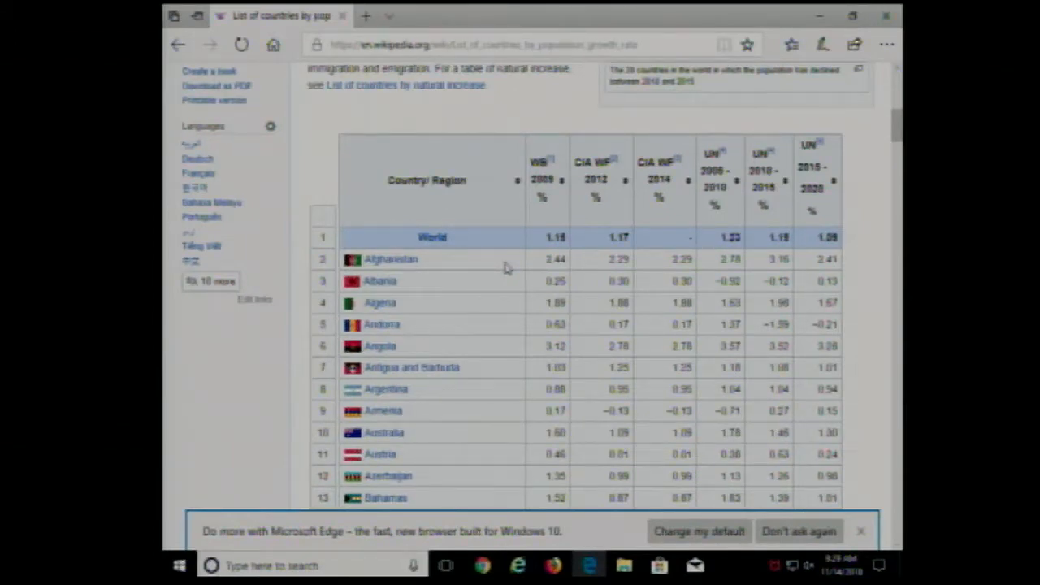
mouse_move(391, 259)
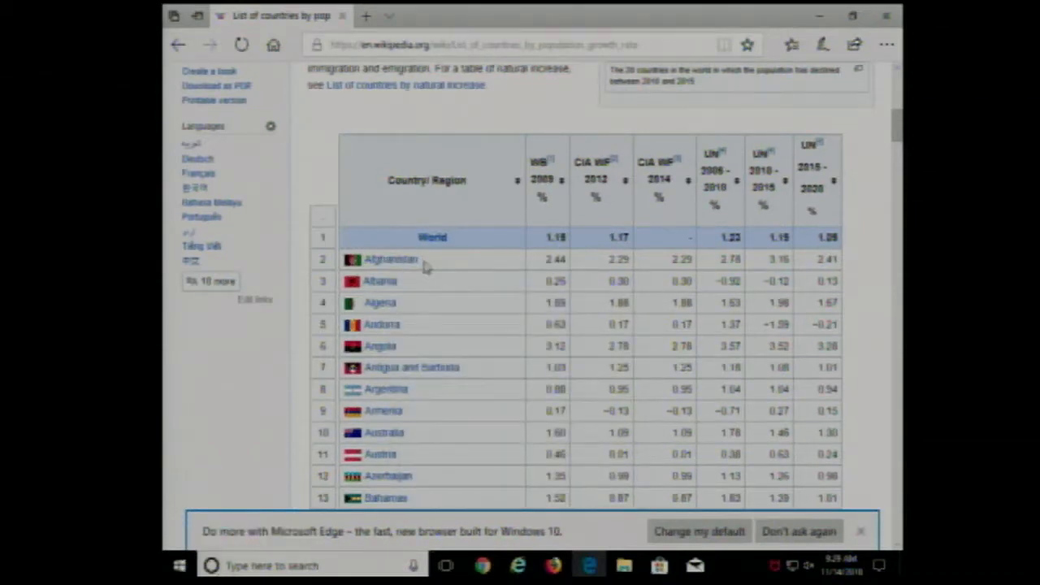
mouse_move(524, 260)
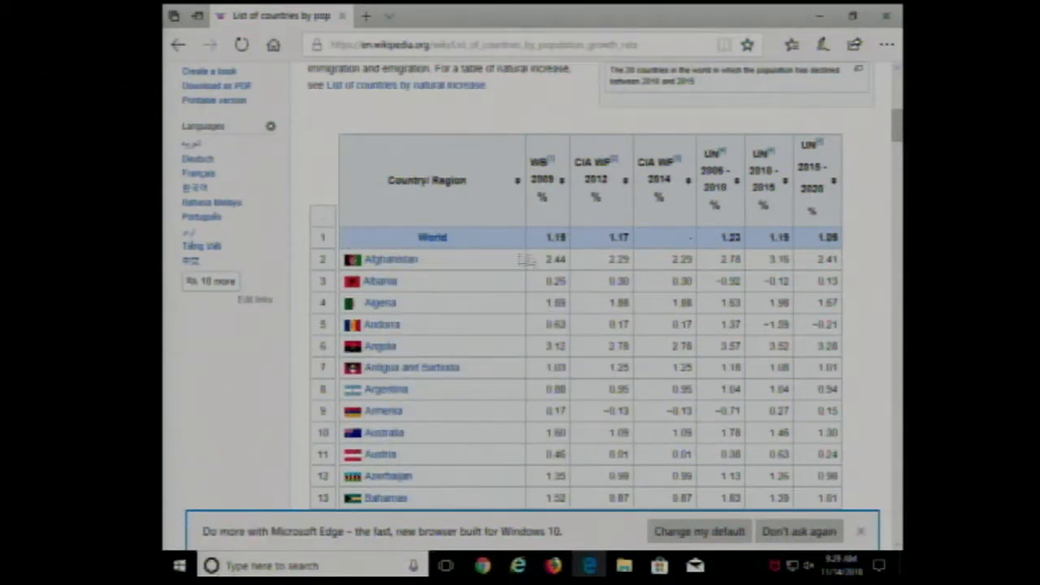
mouse_move(432, 236)
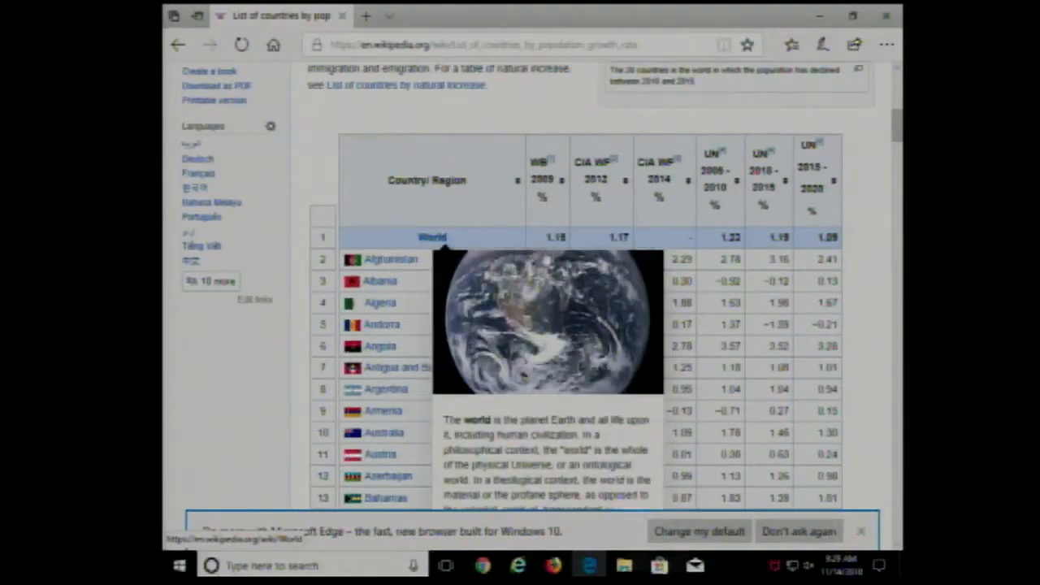
mouse_move(557, 223)
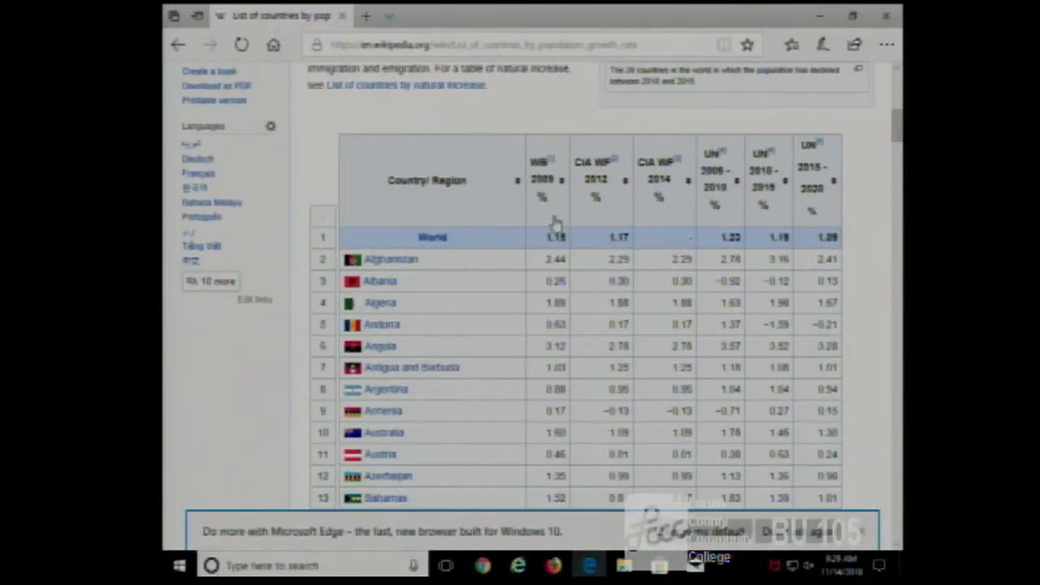
mouse_move(561, 264)
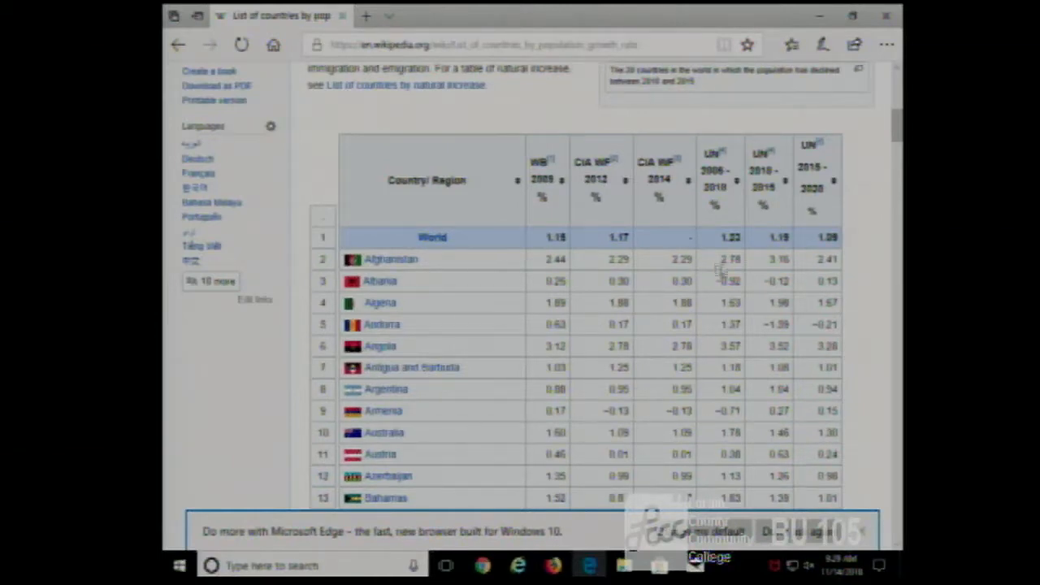
mouse_move(638, 279)
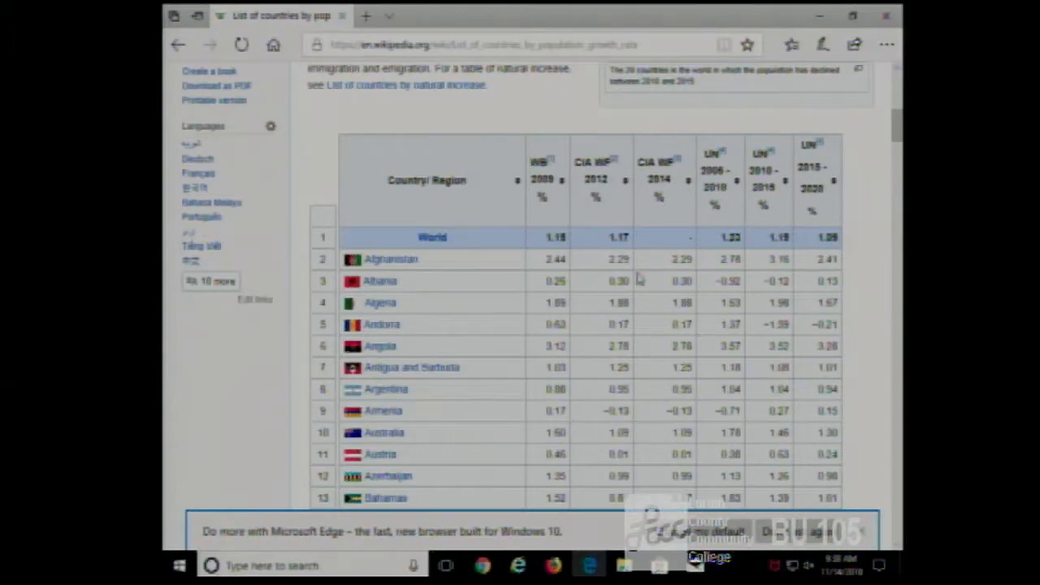
mouse_move(638, 264)
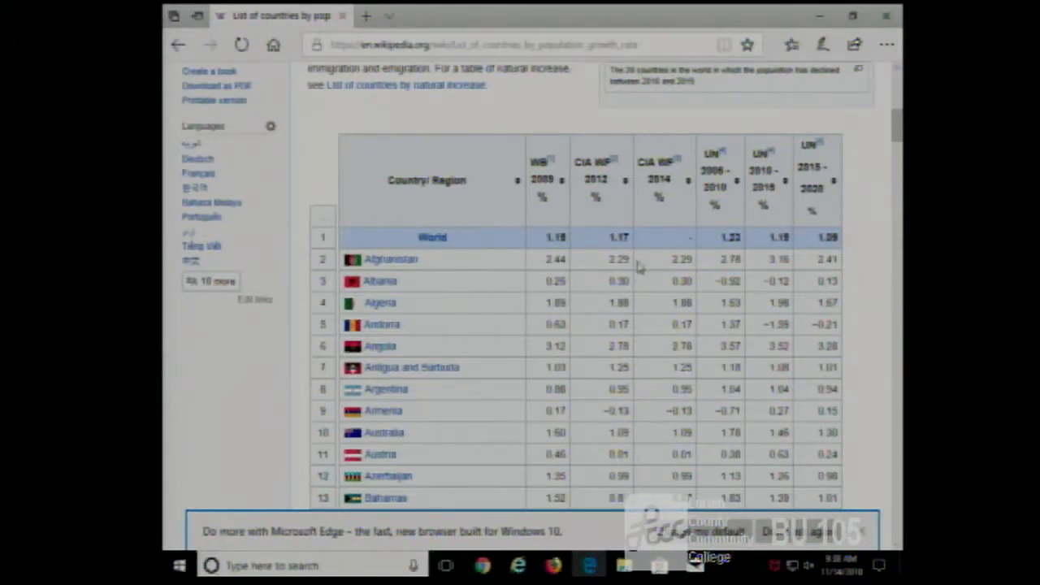
mouse_move(674, 353)
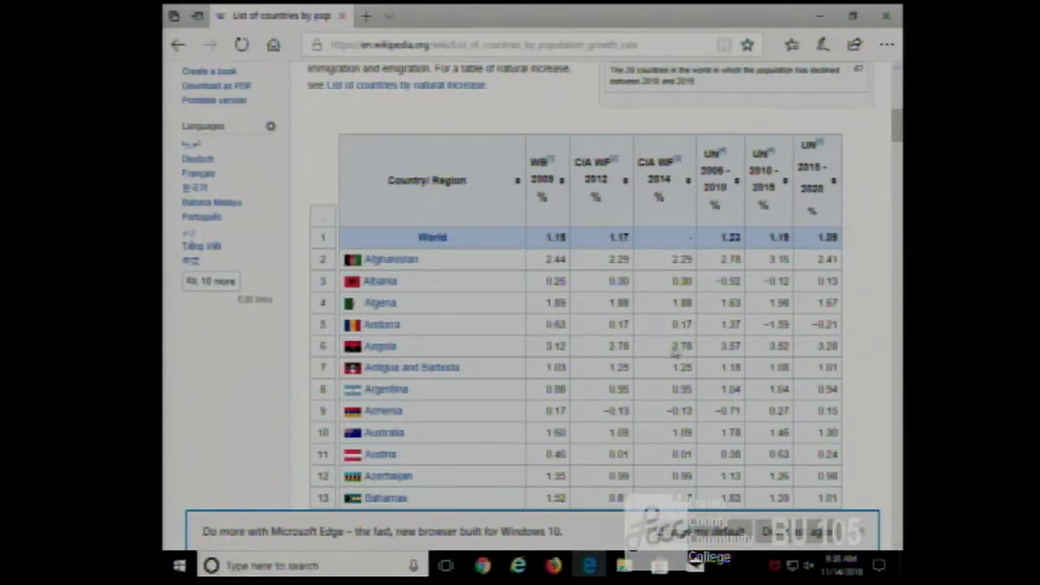
double_click(680, 346)
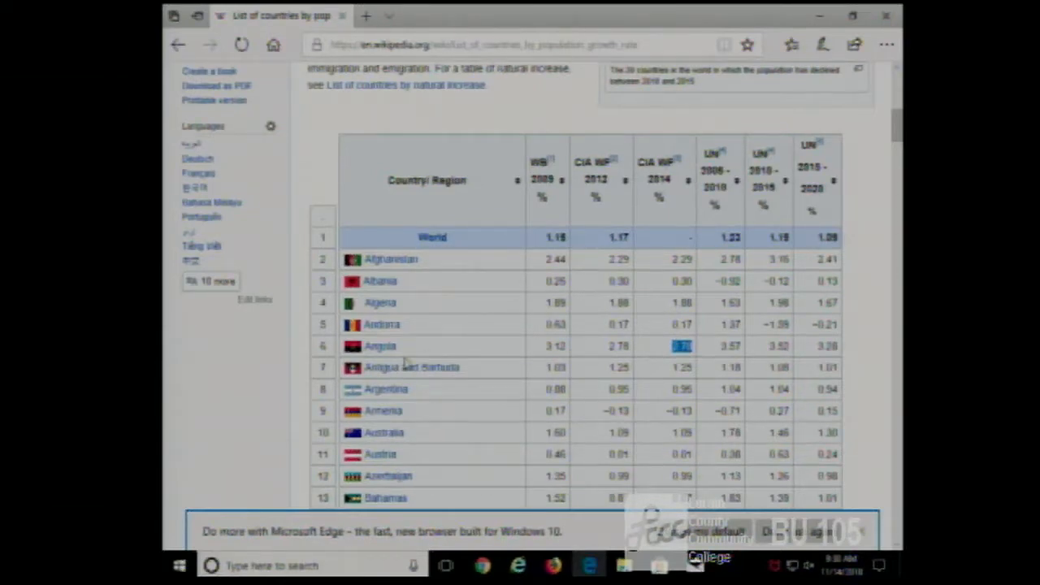
mouse_move(683, 171)
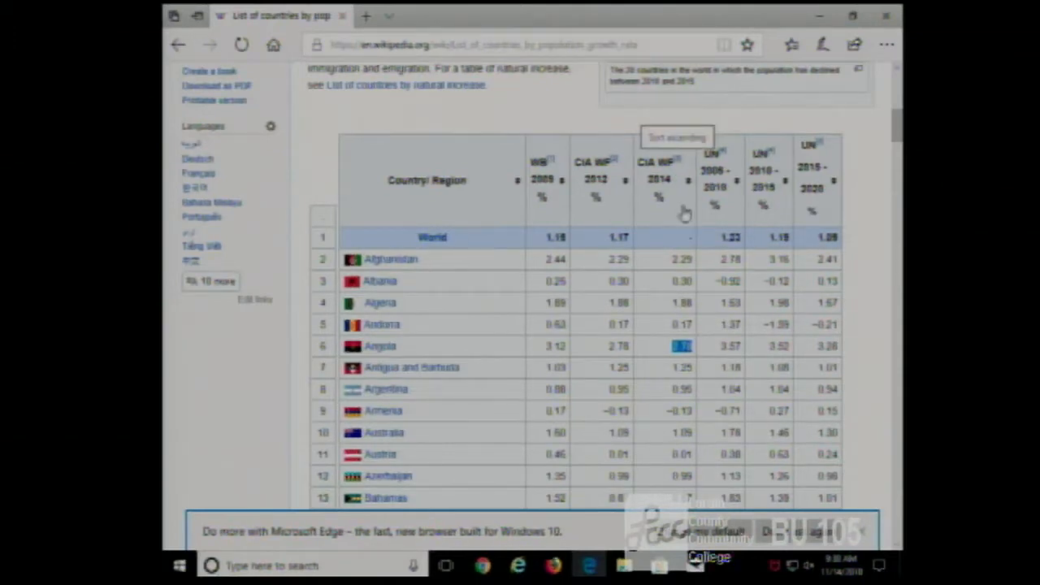
scroll("down", 3)
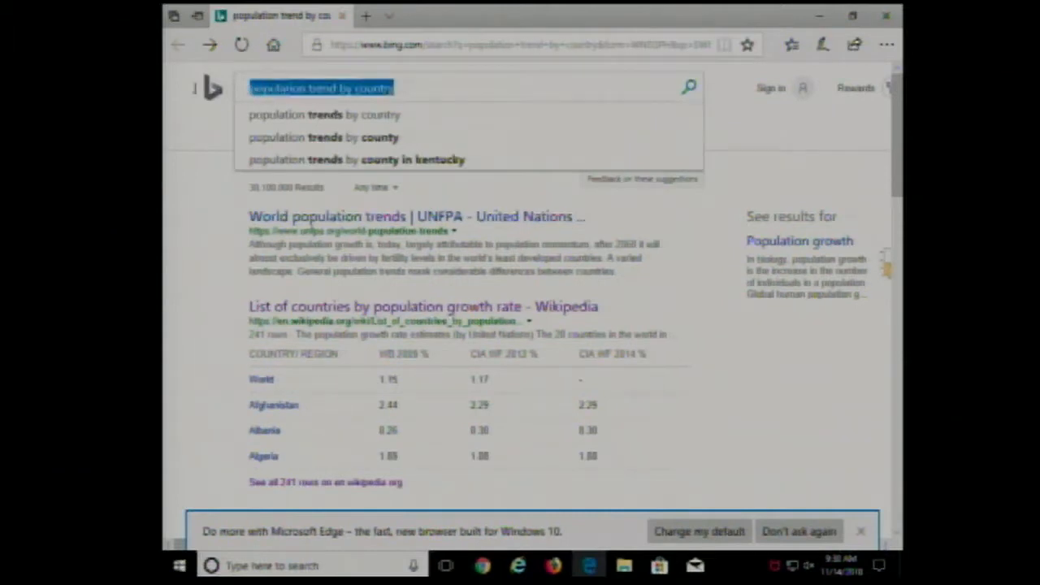
Search Bing for 'temperature by month by state' using the suggestion
type("temperature by m")
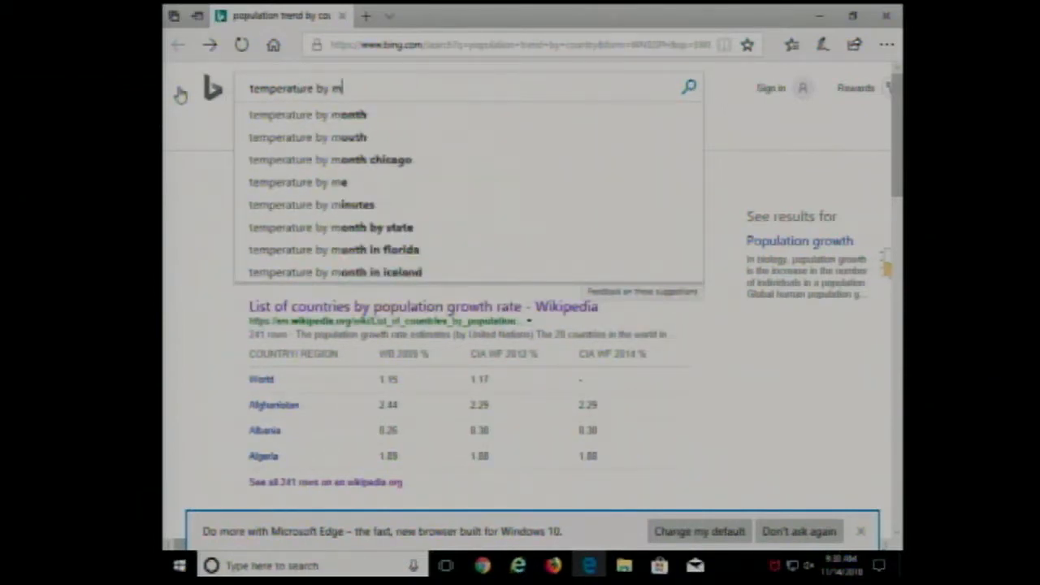
type("onth")
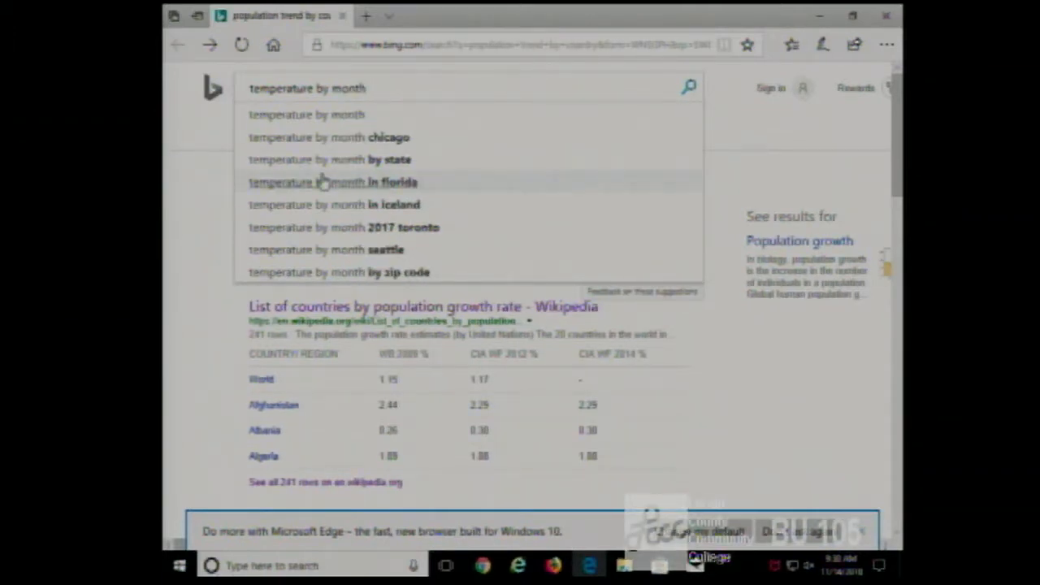
left_click(327, 159)
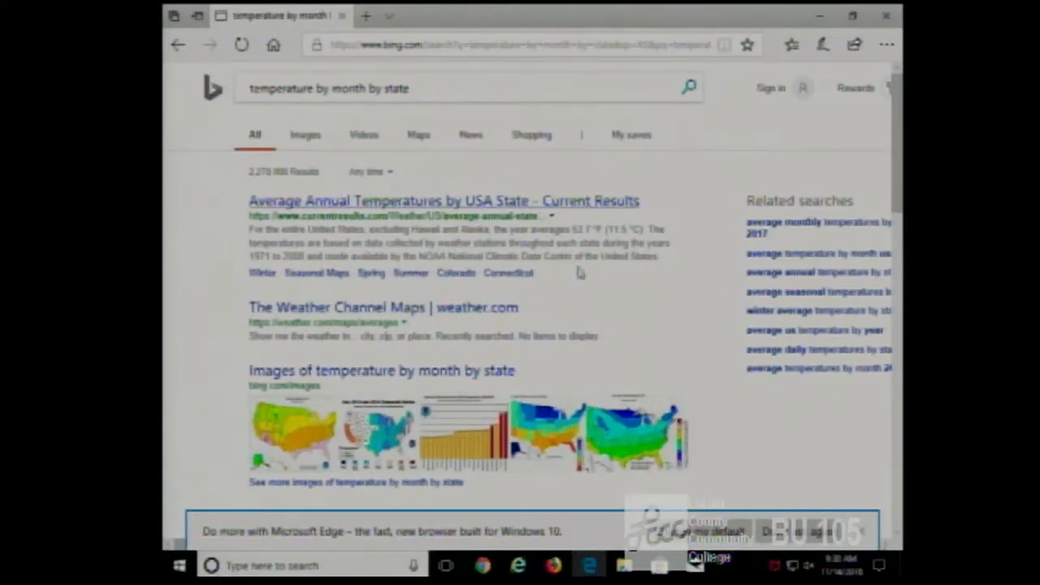
left_click(444, 200)
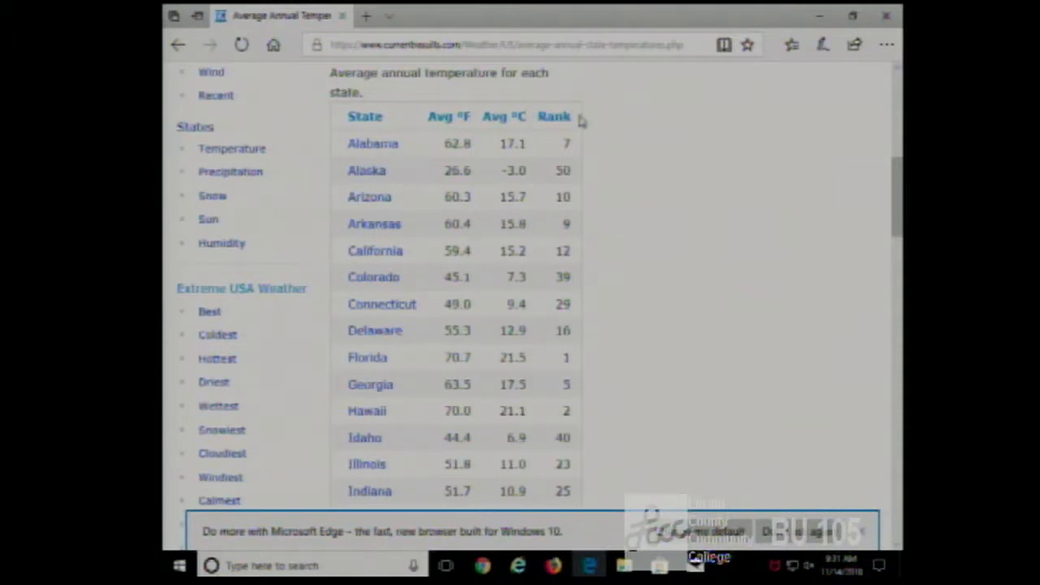
mouse_move(298, 156)
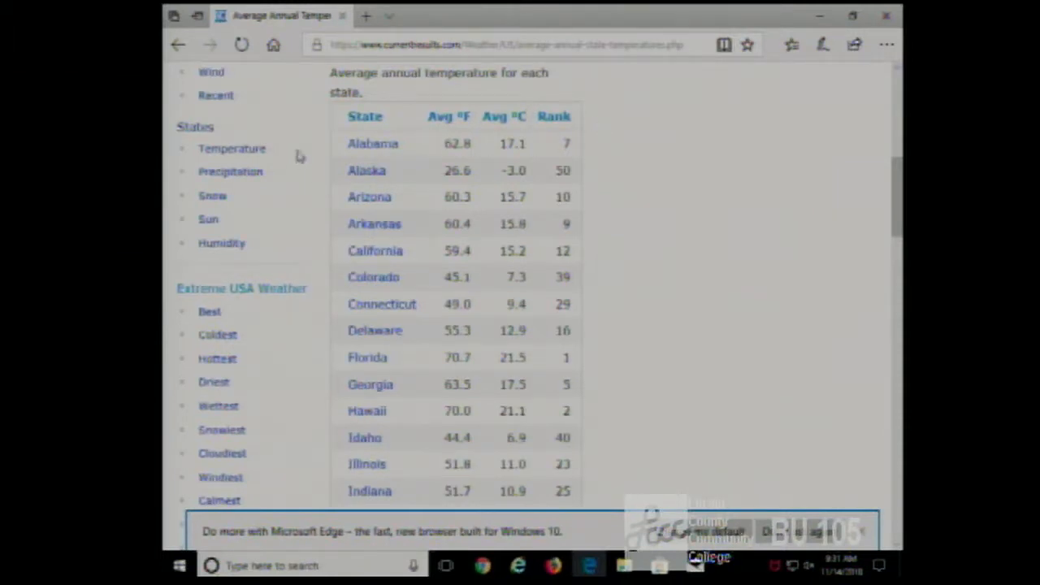
mouse_move(628, 266)
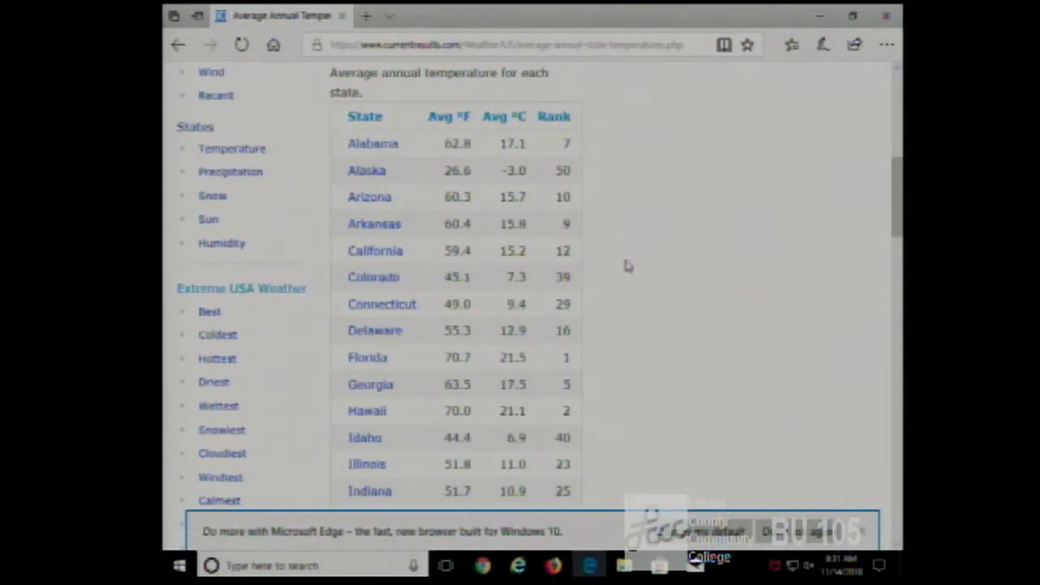
scroll("down", 3)
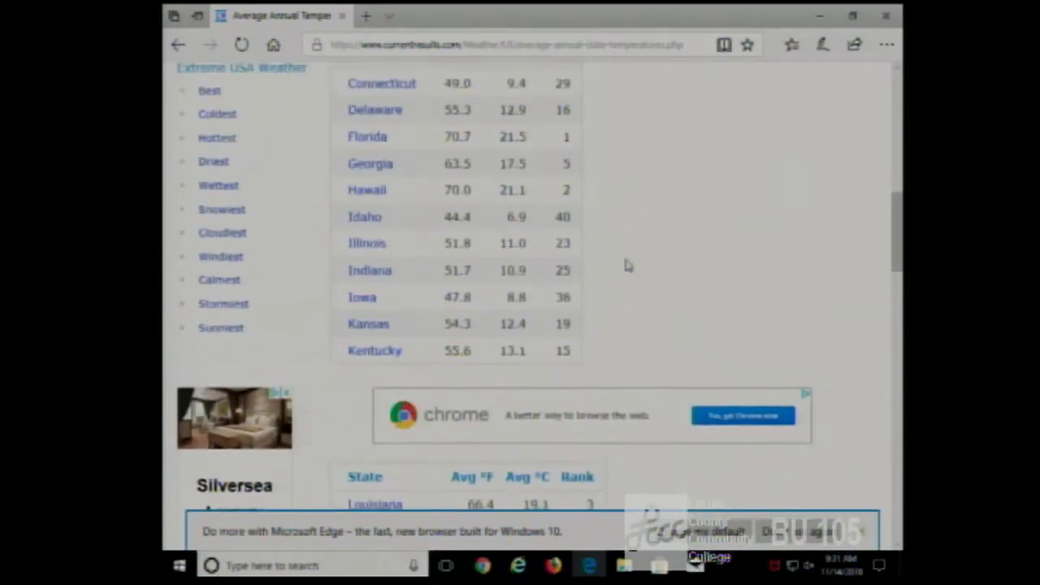
scroll("down", 3)
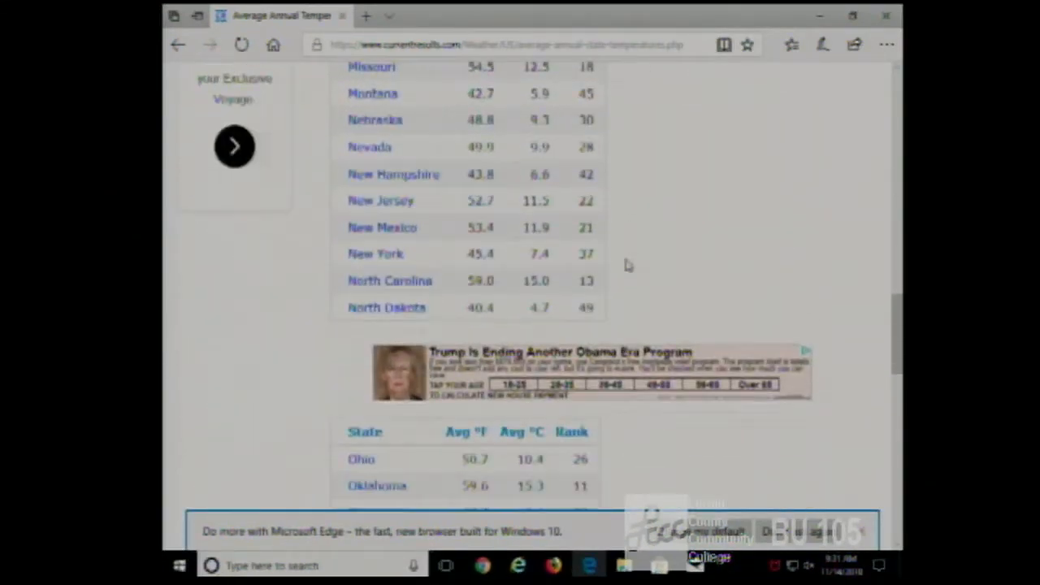
scroll("down", 3)
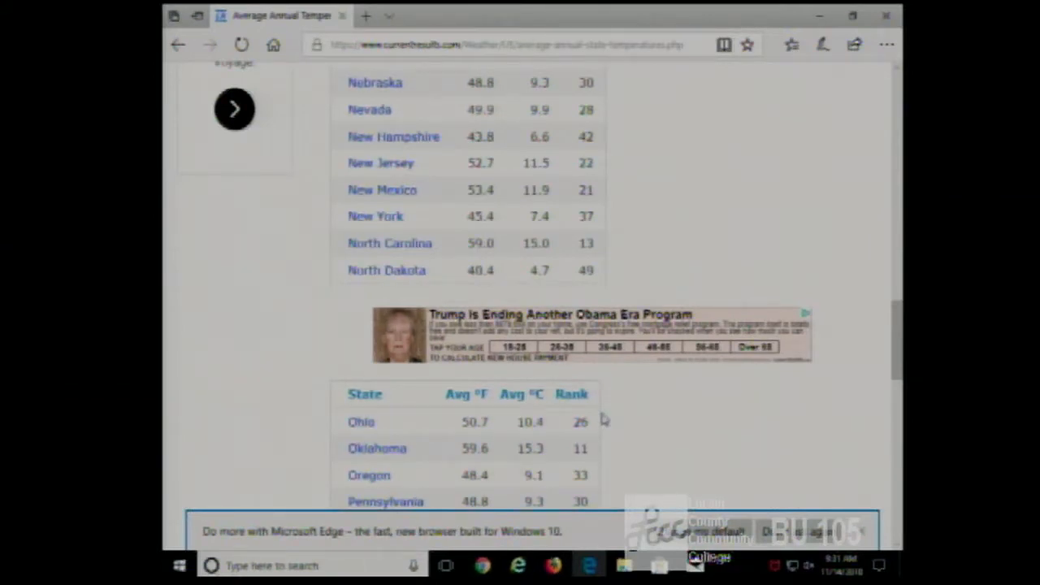
scroll("down", 3)
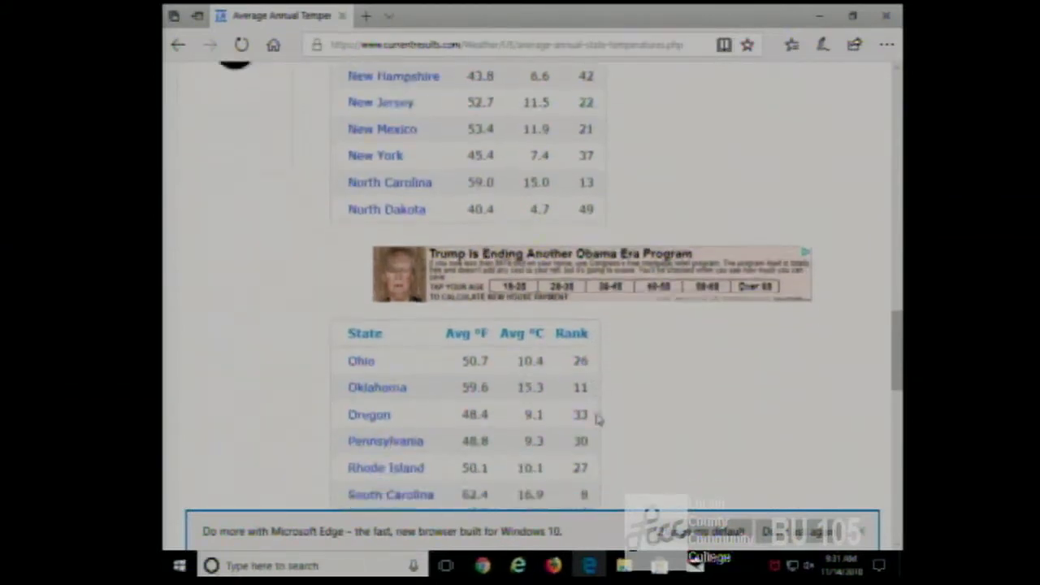
scroll("down", 3)
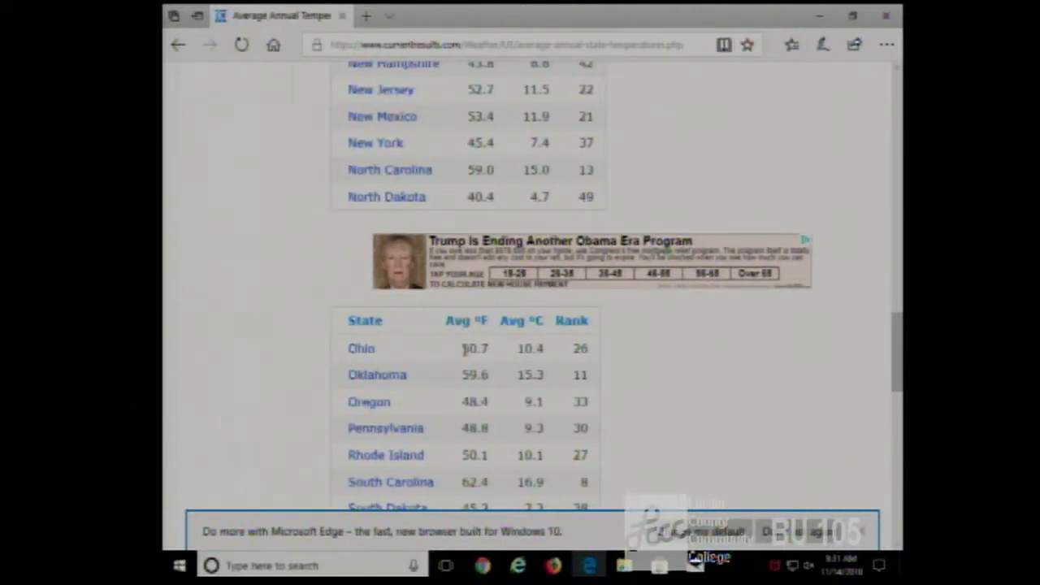
scroll("up", 3)
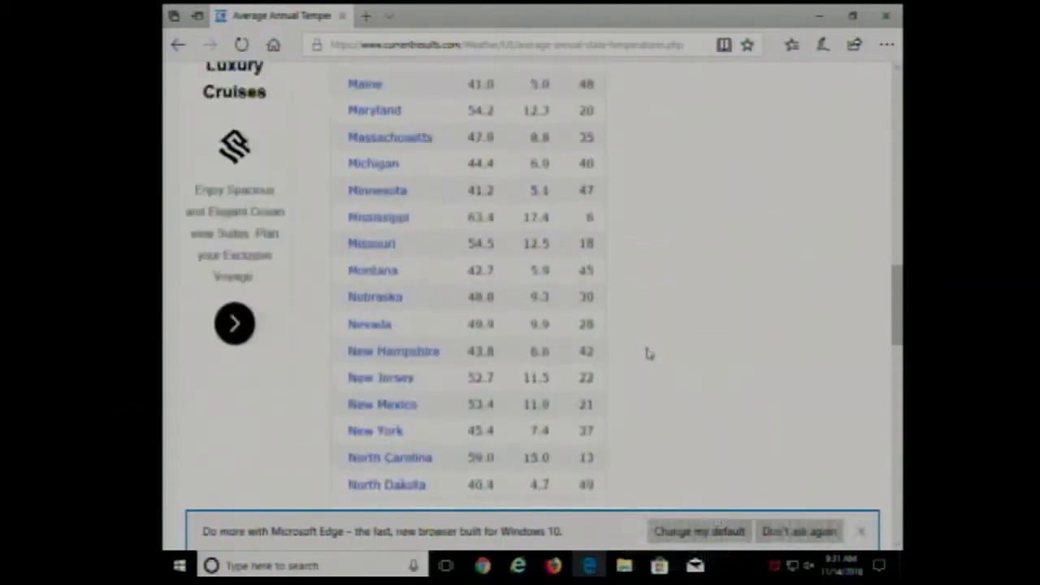
scroll("up", 3)
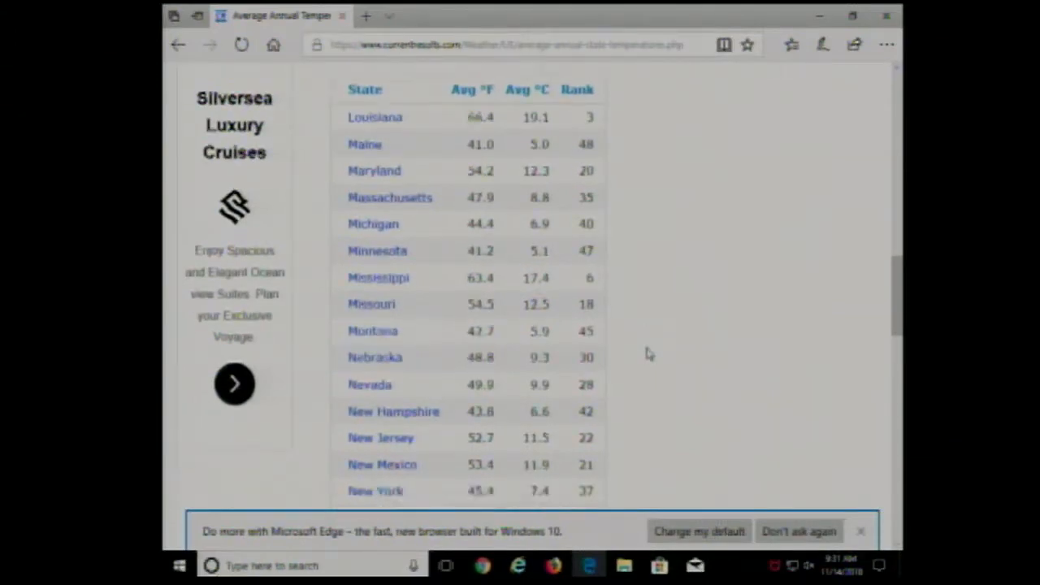
scroll("up", 3)
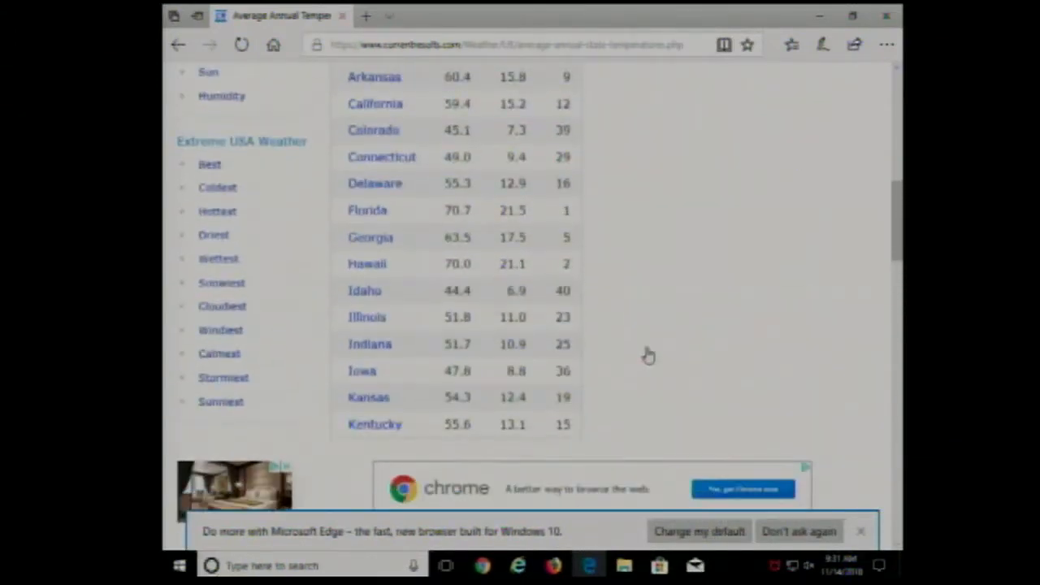
mouse_move(572, 268)
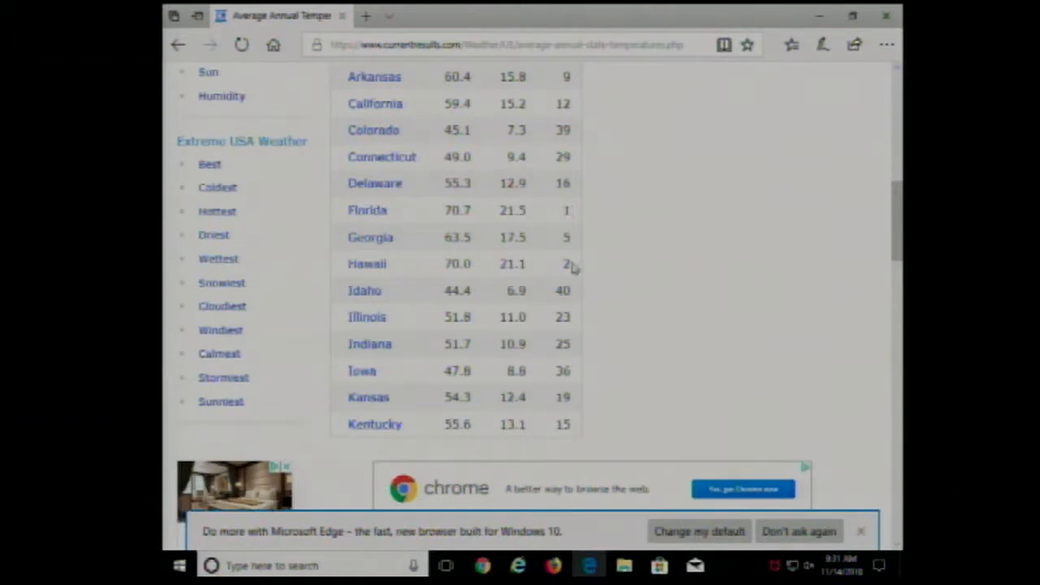
mouse_move(572, 219)
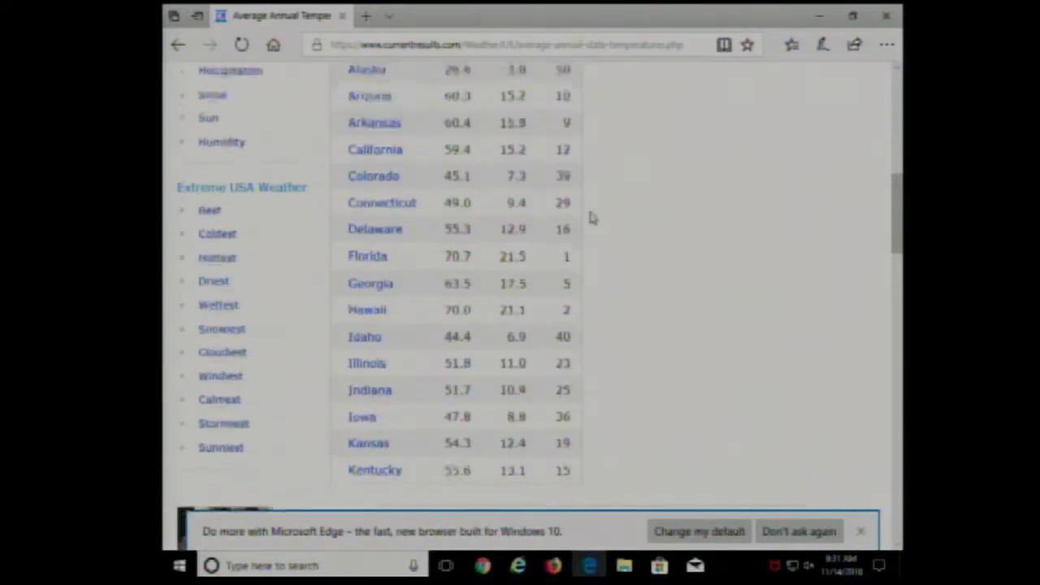
scroll("down", 3)
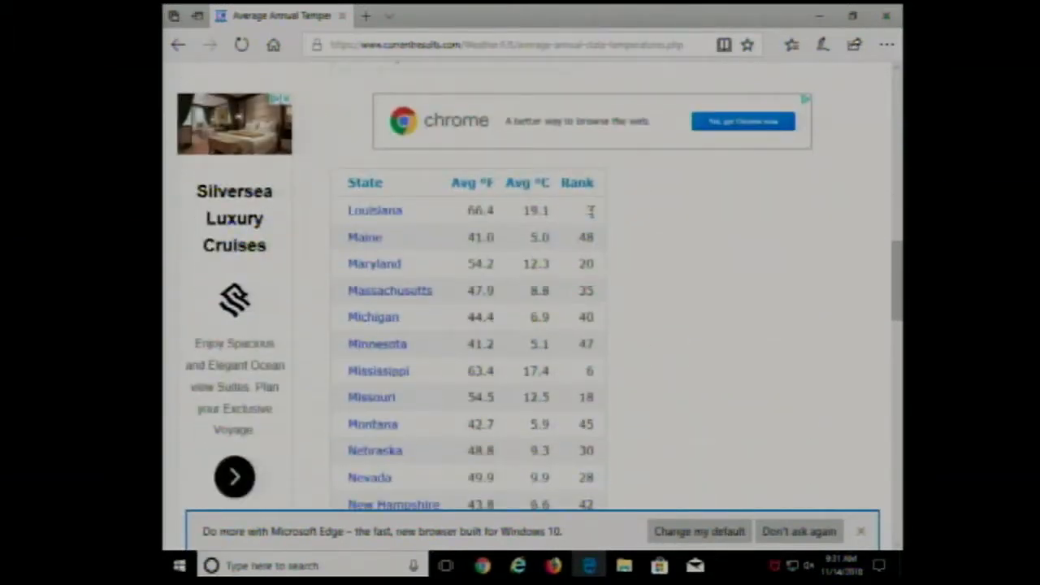
scroll("down", 3)
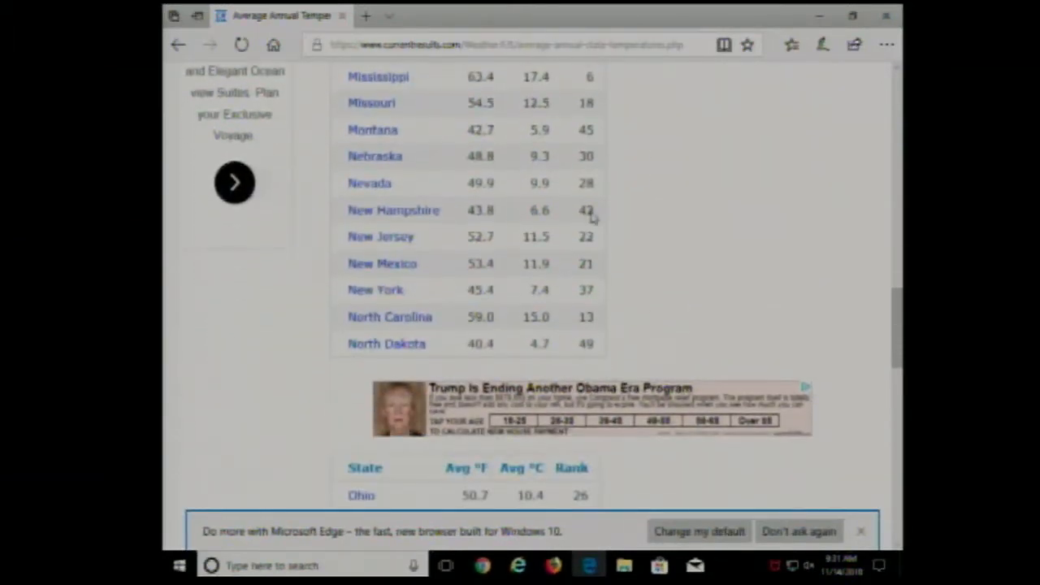
scroll("down", 3)
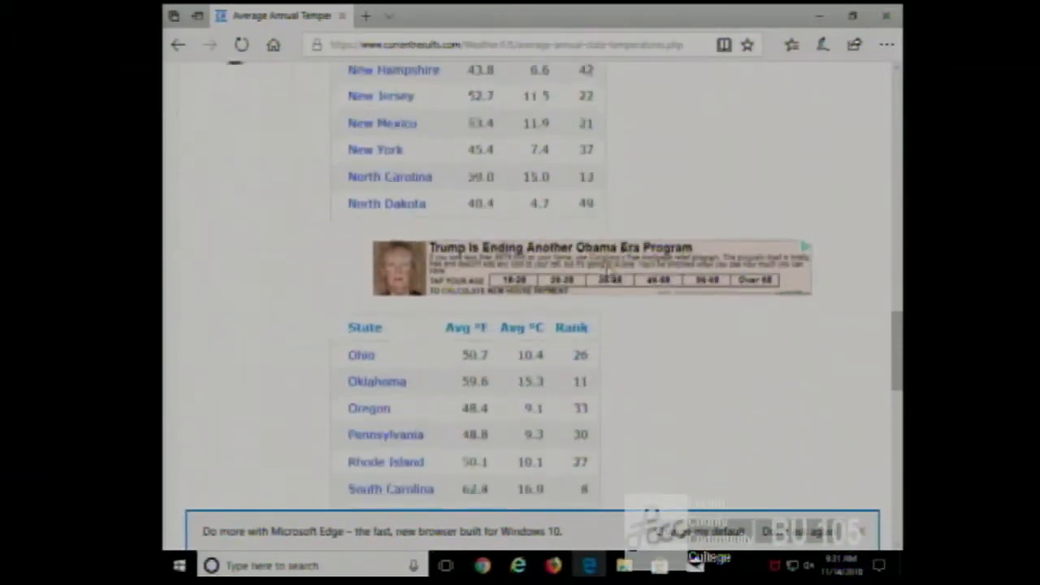
scroll("up", 3)
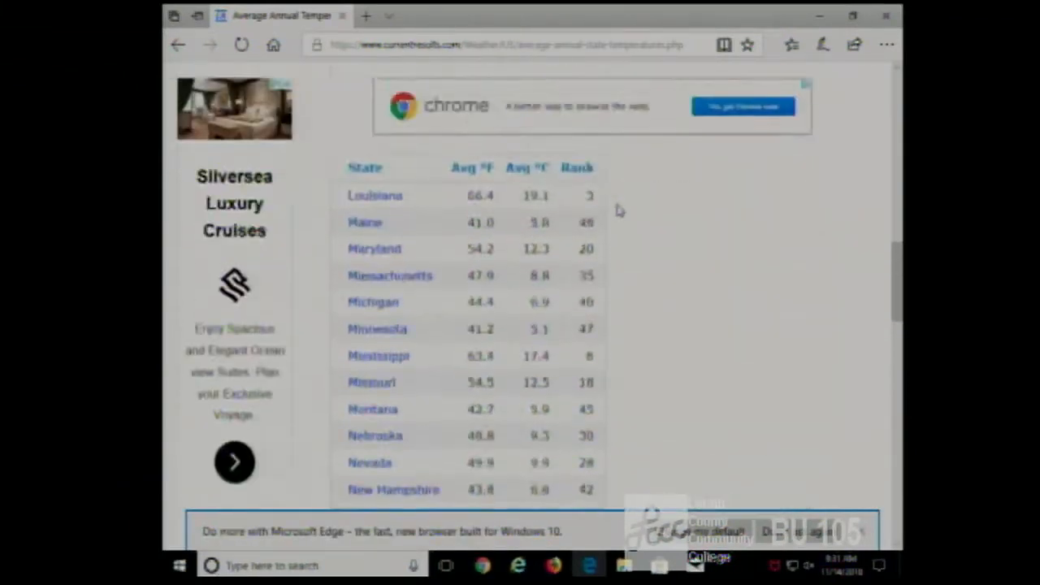
scroll("up", 3)
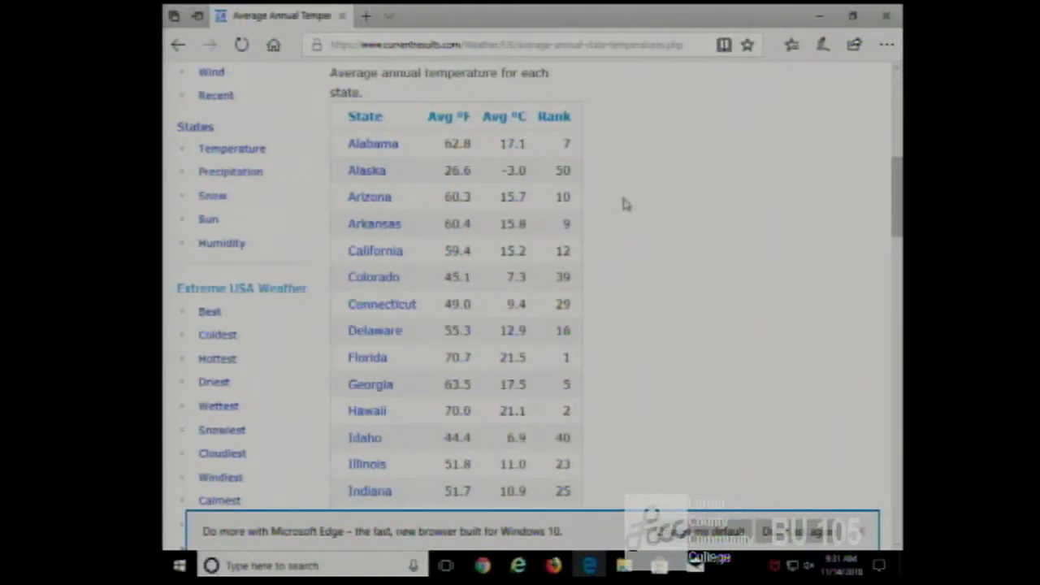
mouse_move(601, 175)
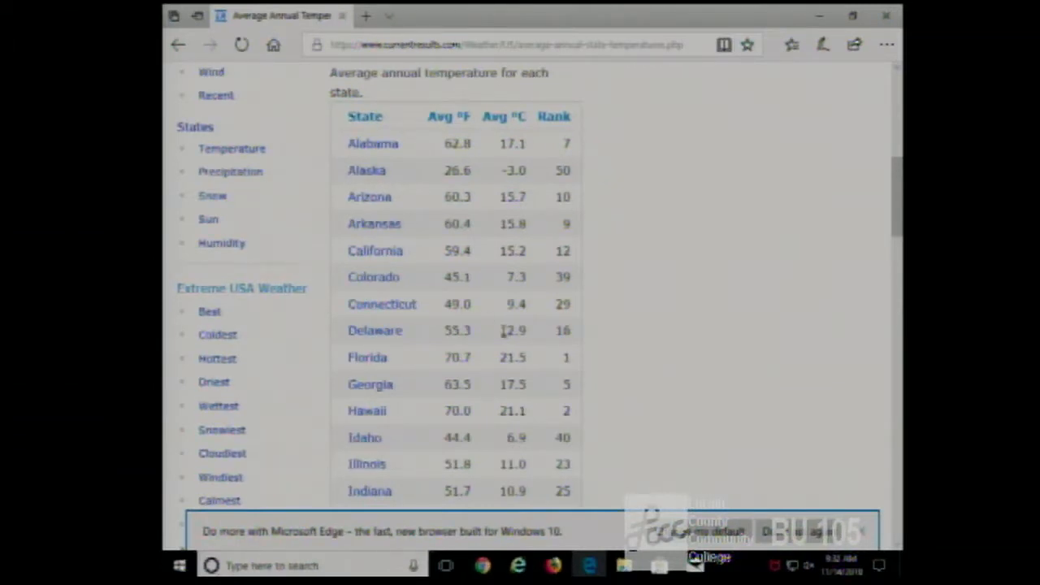
Select Delaware's 12.9 °C value in the state temperature table
double_click(512, 329)
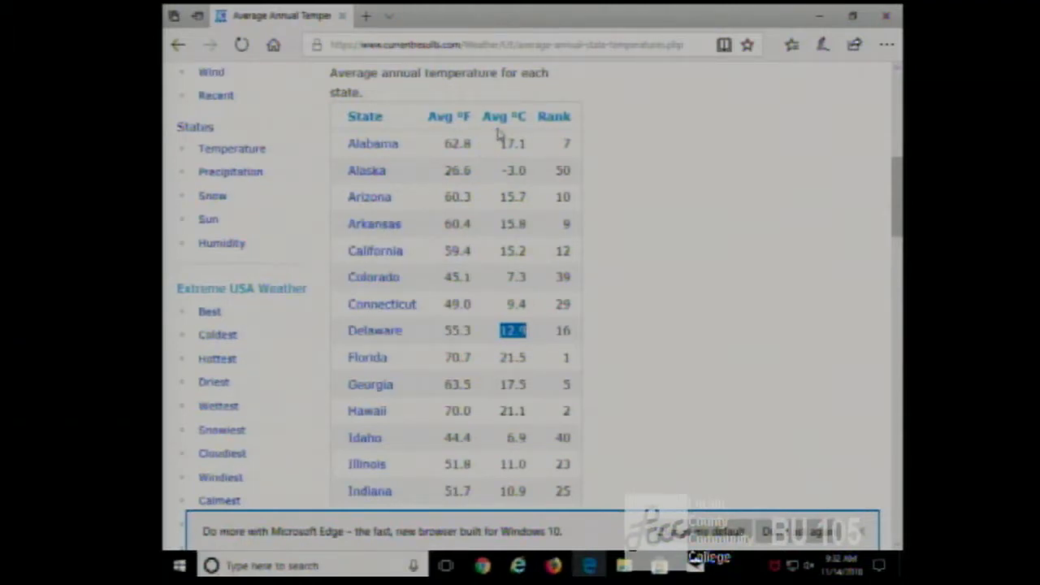
mouse_move(345, 337)
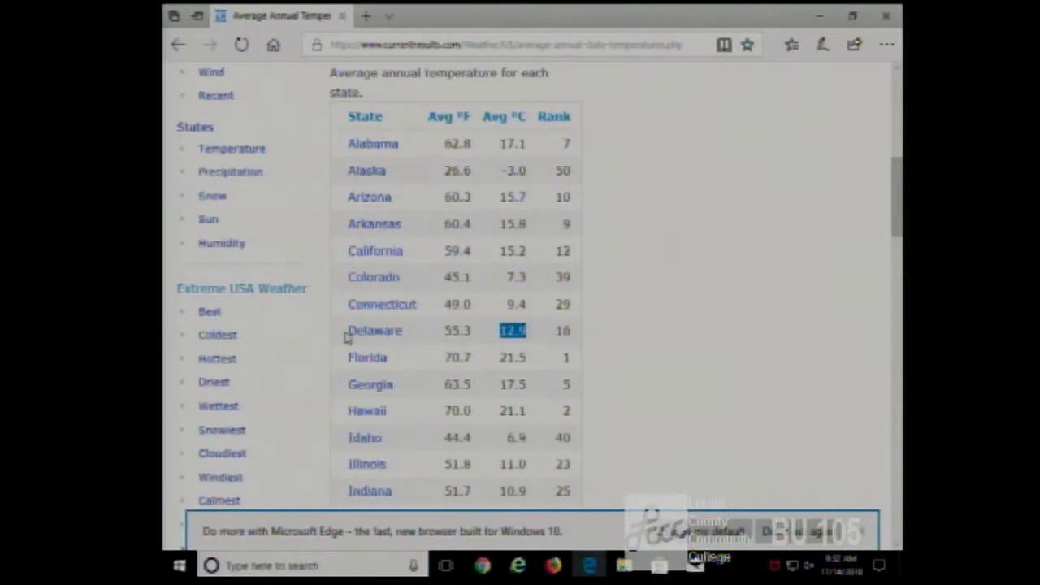
mouse_move(268, 175)
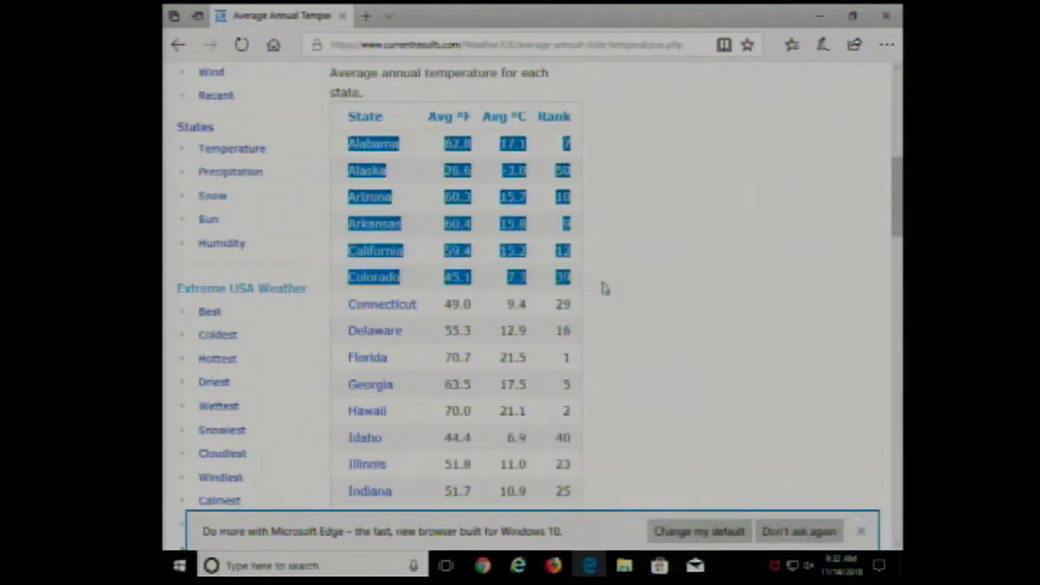
mouse_move(613, 477)
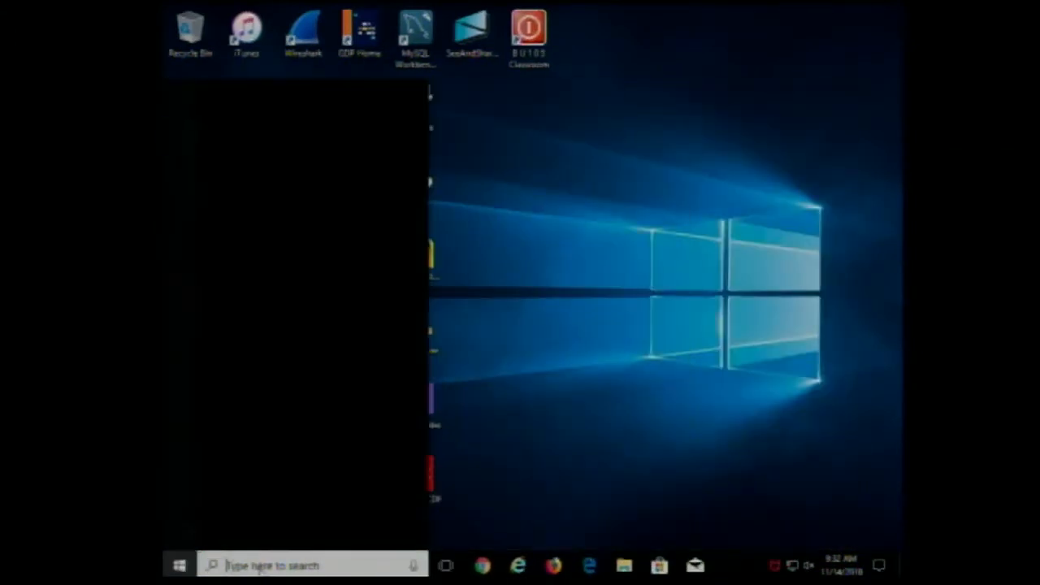
Search the Start menu for 'notepad'
type("notepad")
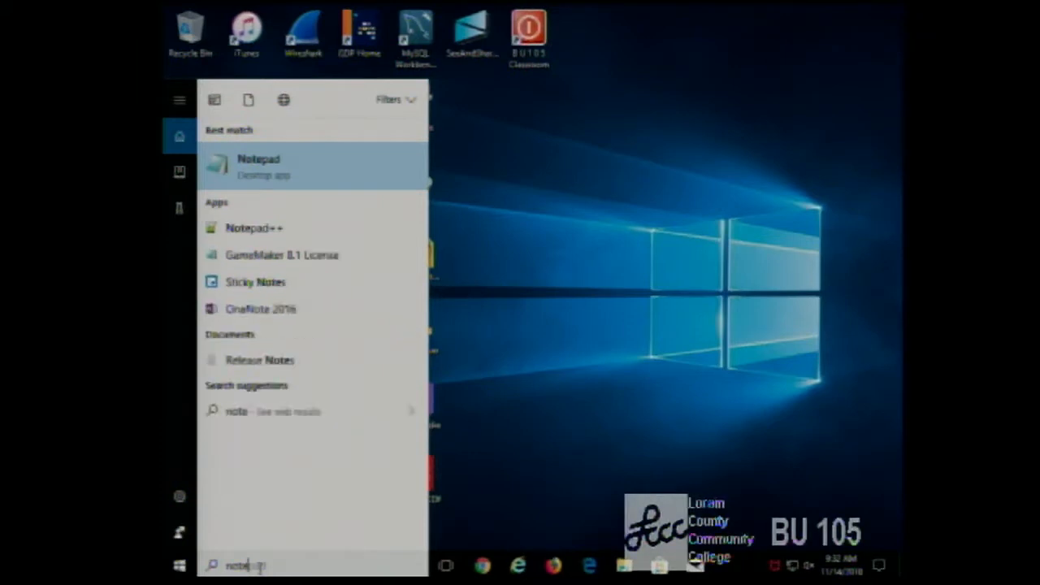
mouse_move(256, 282)
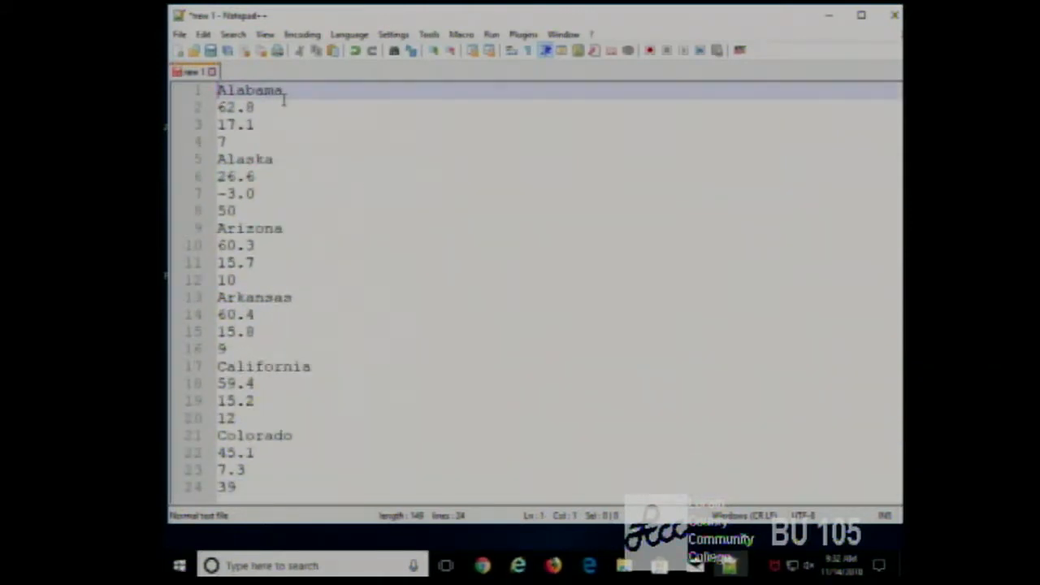
Insert a blank line above Alabama and type the <!doctype html> declaration
key("Enter")
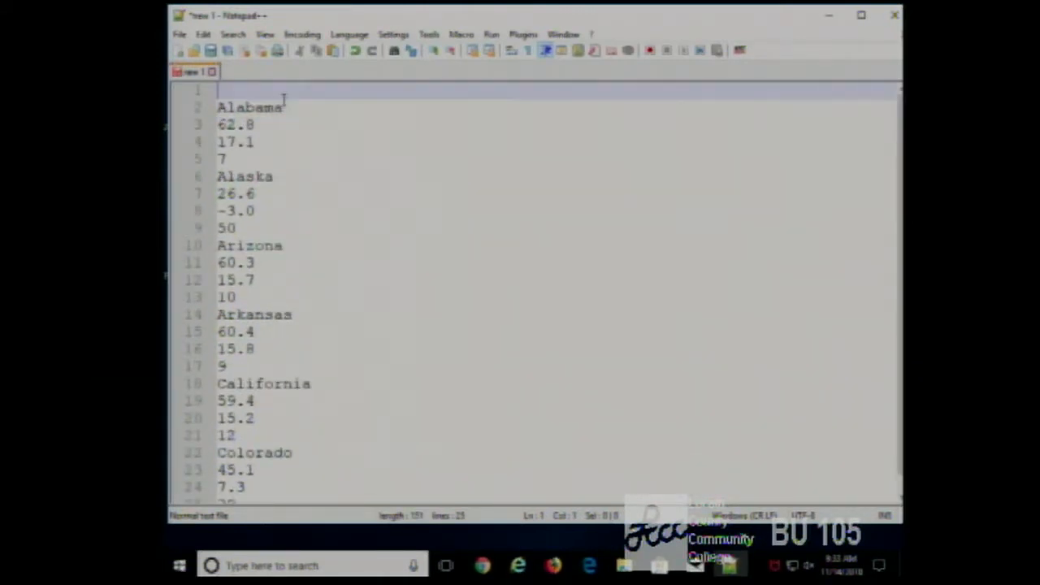
type("<!")
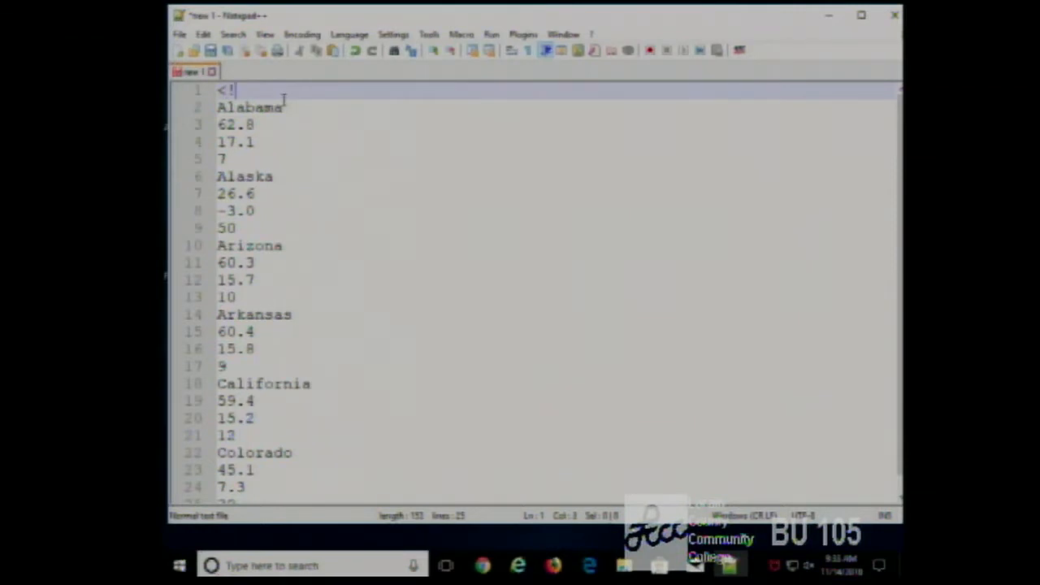
type("doctype html")
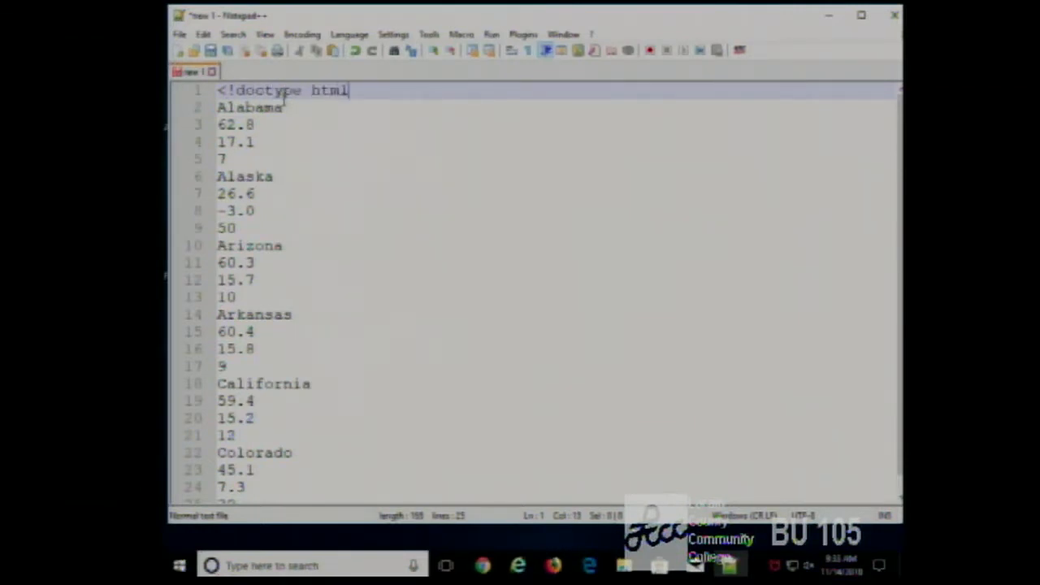
type(">")
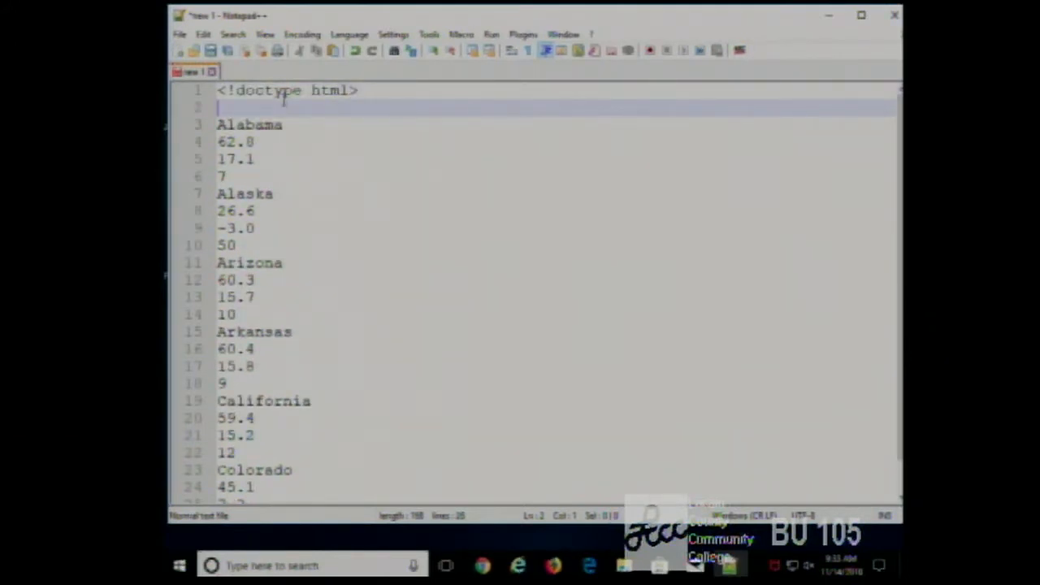
Add the <html> and <head> tags with the title 'Avg Temperature'
type("<html>")
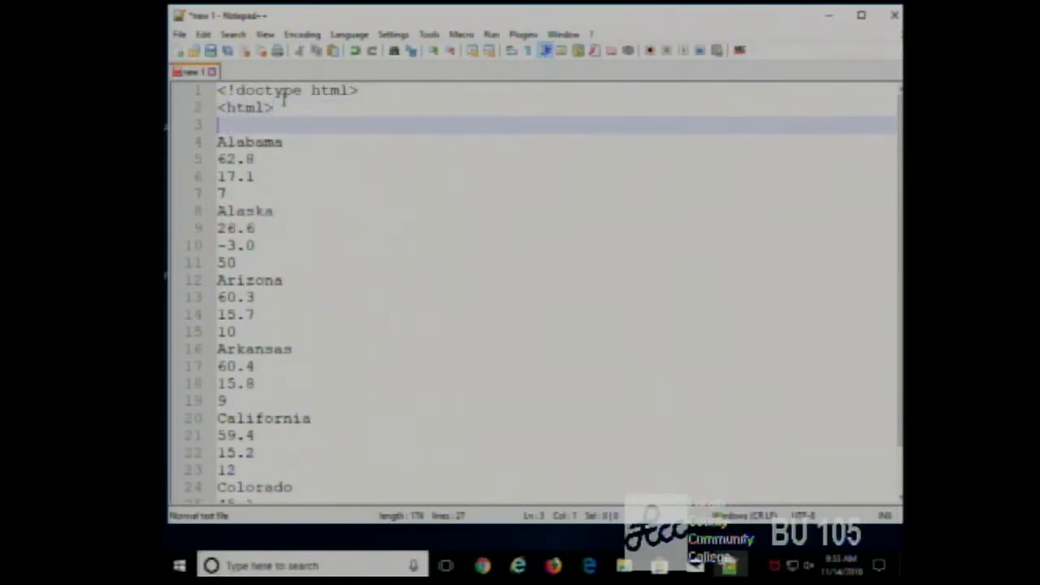
type("<he")
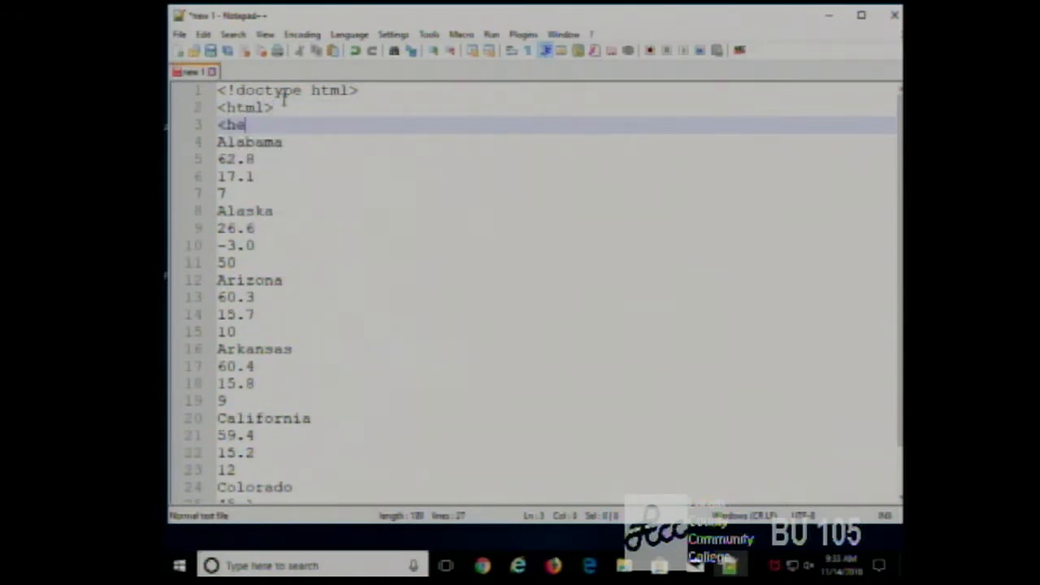
type("ad>")
type("<")
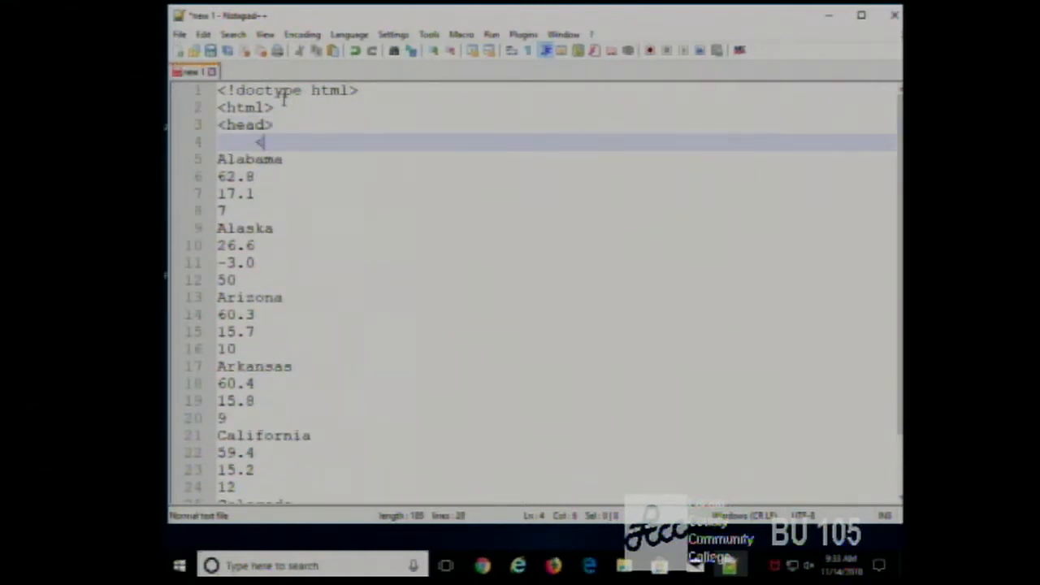
type("title>")
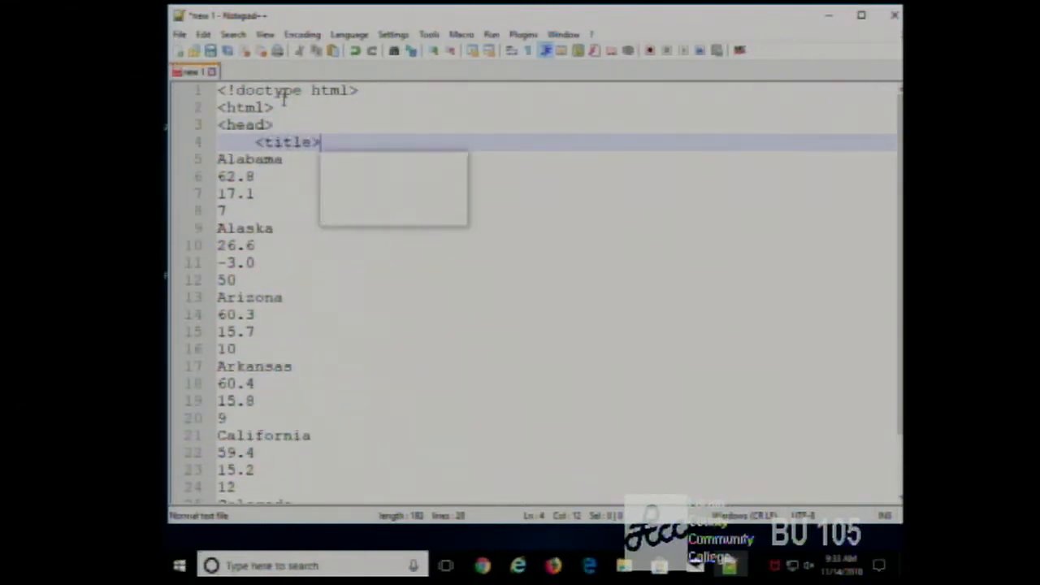
type("Avg")
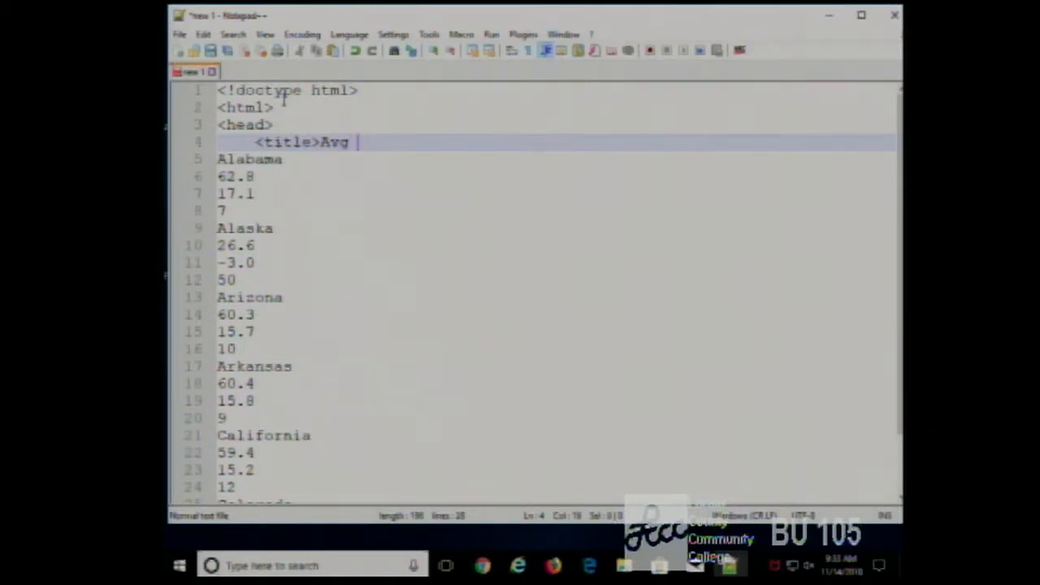
type("Tempera")
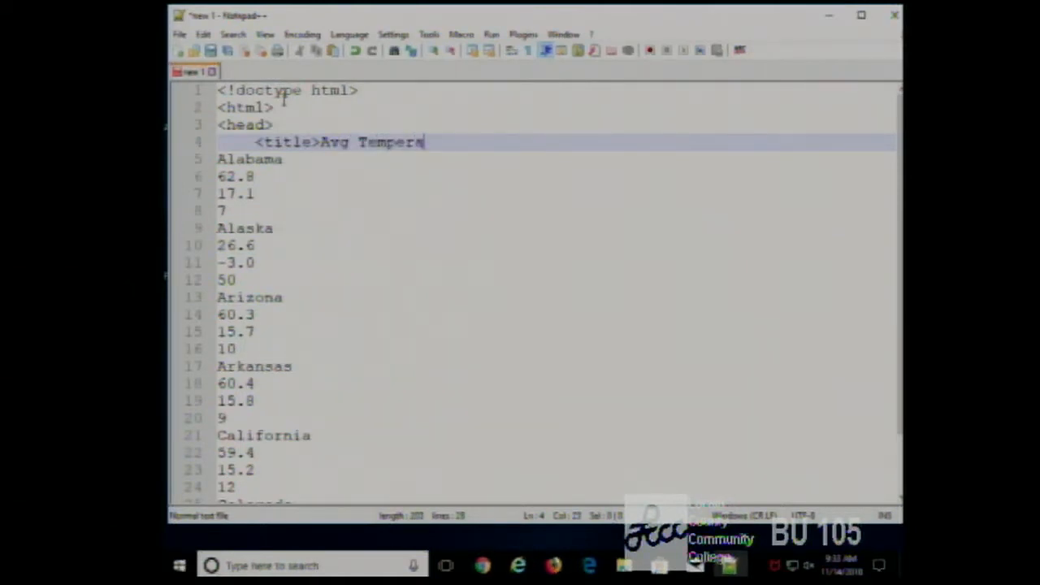
type("ture")
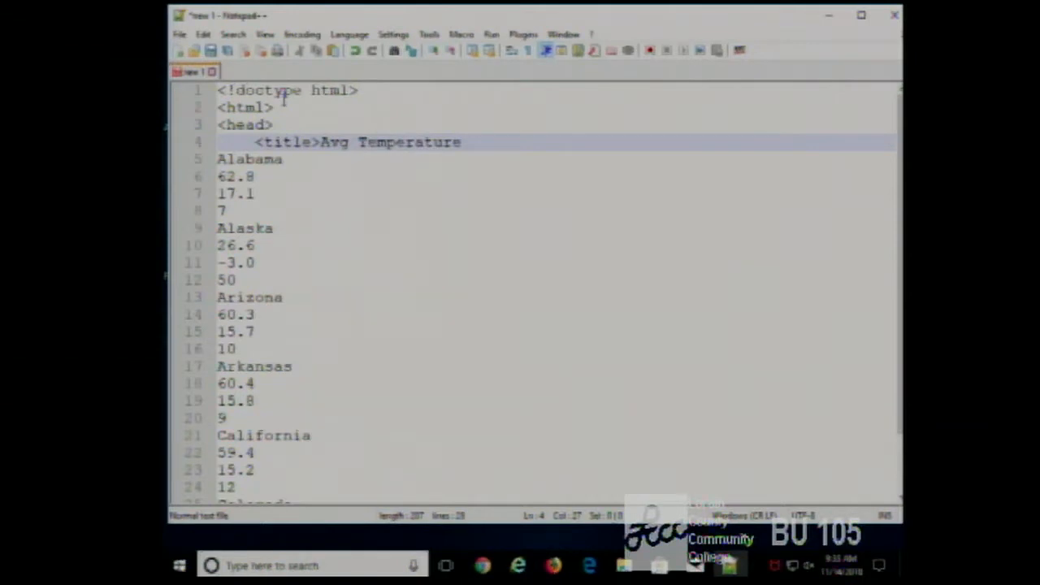
type("</tit")
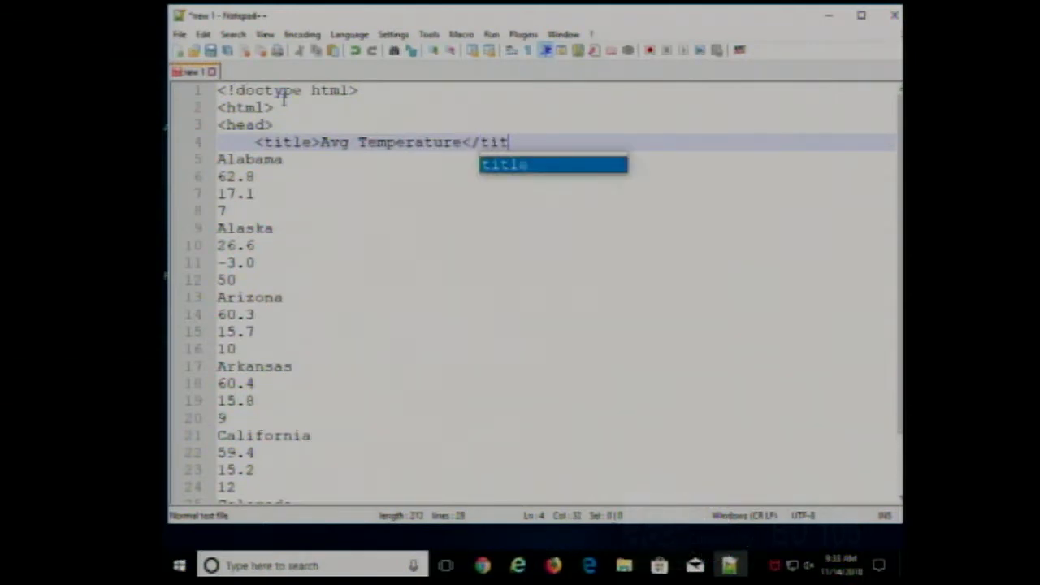
key("enter")
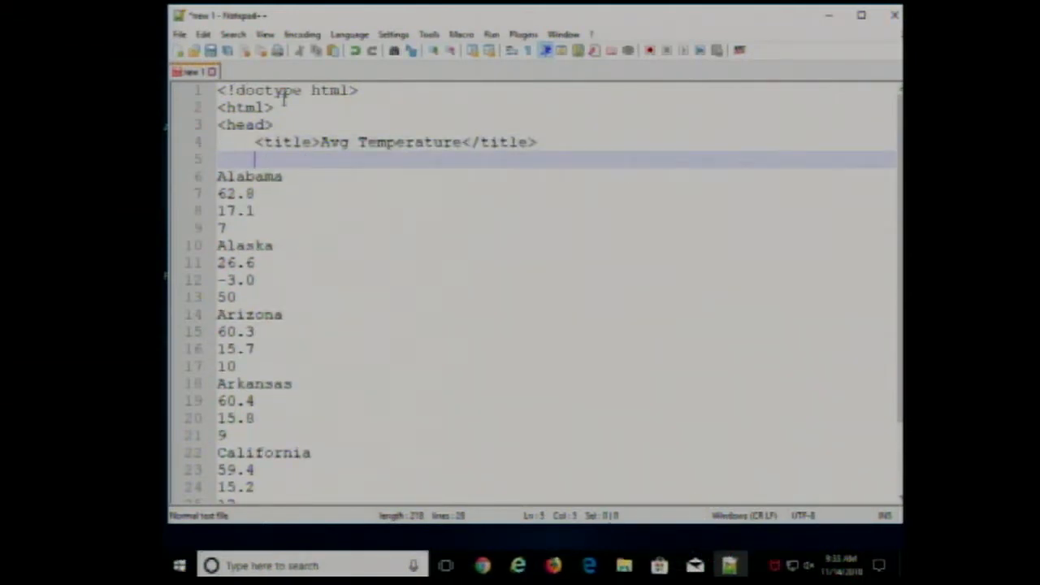
Close the head and add body tags around the state data
type("</")
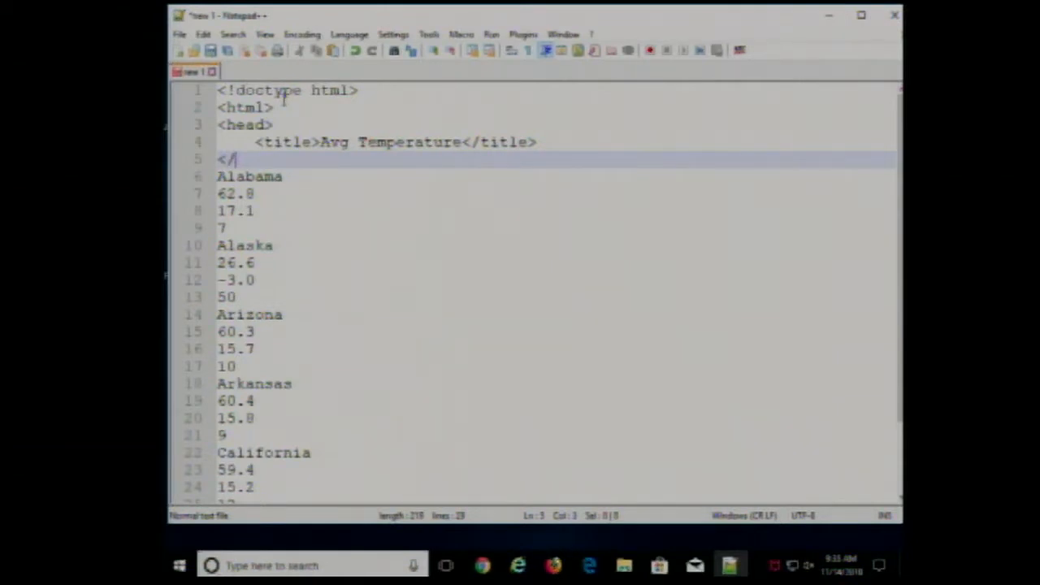
type("head>")
type("<")
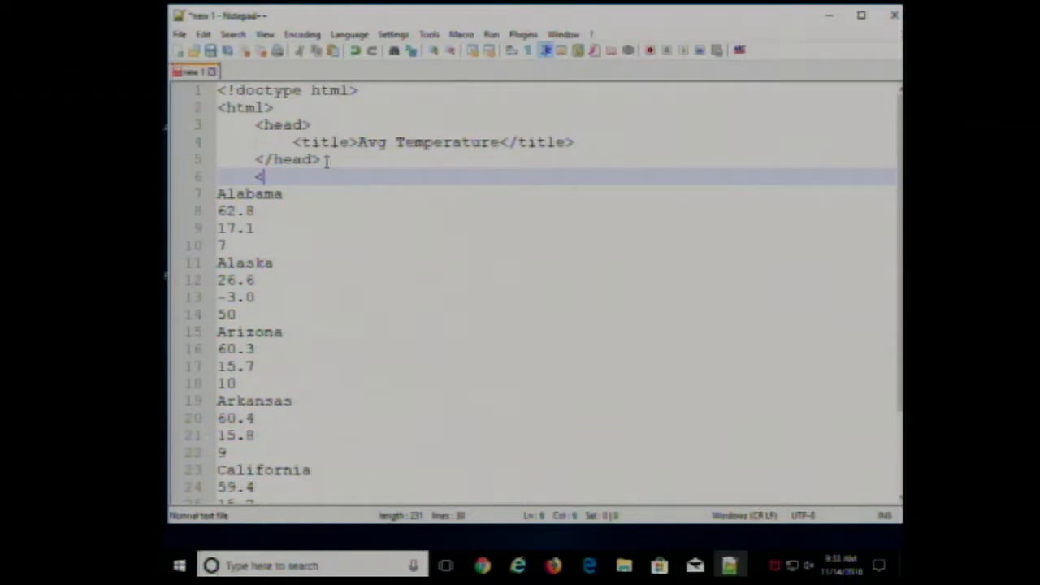
type("body")
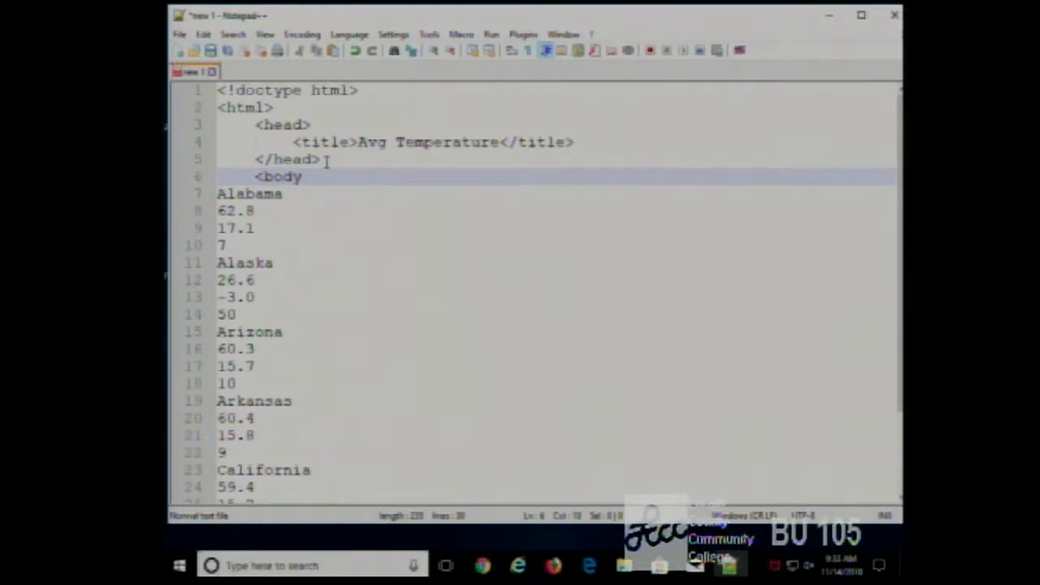
type(">")
type("<")
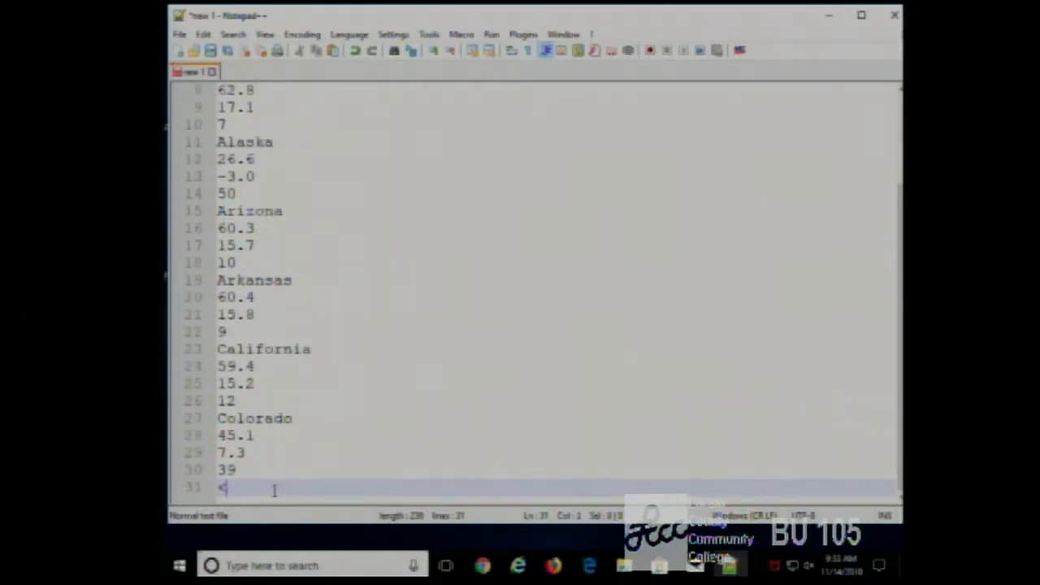
type("/body")
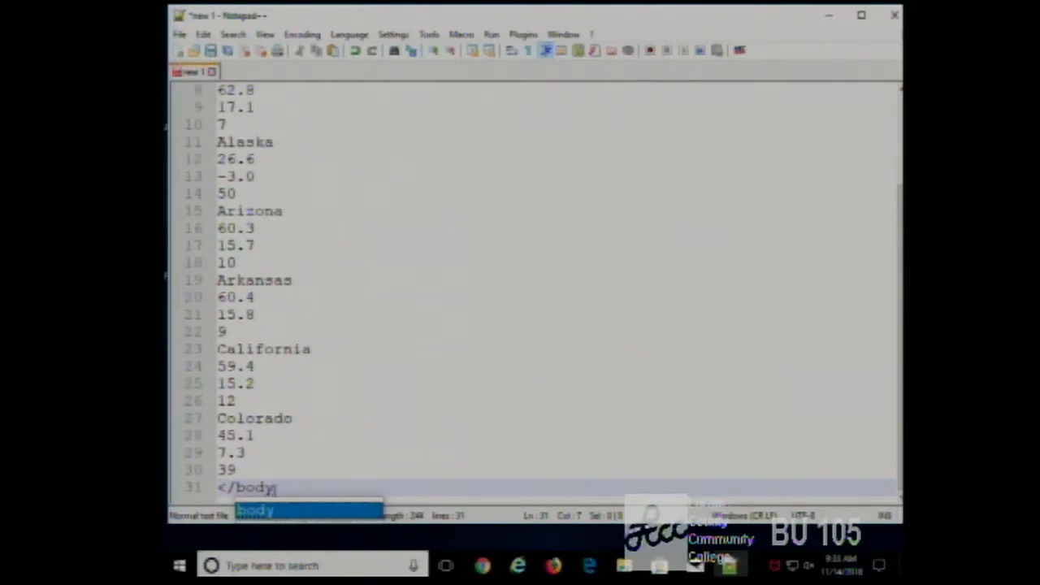
type(">")
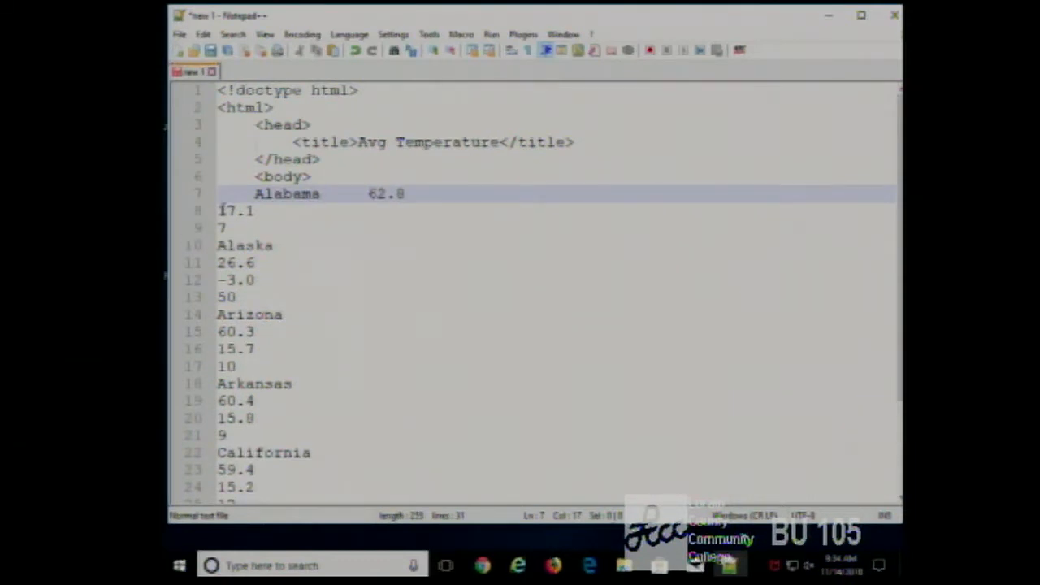
Join the Alabama, Alaska and Arizona values onto single lines with spaced columns
left_click(236, 210)
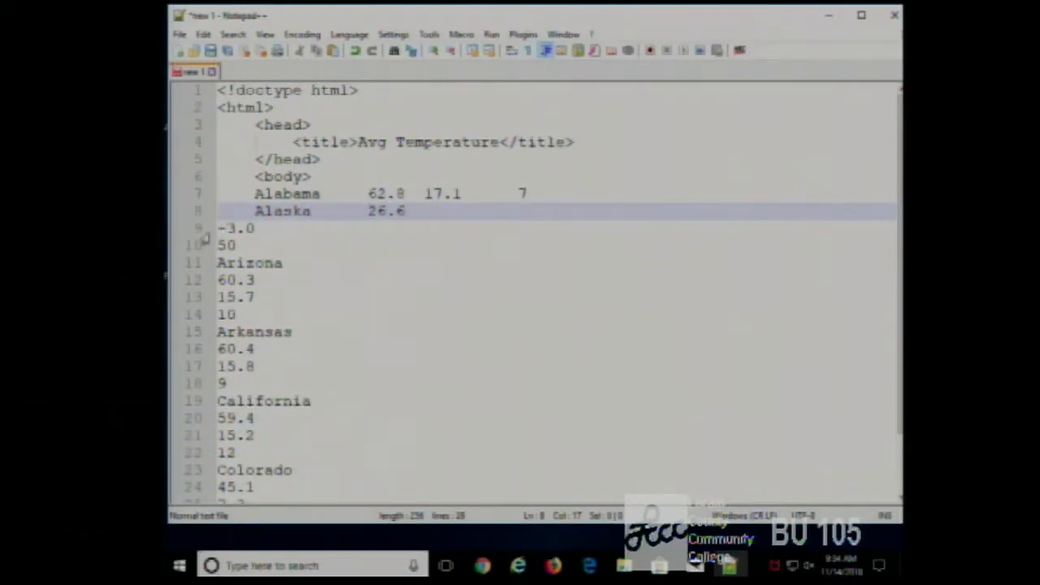
left_click(220, 229)
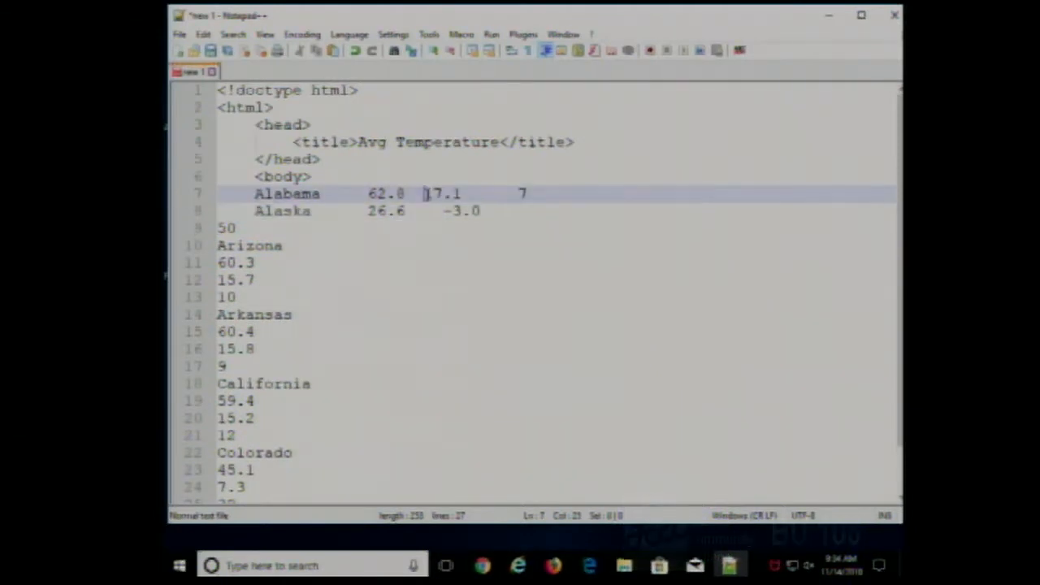
left_click(226, 228)
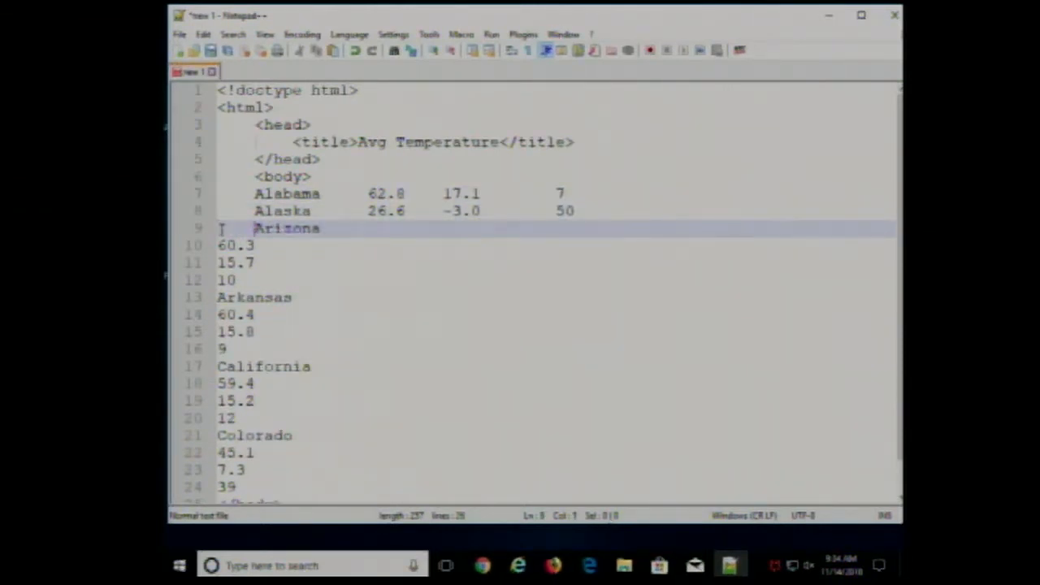
key("Delete")
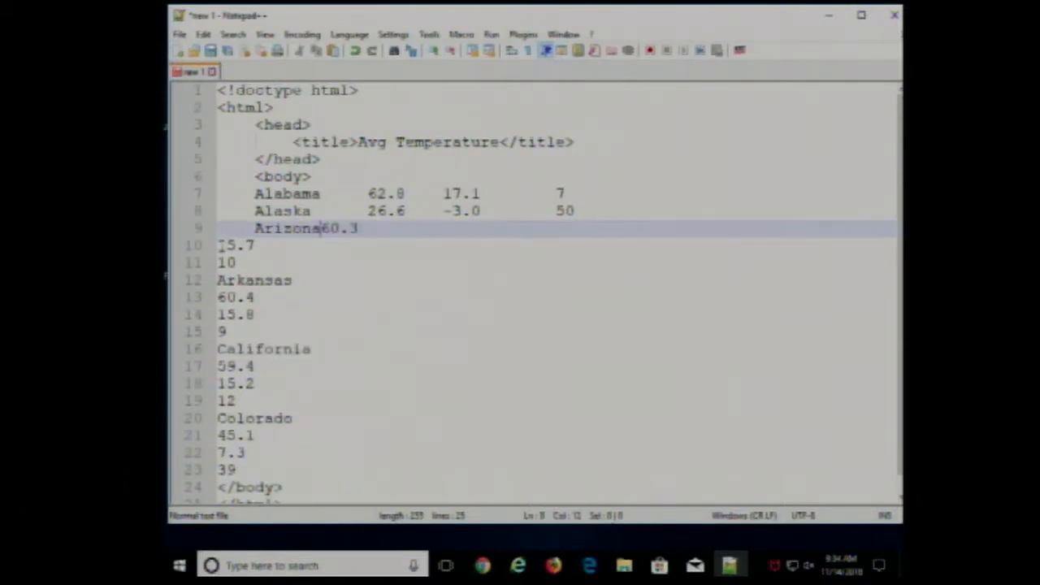
key("Tab")
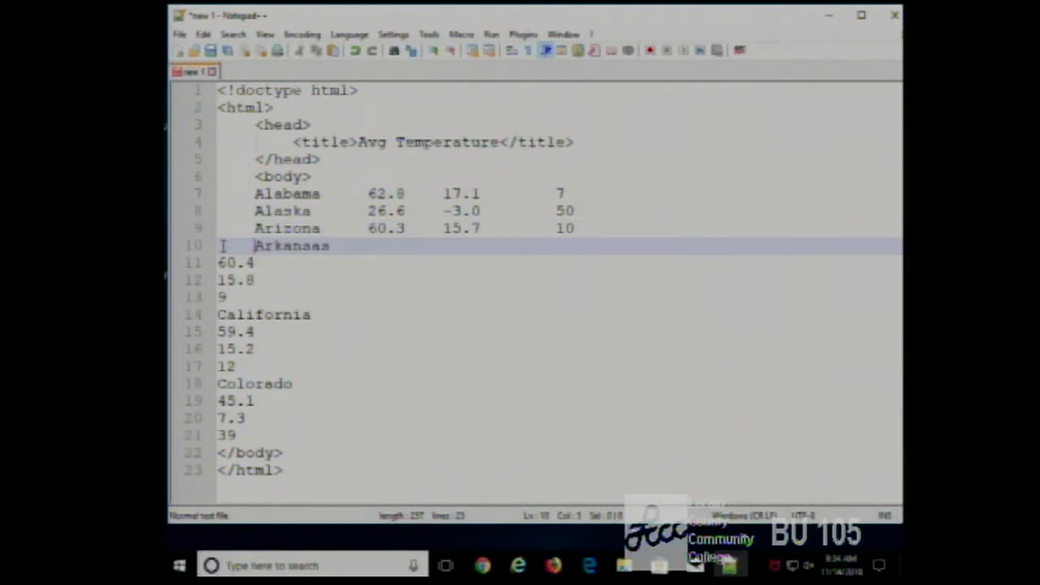
Pull the Arkansas, California and Colorado values onto their state lines
left_click(235, 262)
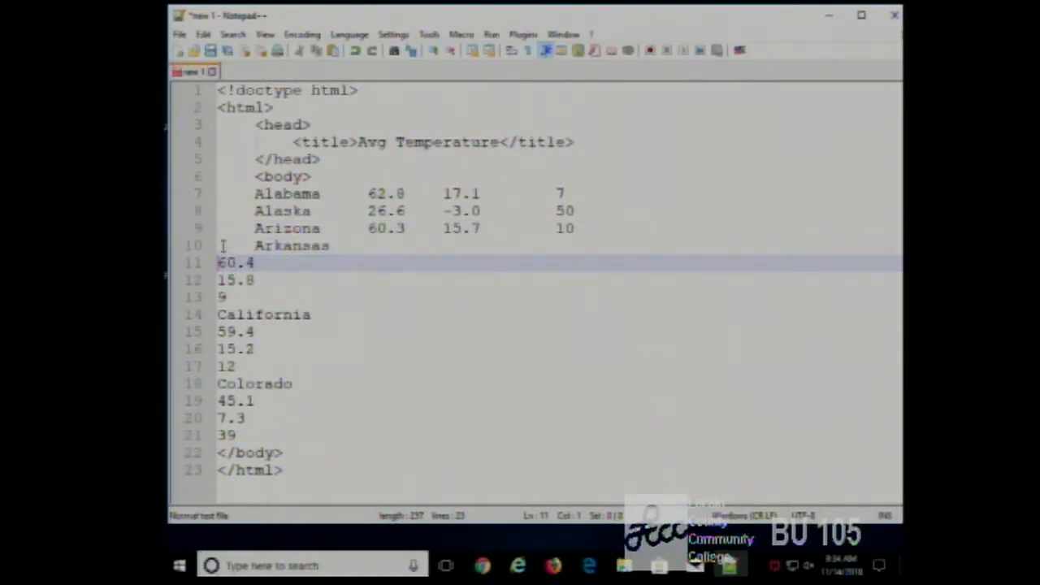
key("Backspace")
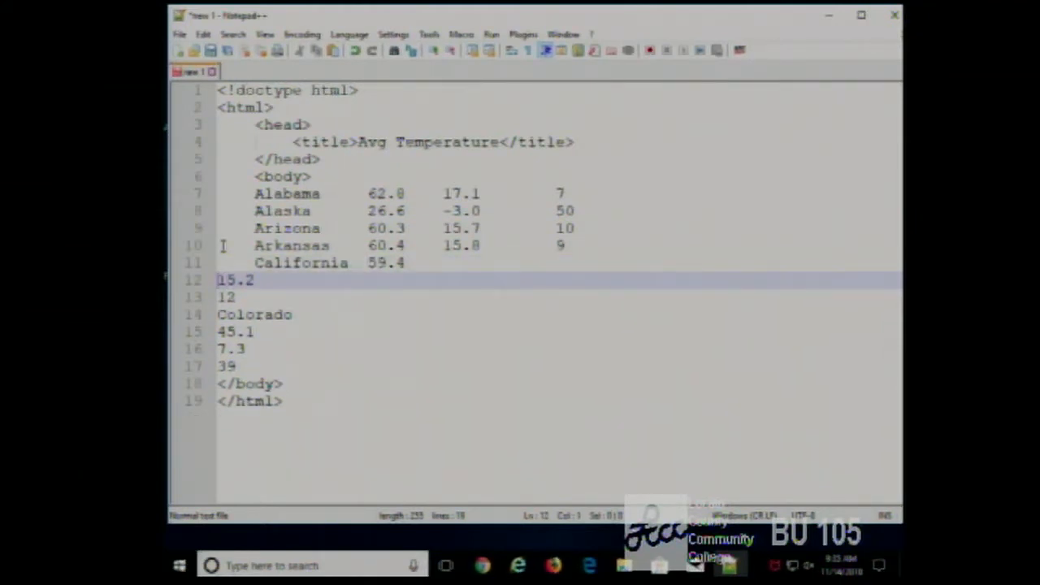
key("Backspace")
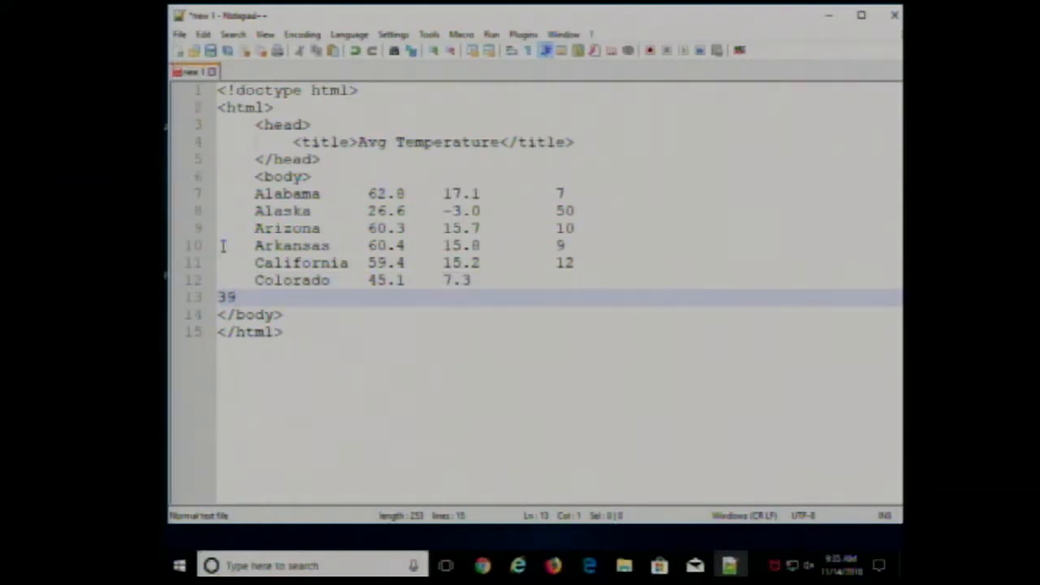
key("backspace")
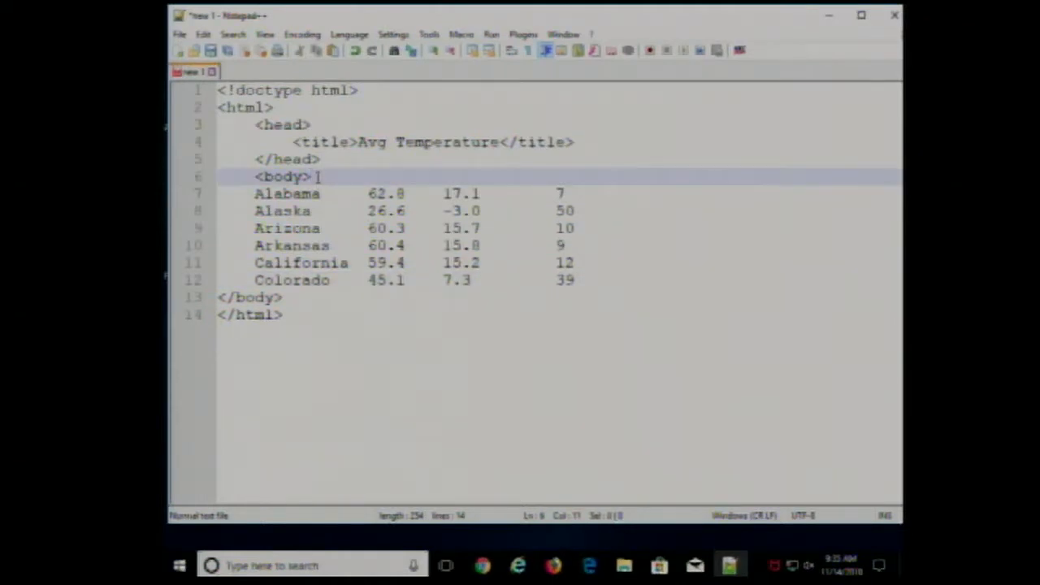
Add a header line 'State Avg F Avg C Rank' above Alabama, aligned with the columns
key("Enter")
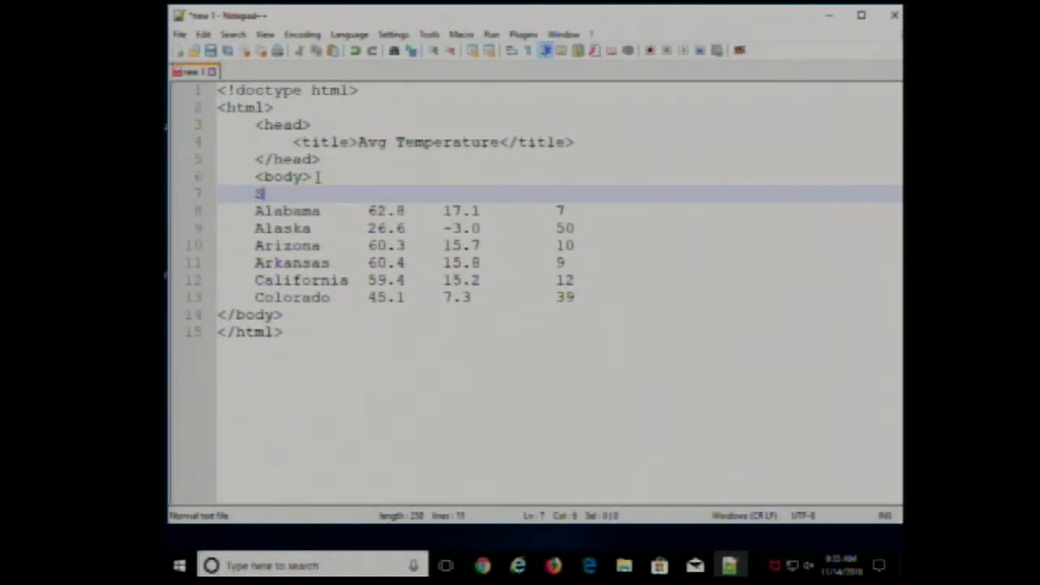
type("tate")
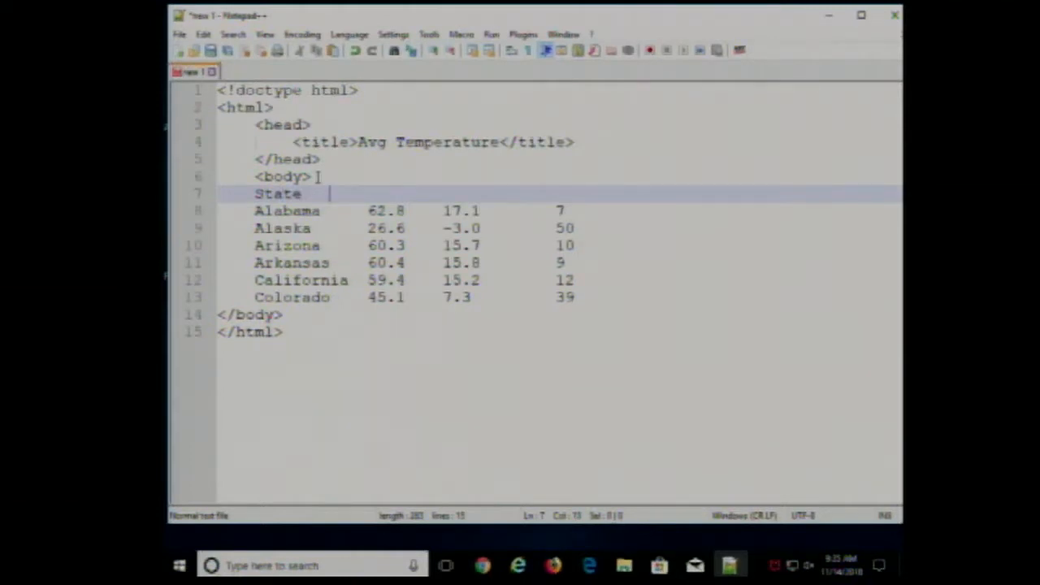
type("Avg F")
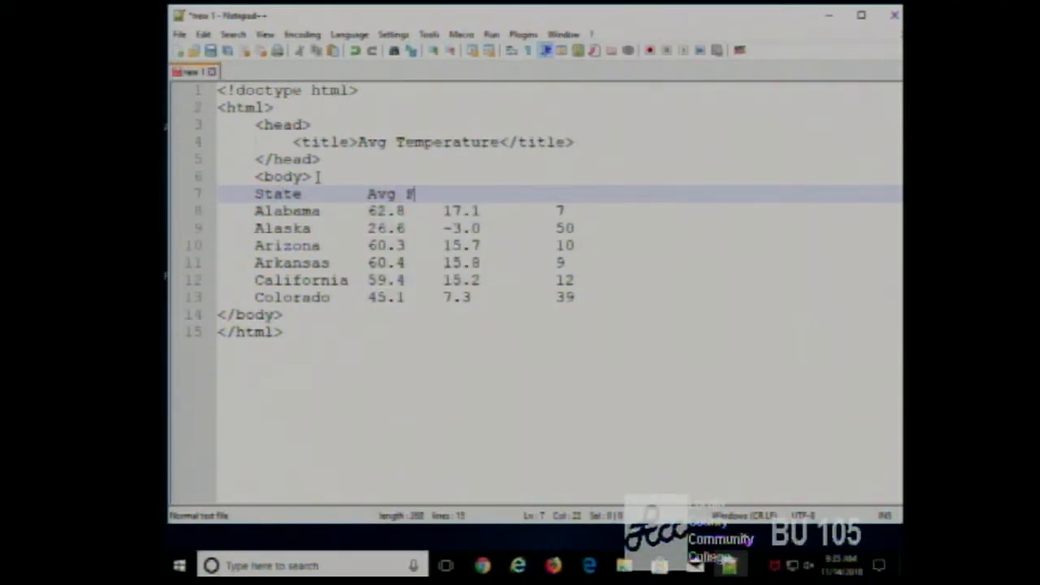
type("Avg C")
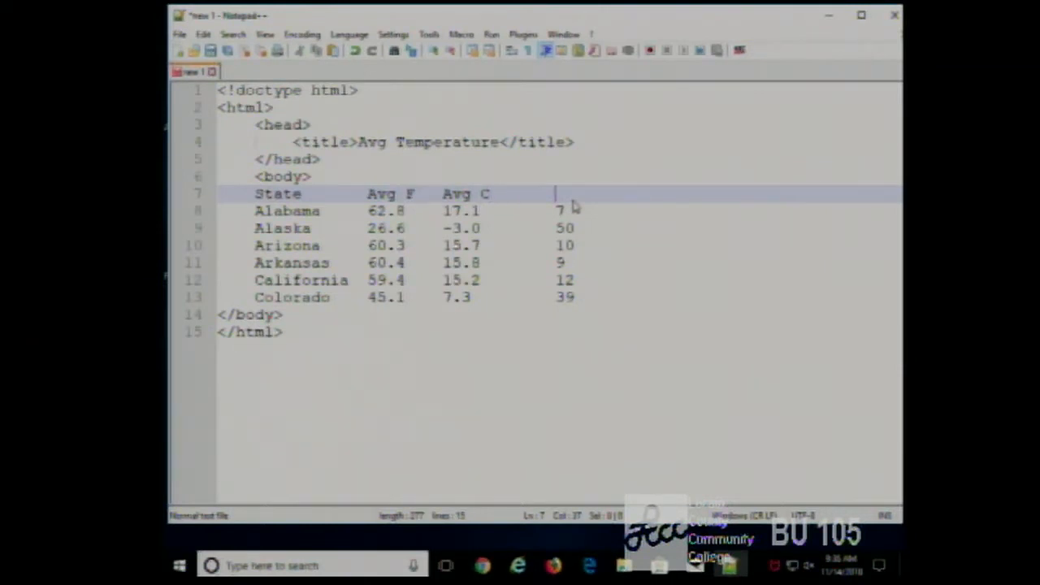
type("Rank")
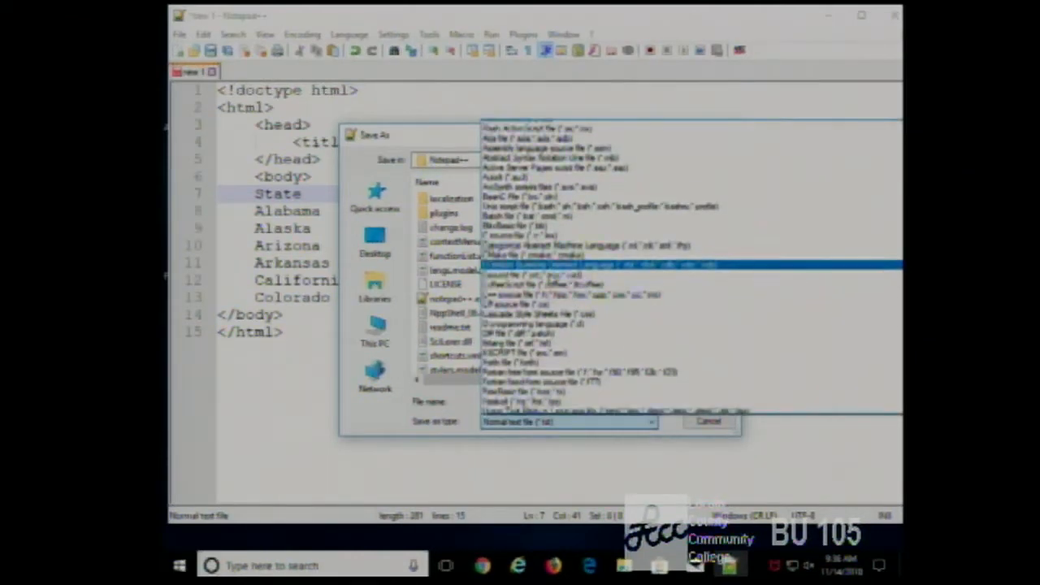
Save the page to the Desktop as the HTML file temp.html
scroll("down", 3)
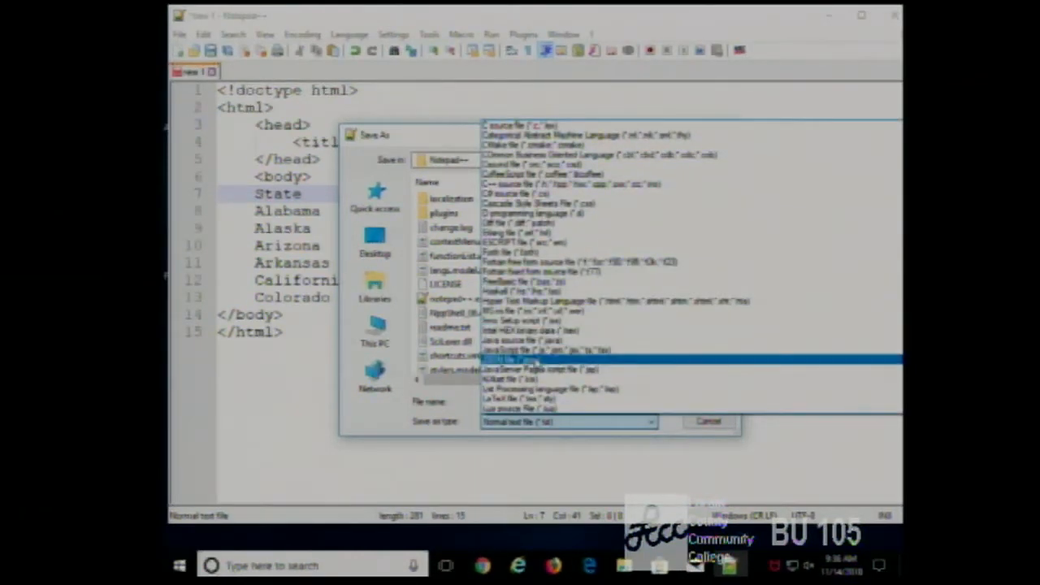
scroll("down", 3)
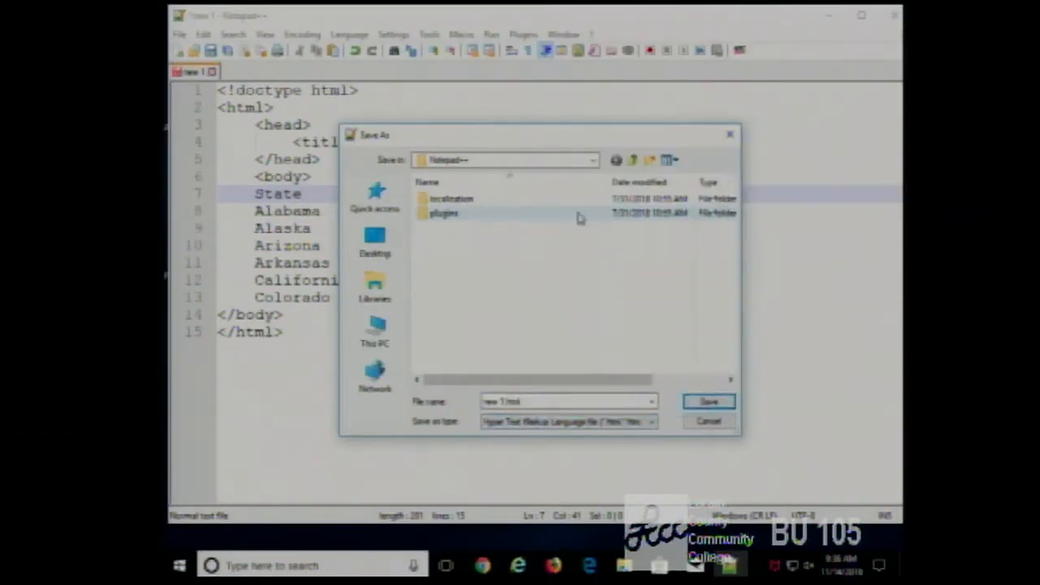
left_click(375, 240)
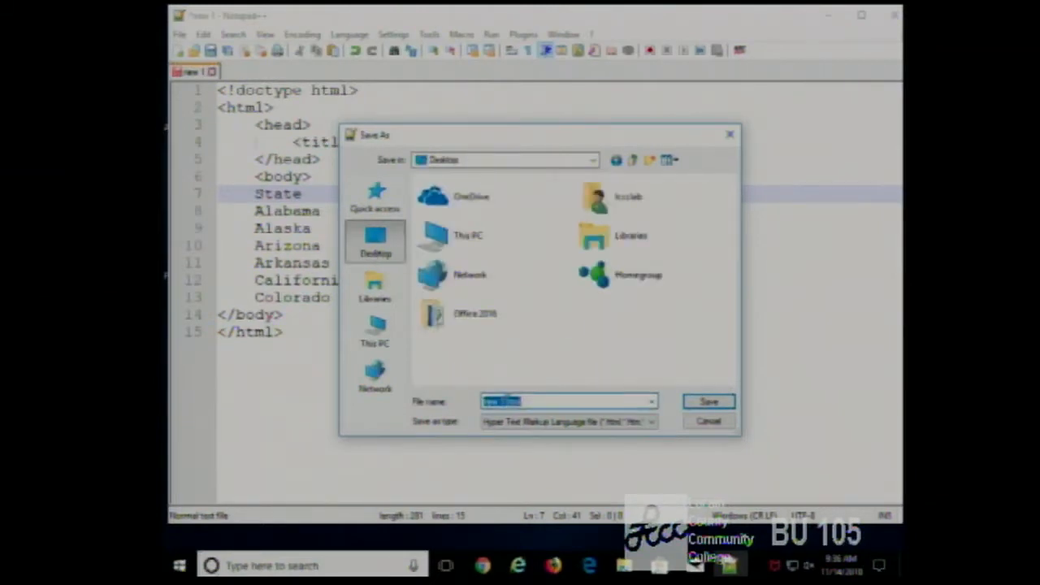
left_click(528, 401)
type("temp")
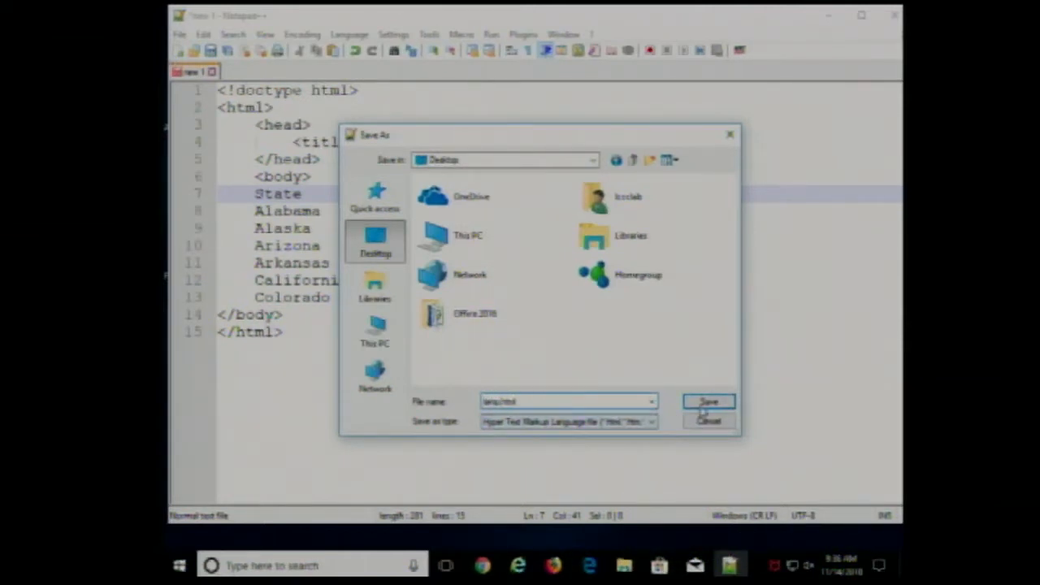
left_click(707, 401)
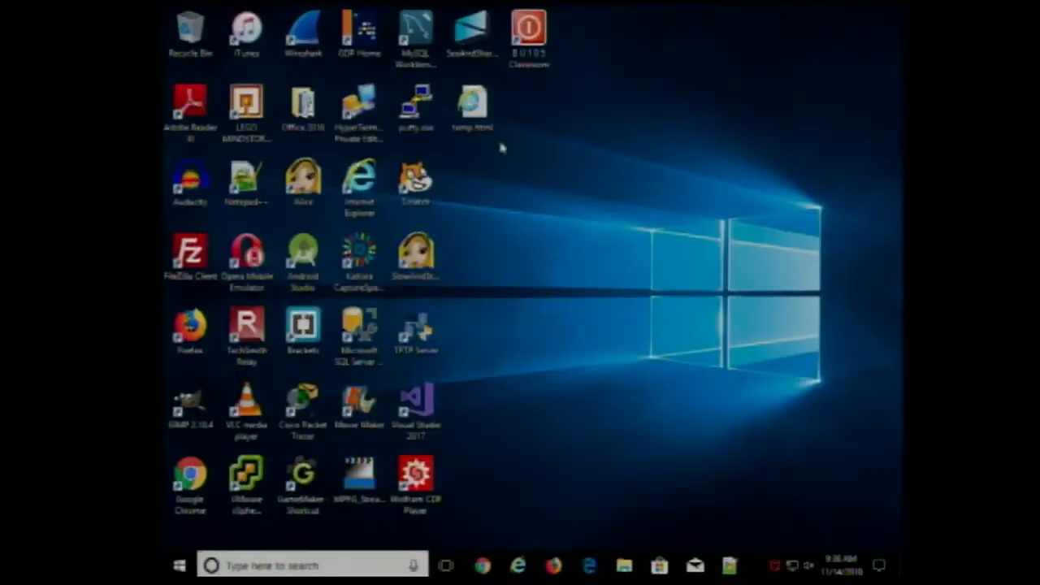
Move the temp.html desktop icon into open space and open it with Google Chrome
left_click_drag(471, 105, 585, 180)
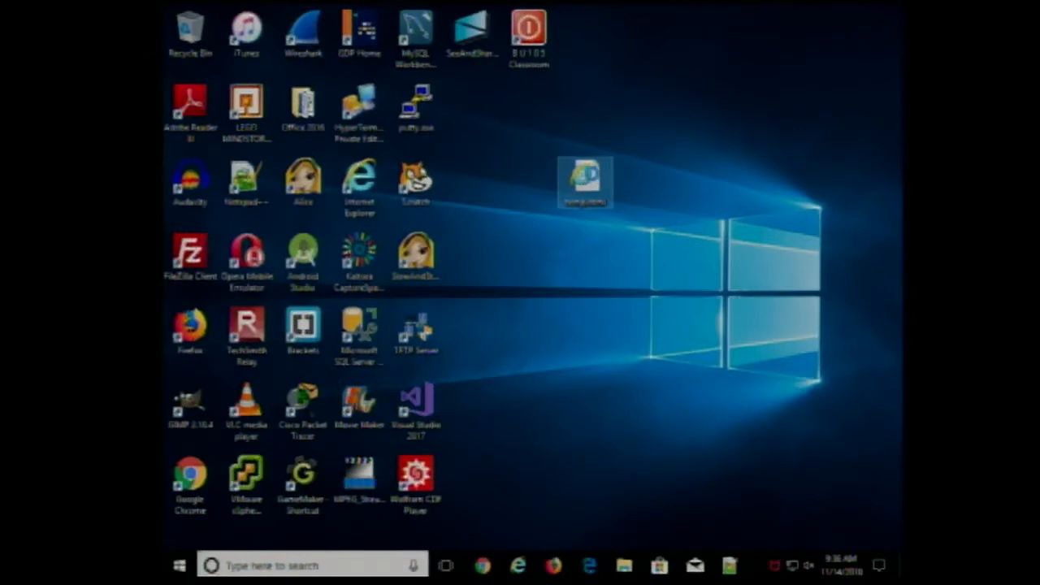
right_click(585, 180)
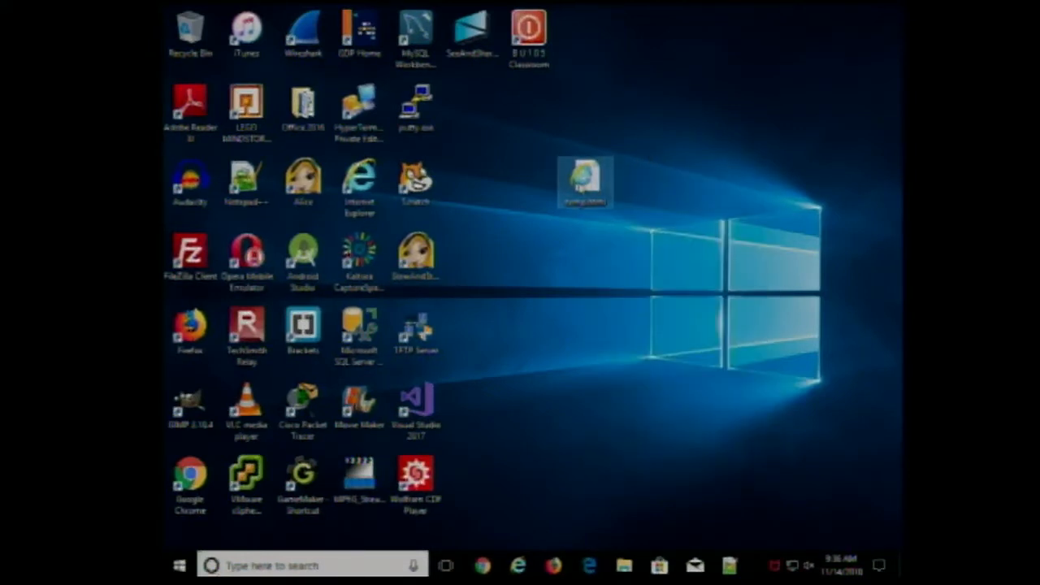
double_click(585, 179)
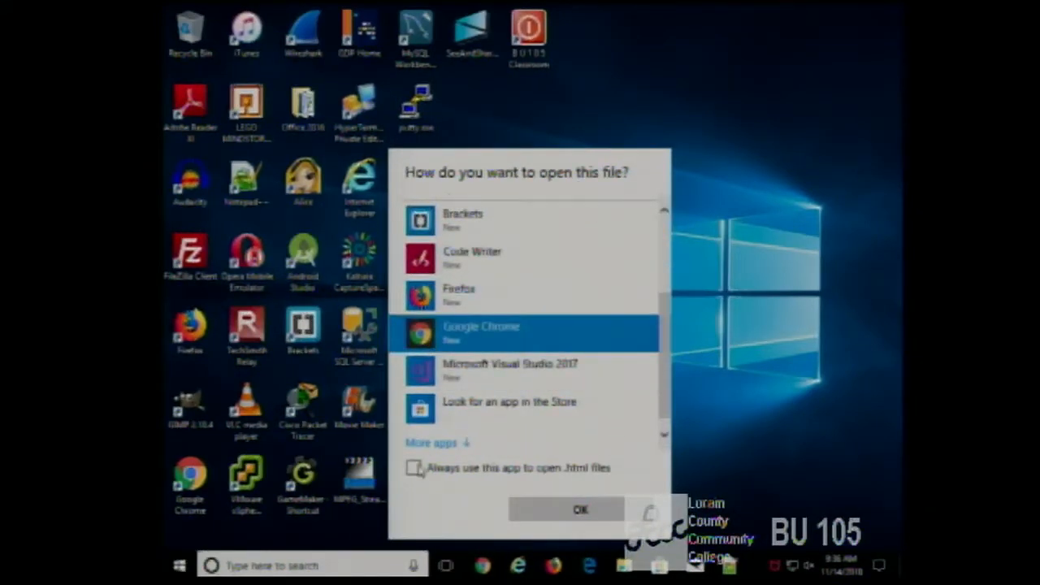
left_click(580, 510)
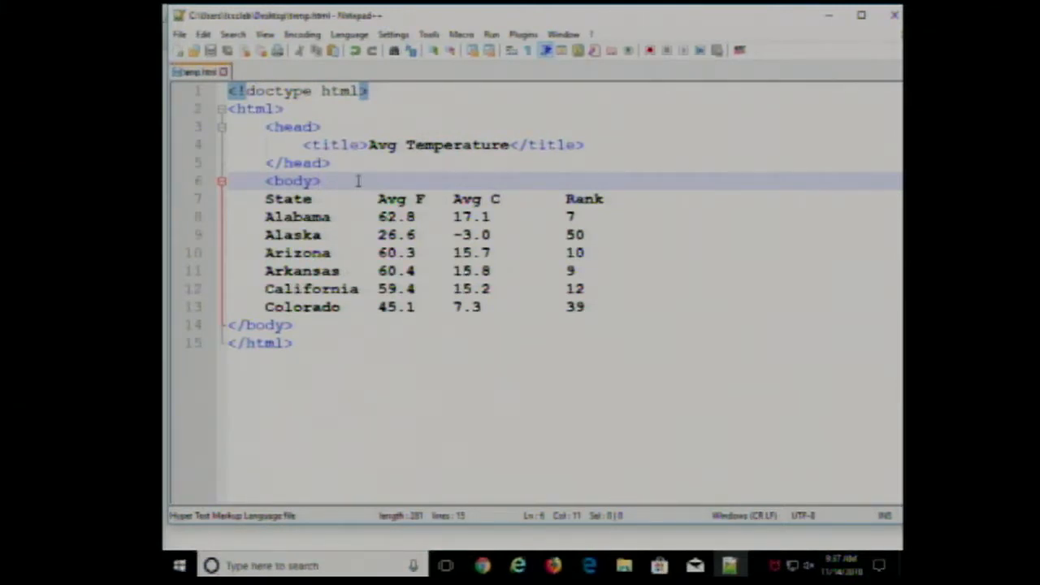
mouse_move(401, 181)
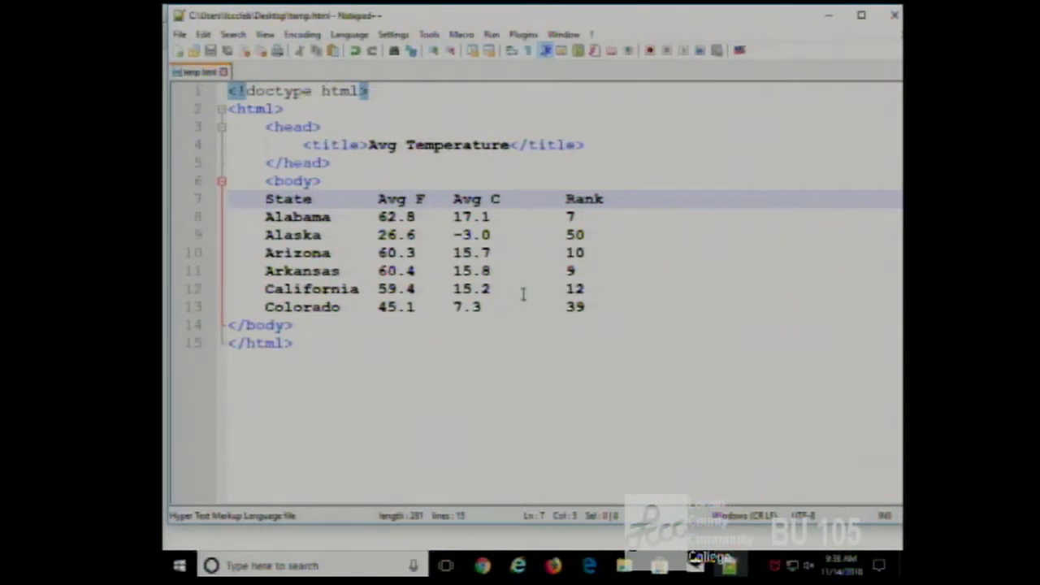
mouse_move(573, 317)
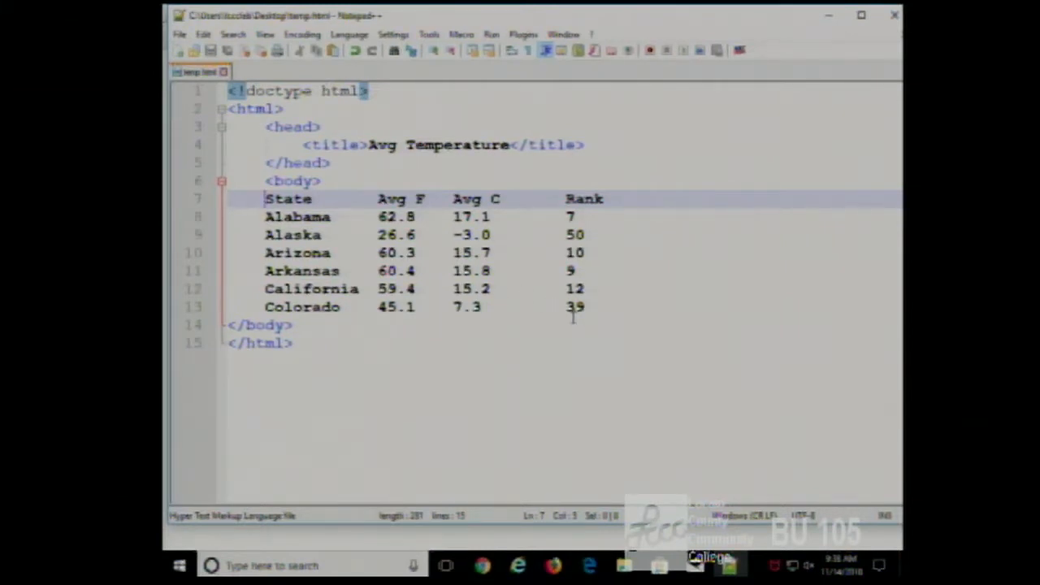